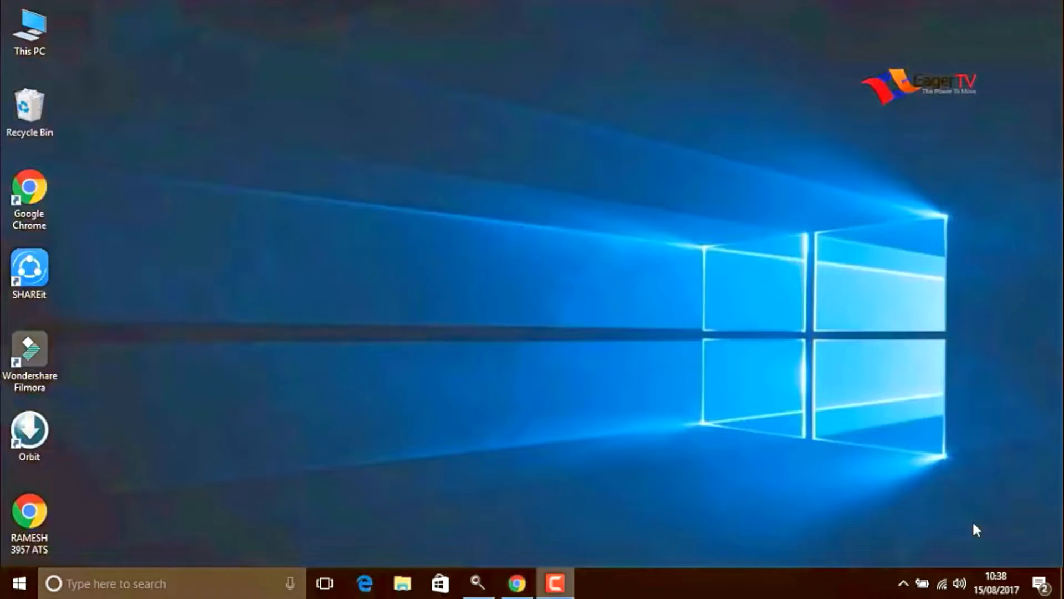
mouse_move(357, 184)
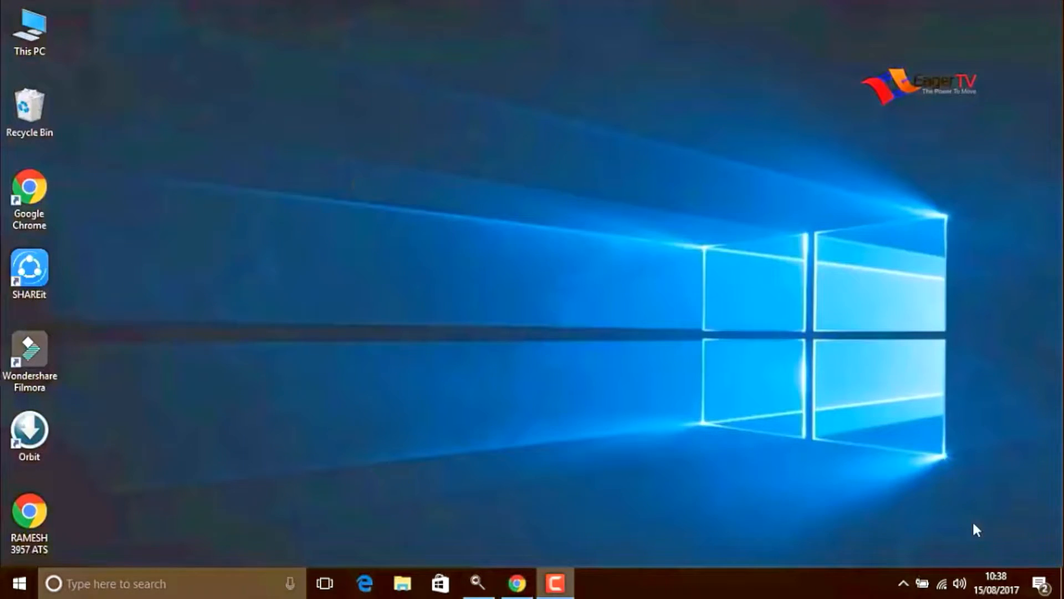
mouse_move(359, 184)
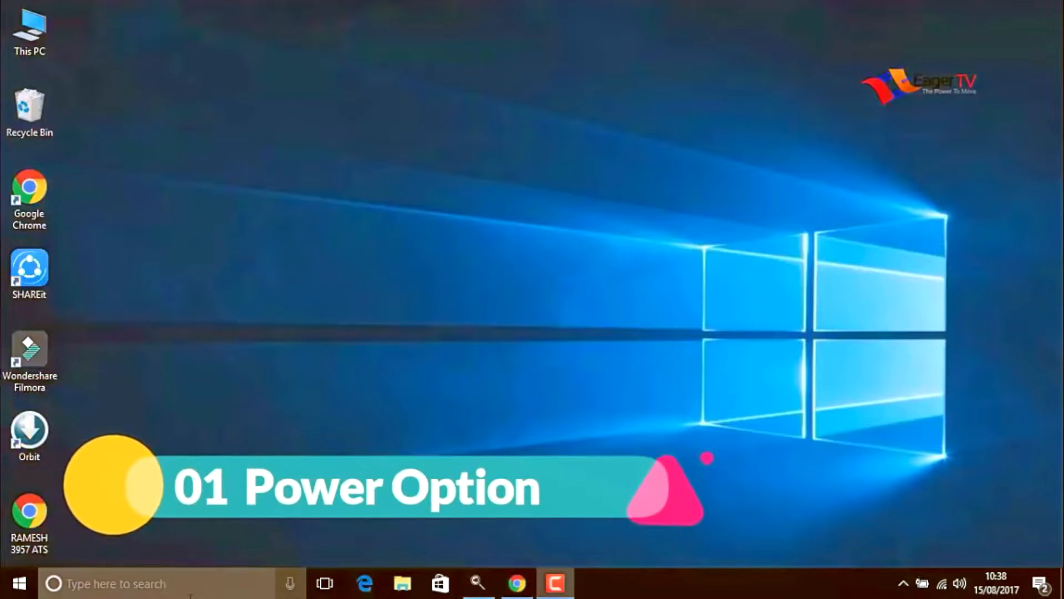
Search 'power', switch Power Options to the High performance plan, and close the window.
left_click(12, 583)
type("p")
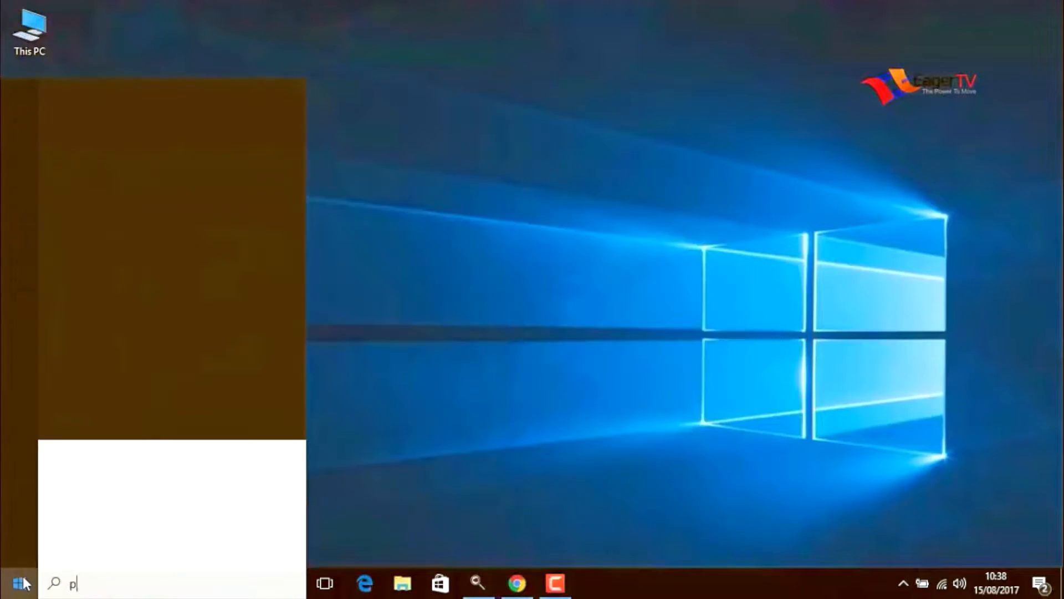
type("ower")
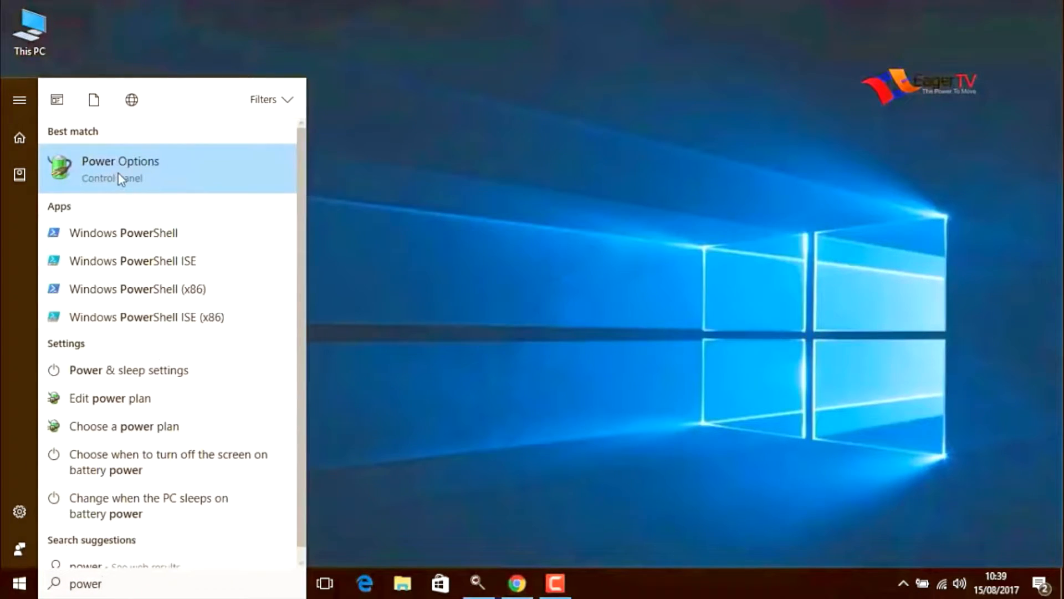
left_click(120, 167)
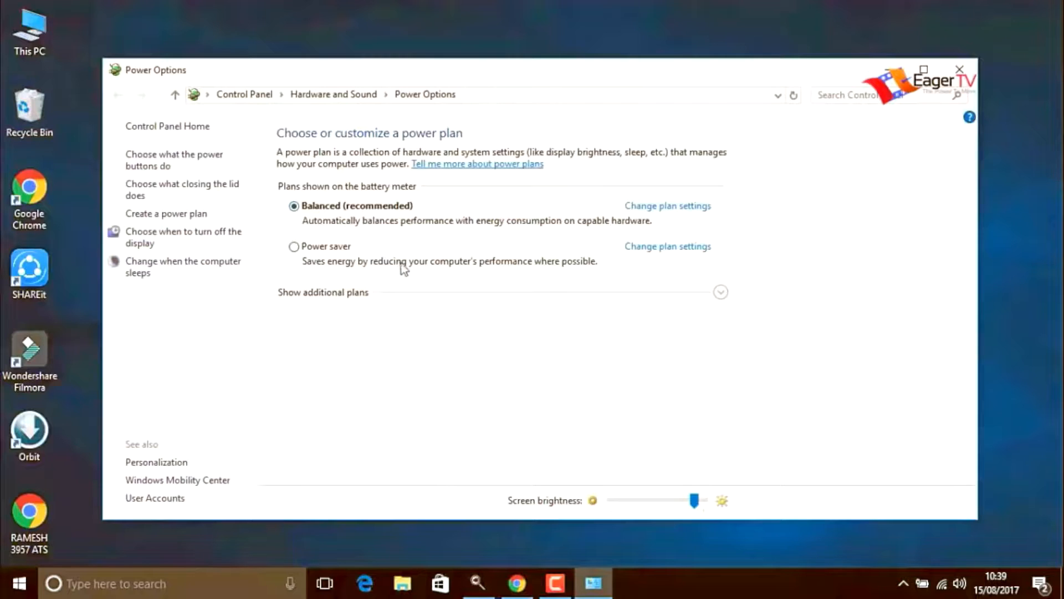
mouse_move(714, 302)
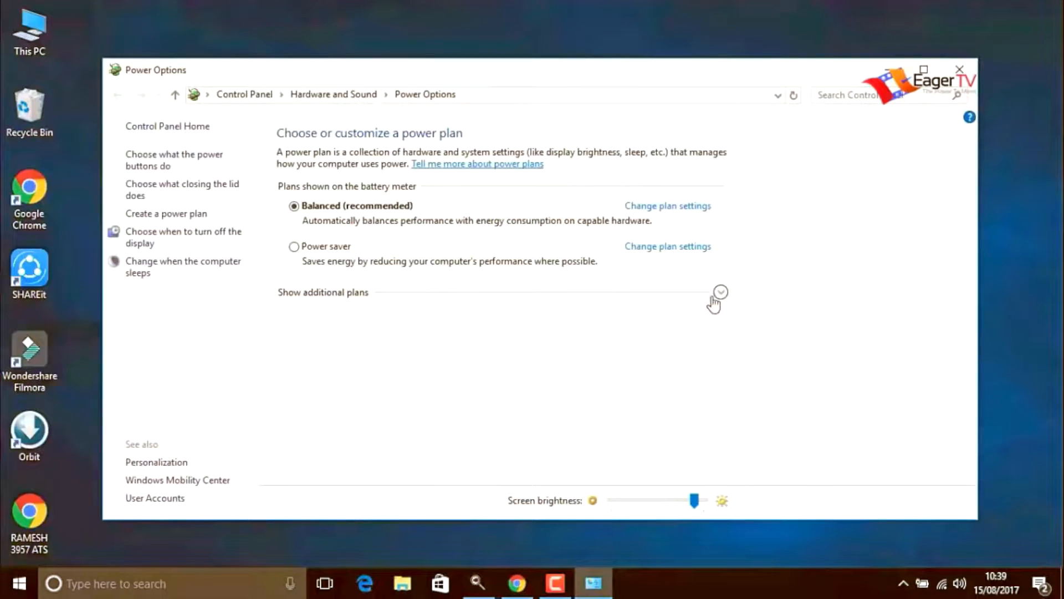
left_click(720, 292)
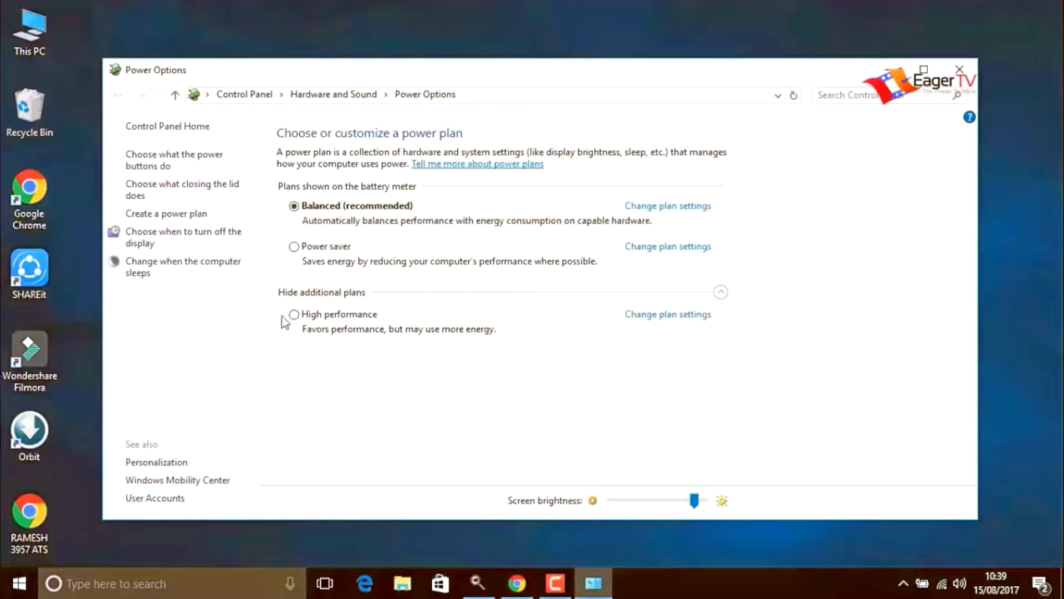
mouse_move(299, 326)
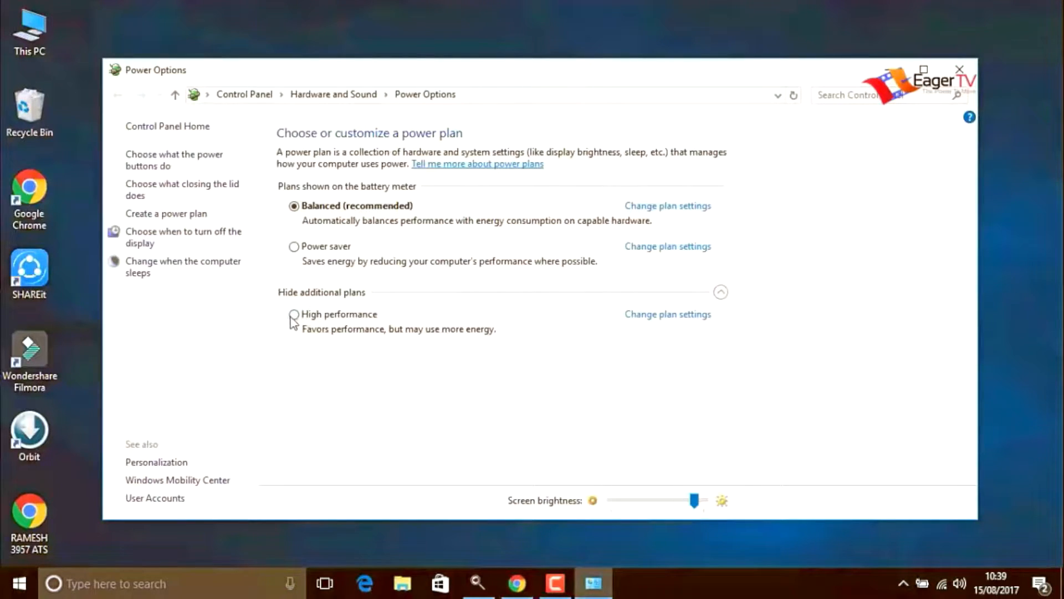
left_click(294, 315)
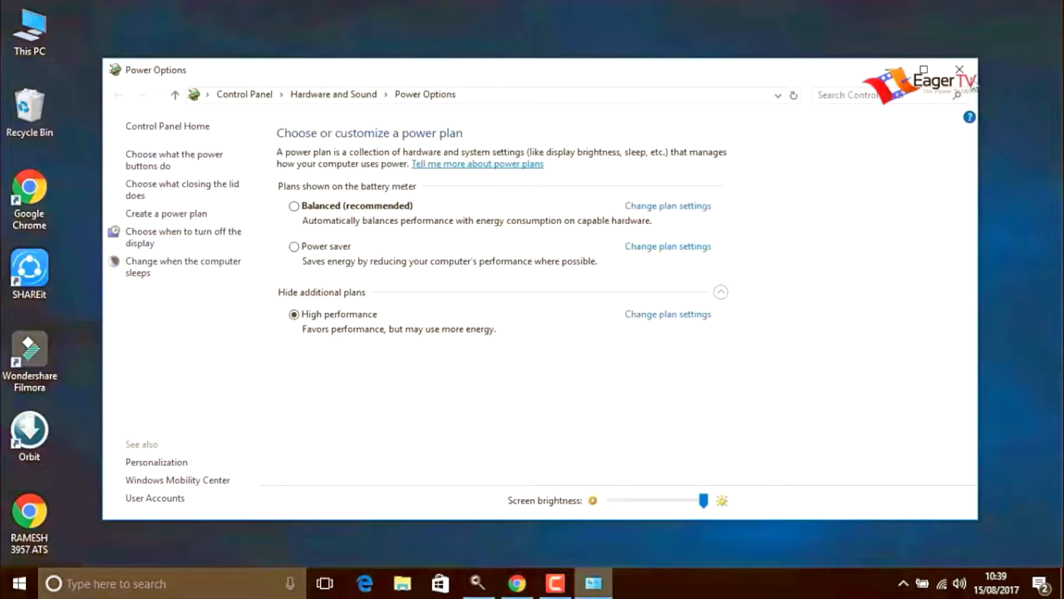
left_click(957, 69)
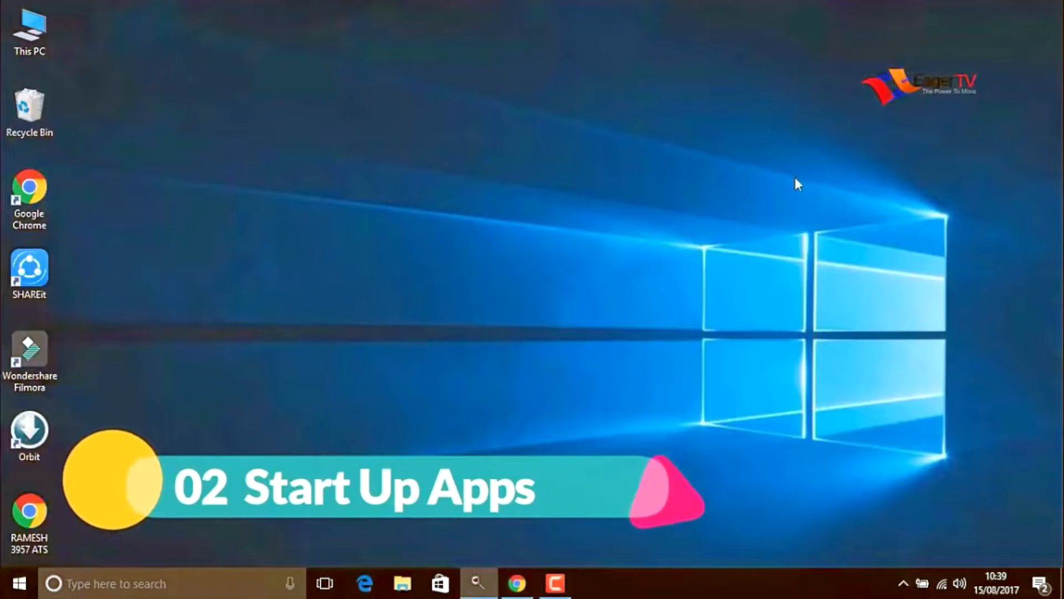
Disable Orbit Downloader and Wondershare Studio in Task Manager's Startup tab, then close it.
right_click(746, 583)
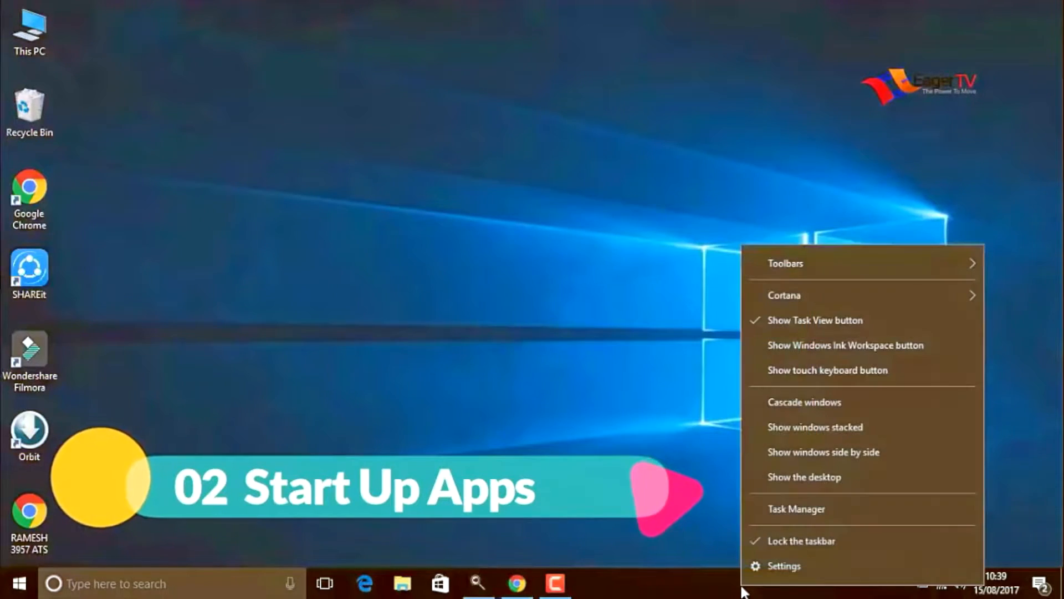
mouse_move(795, 508)
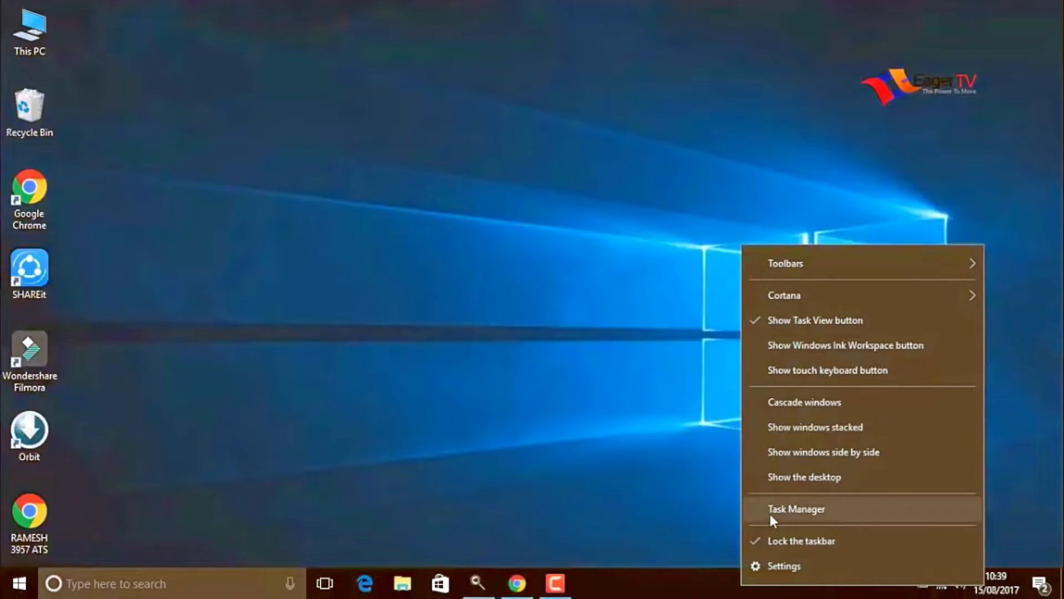
left_click(797, 508)
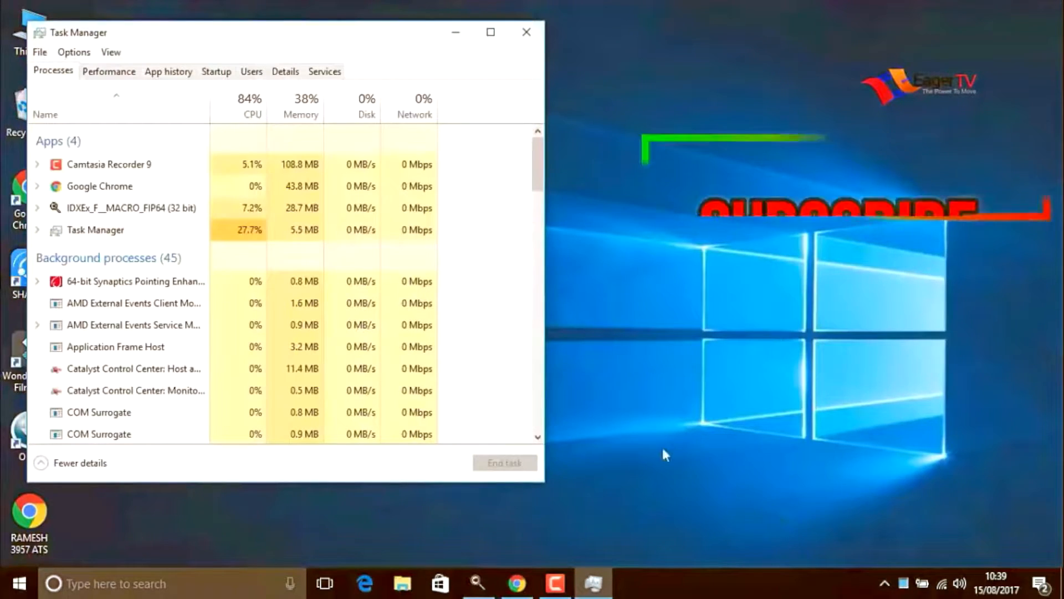
left_click(216, 71)
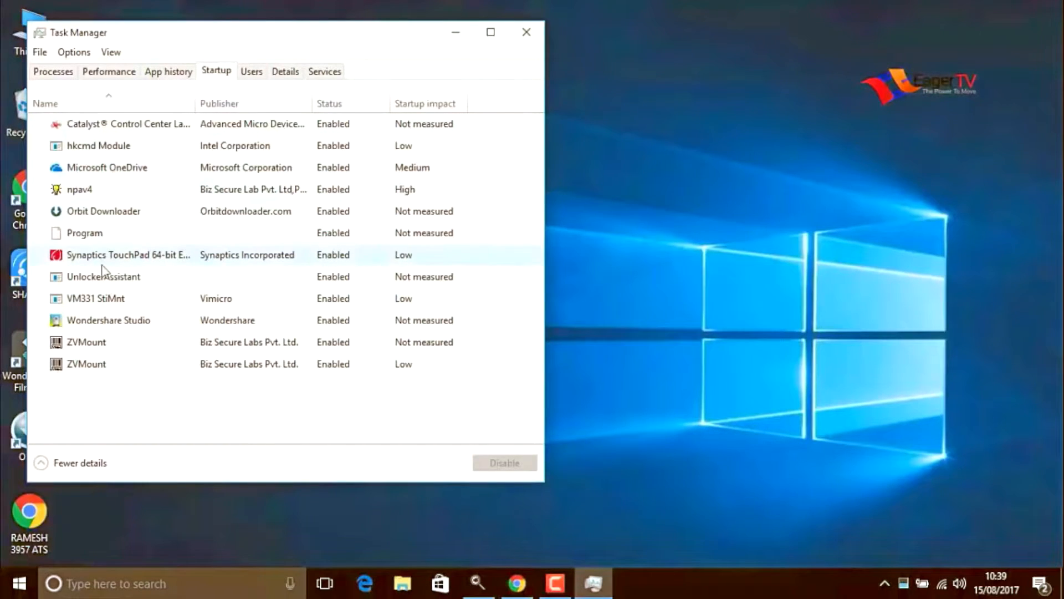
left_click(104, 211)
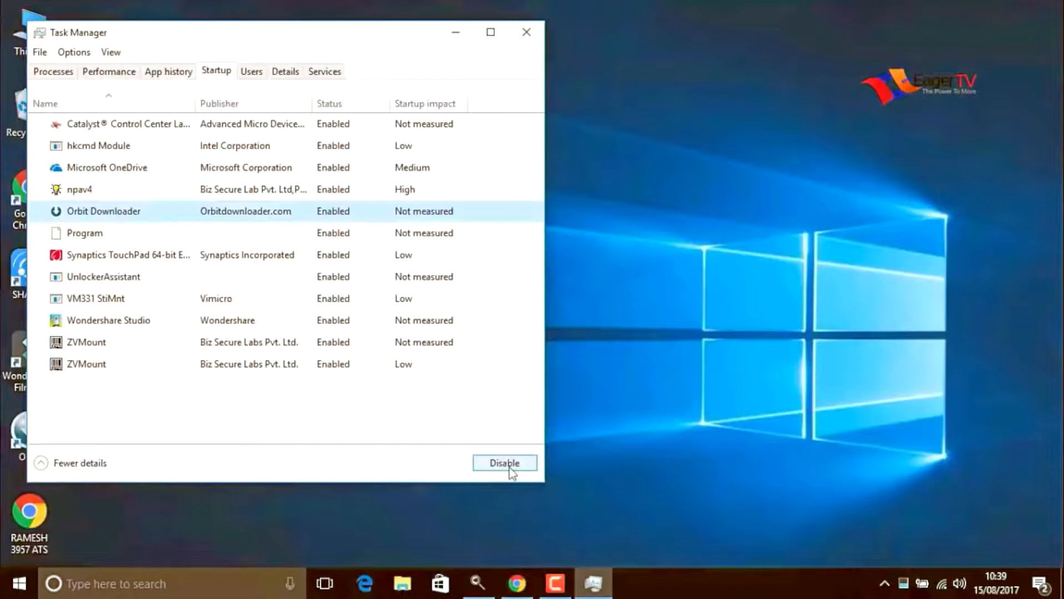
left_click(505, 462)
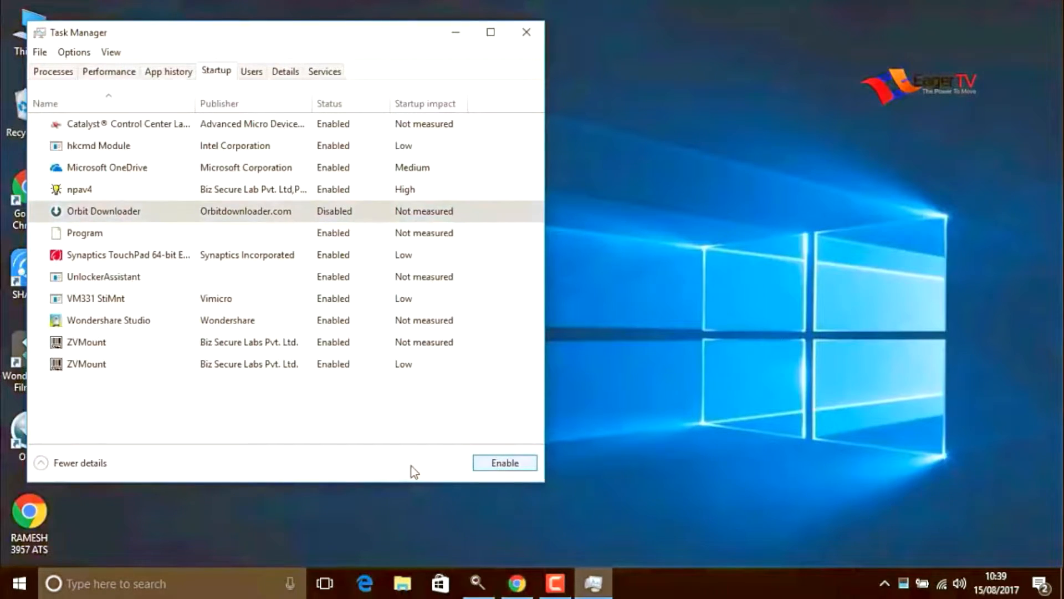
mouse_move(155, 290)
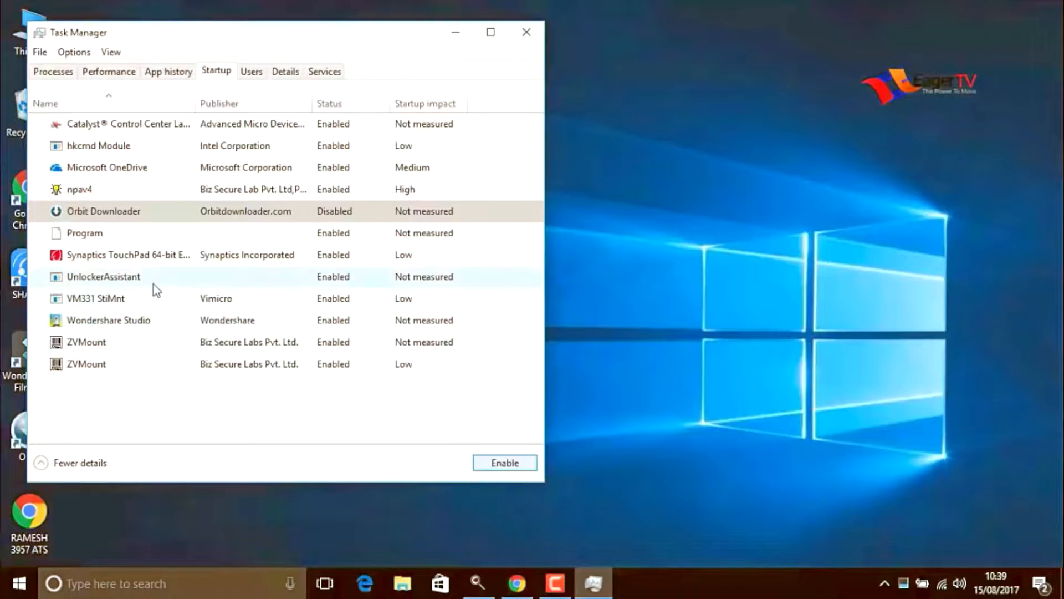
mouse_move(115, 145)
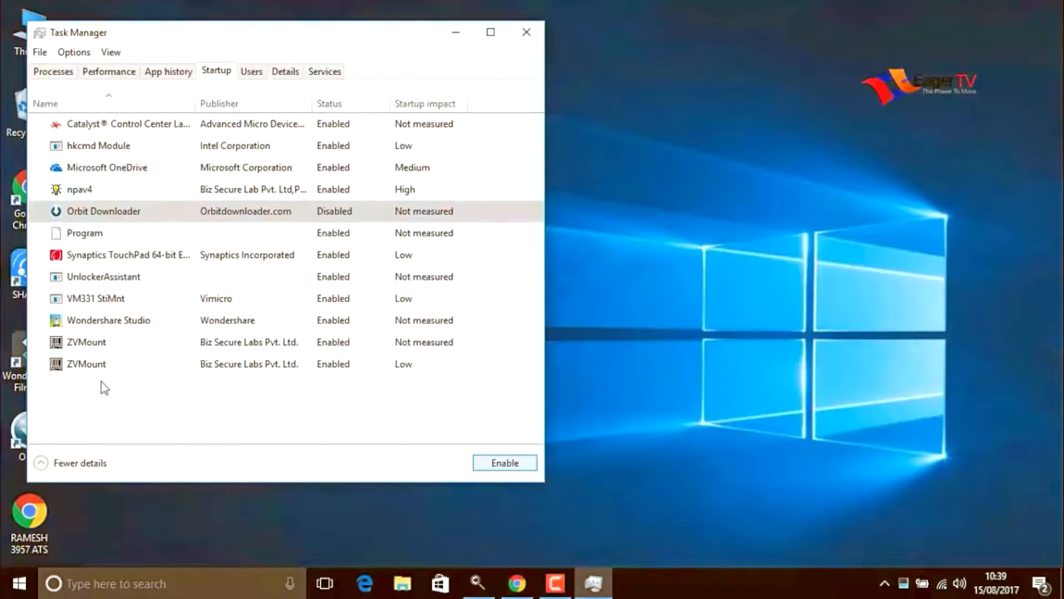
left_click(87, 364)
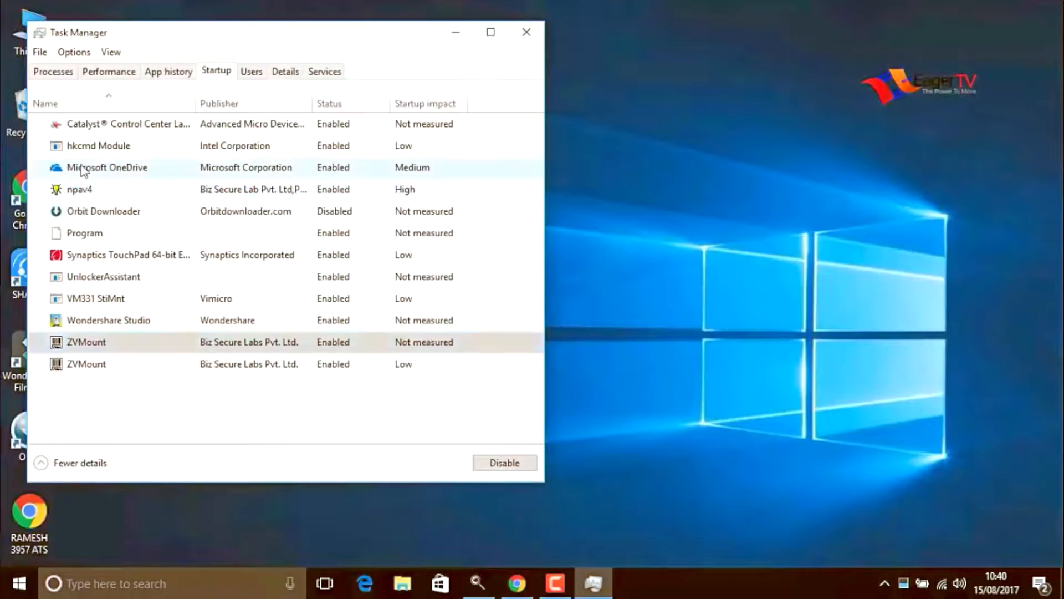
left_click(106, 166)
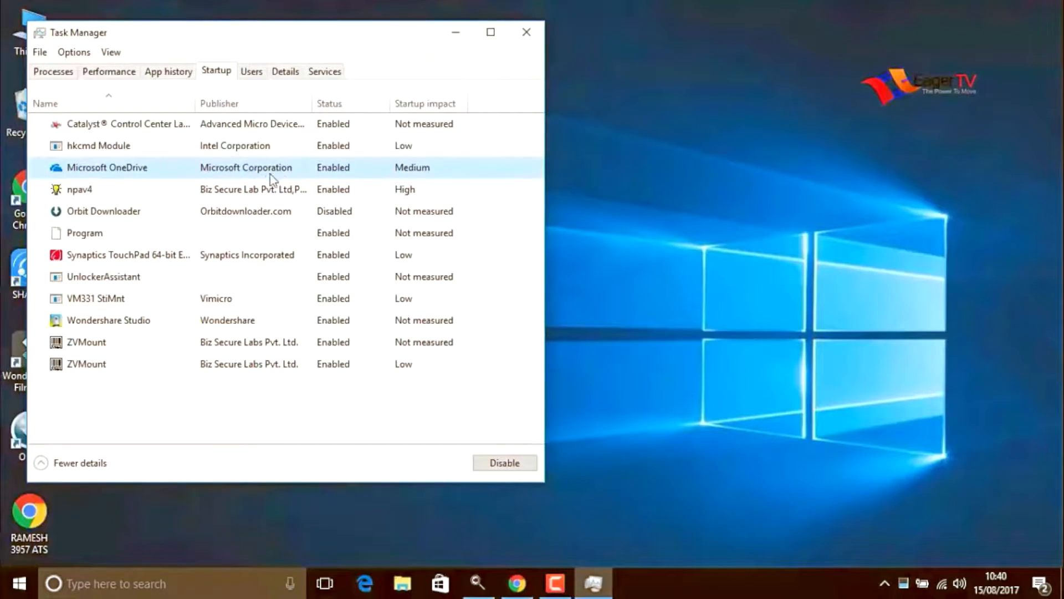
left_click(109, 320)
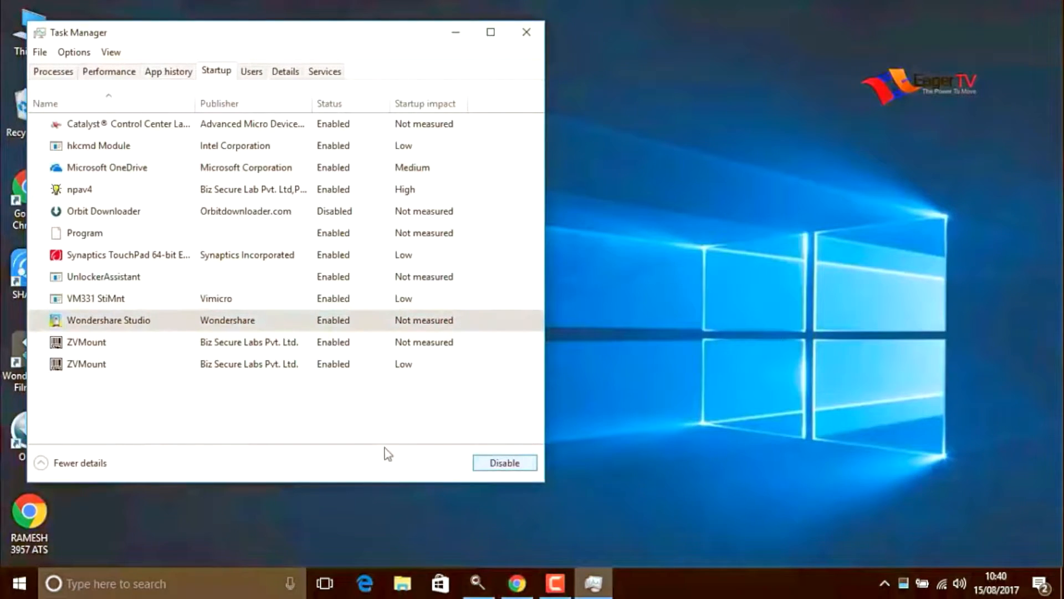
left_click(503, 462)
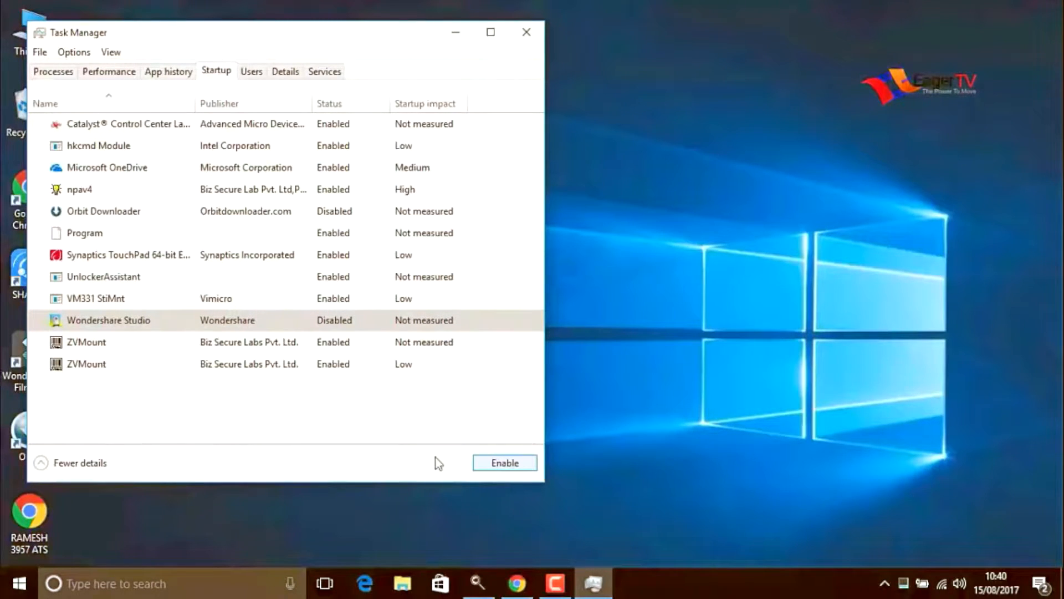
left_click(526, 32)
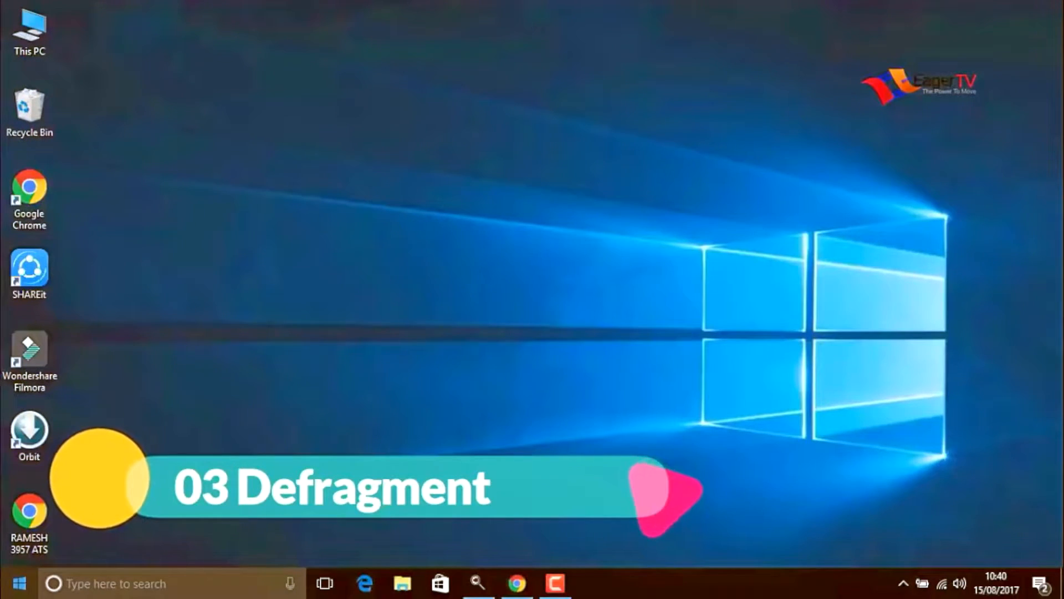
Search 'defrag', start optimizing drive C: in Optimize Drives, and close the window.
left_click(12, 583)
type("d")
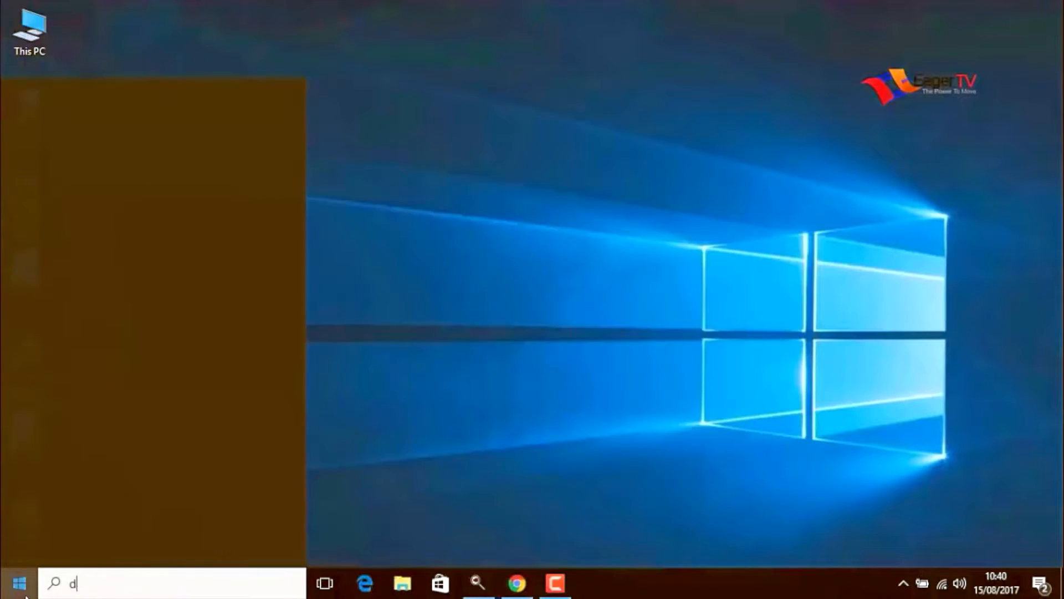
type("efr")
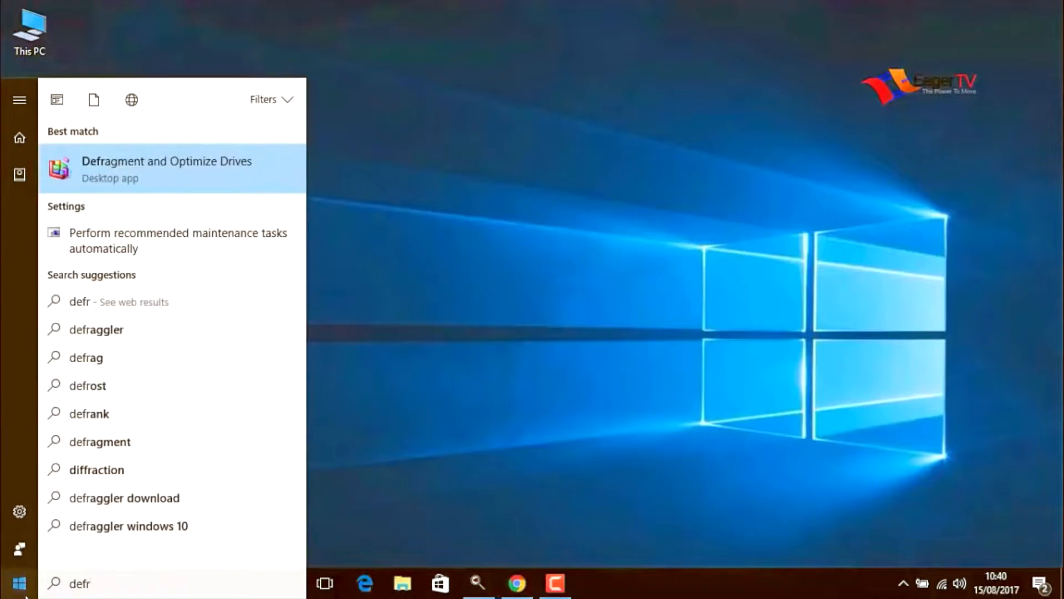
mouse_move(122, 329)
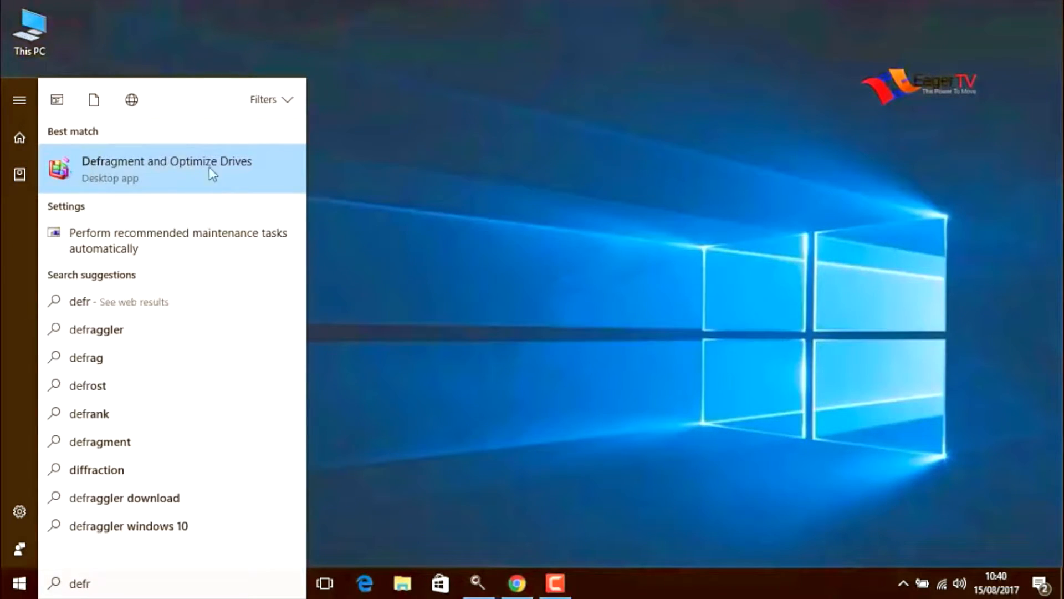
mouse_move(122, 179)
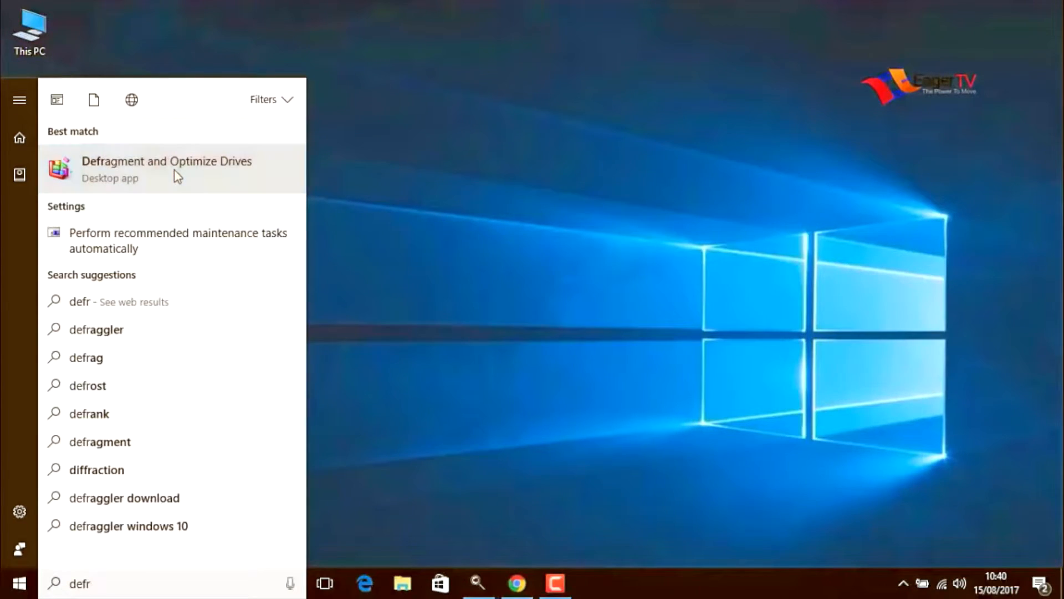
left_click(166, 167)
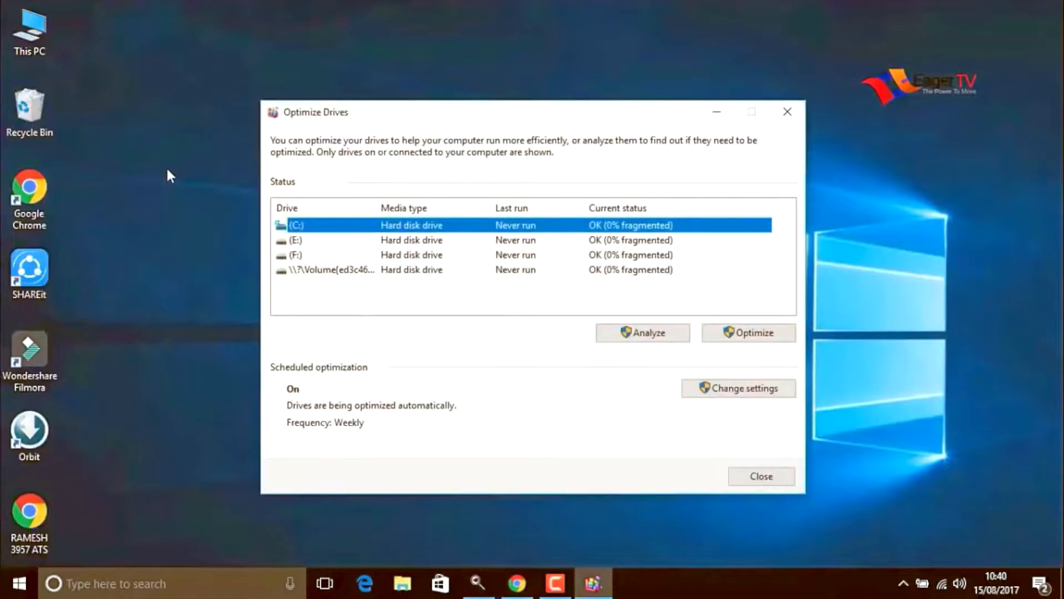
mouse_move(202, 220)
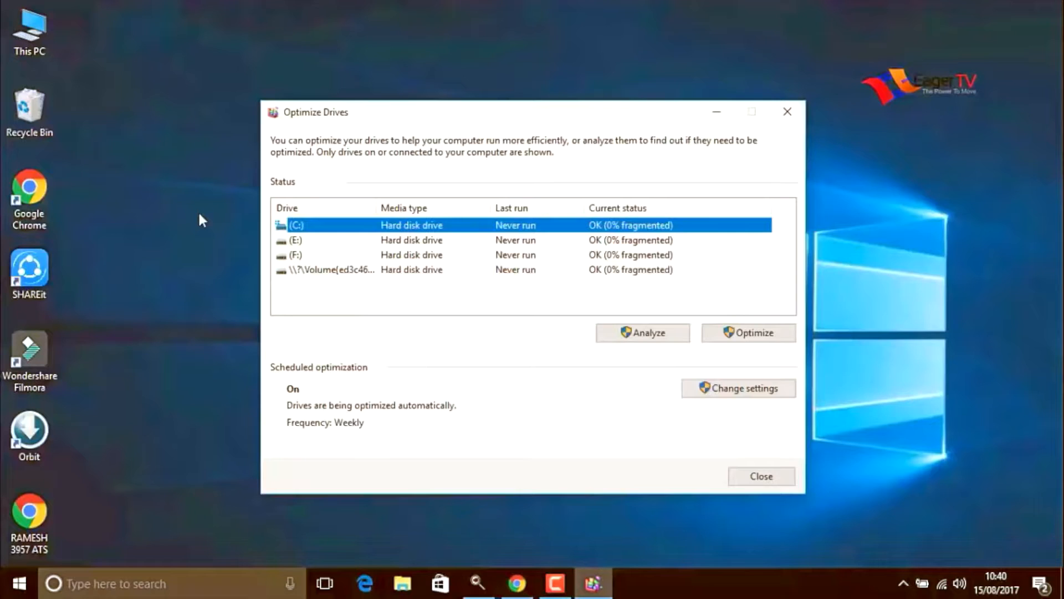
mouse_move(397, 231)
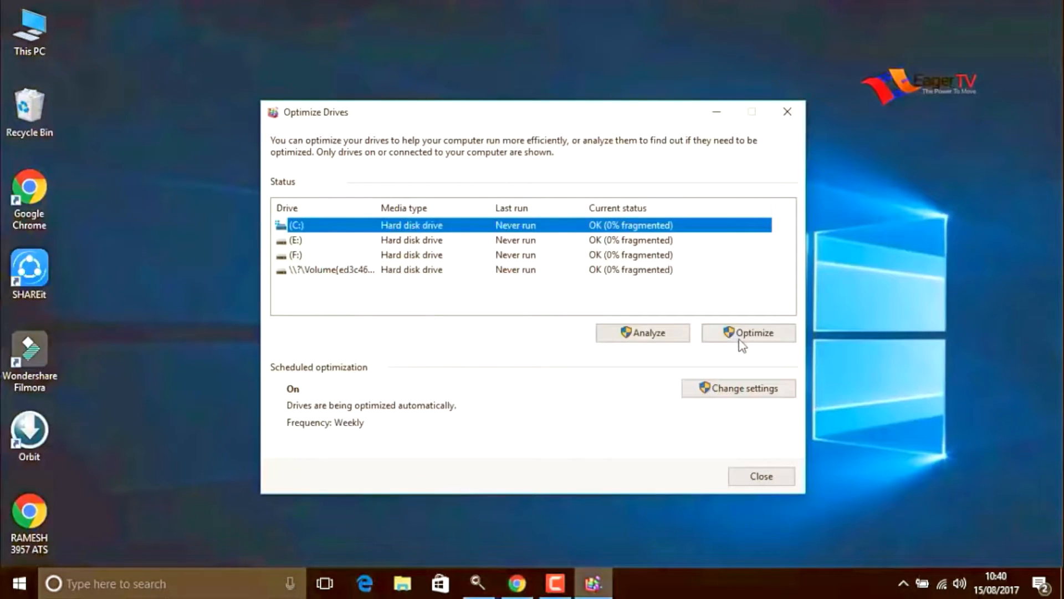
left_click(748, 332)
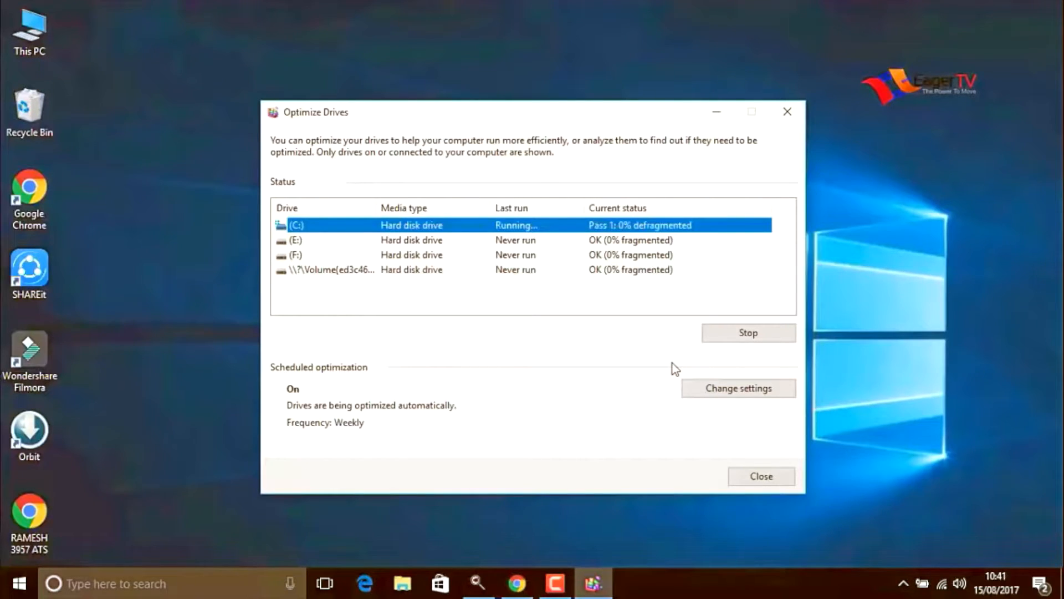
mouse_move(529, 229)
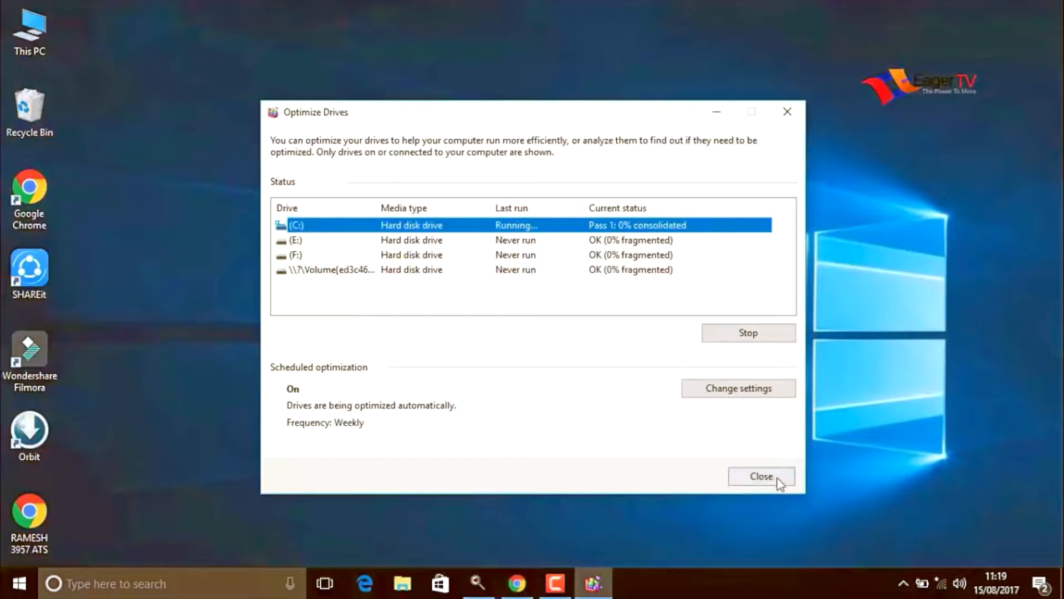
left_click(759, 476)
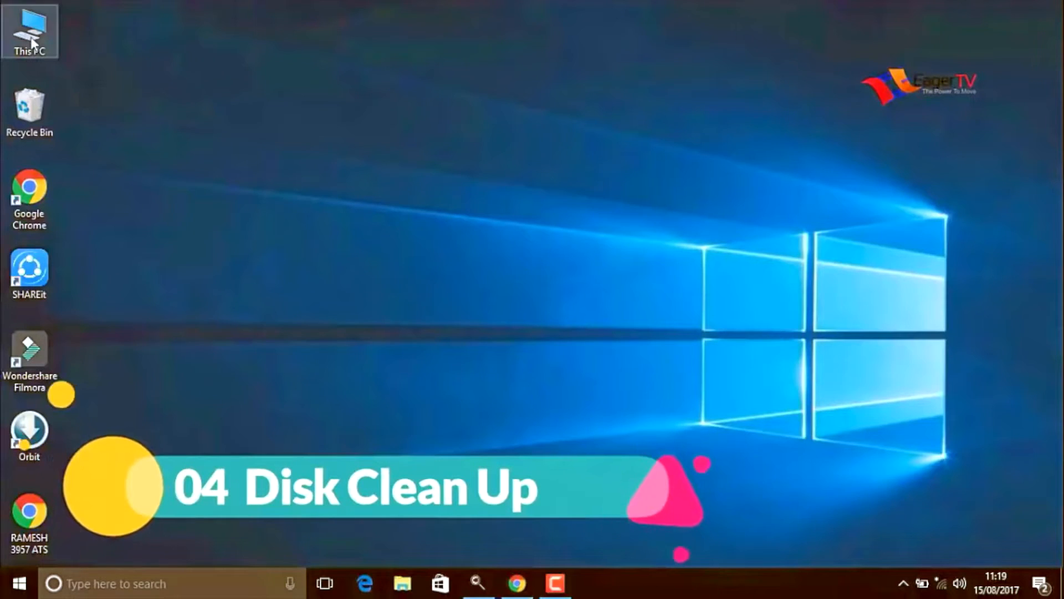
From This PC, open the Properties of Local Disk (C:).
double_click(30, 31)
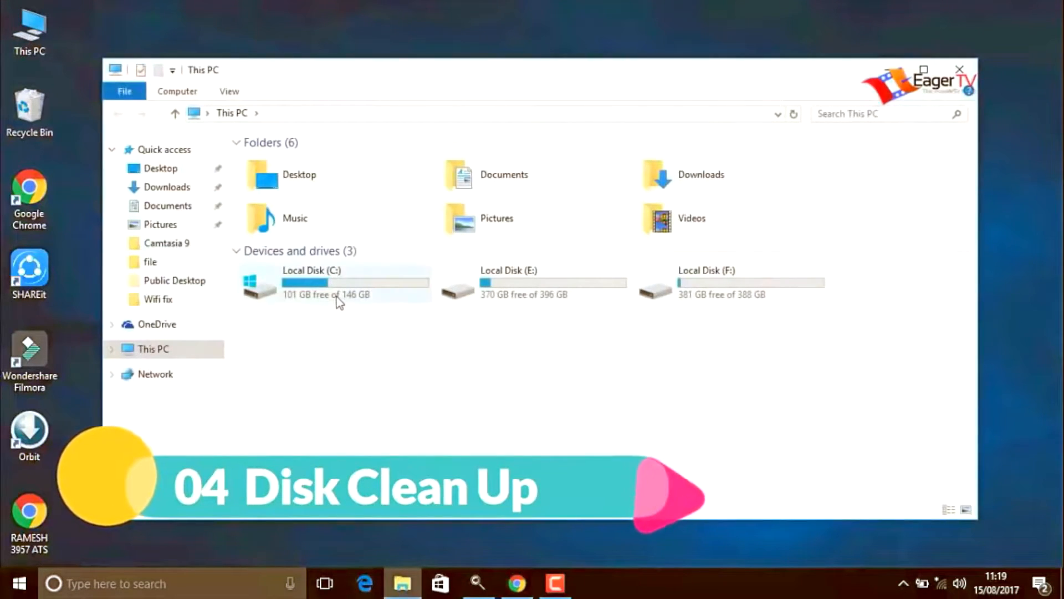
right_click(306, 282)
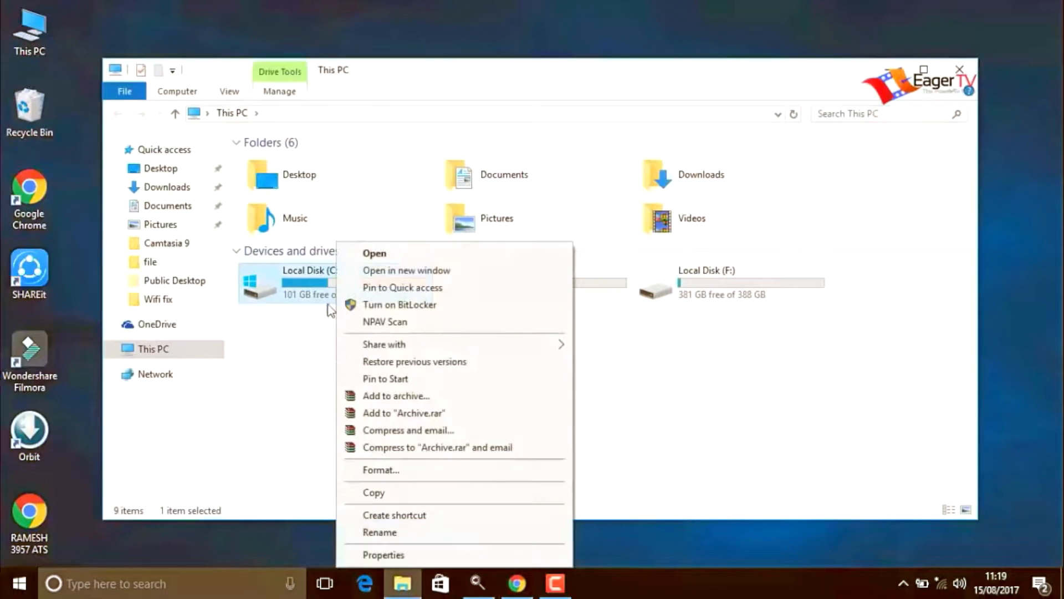
left_click(384, 554)
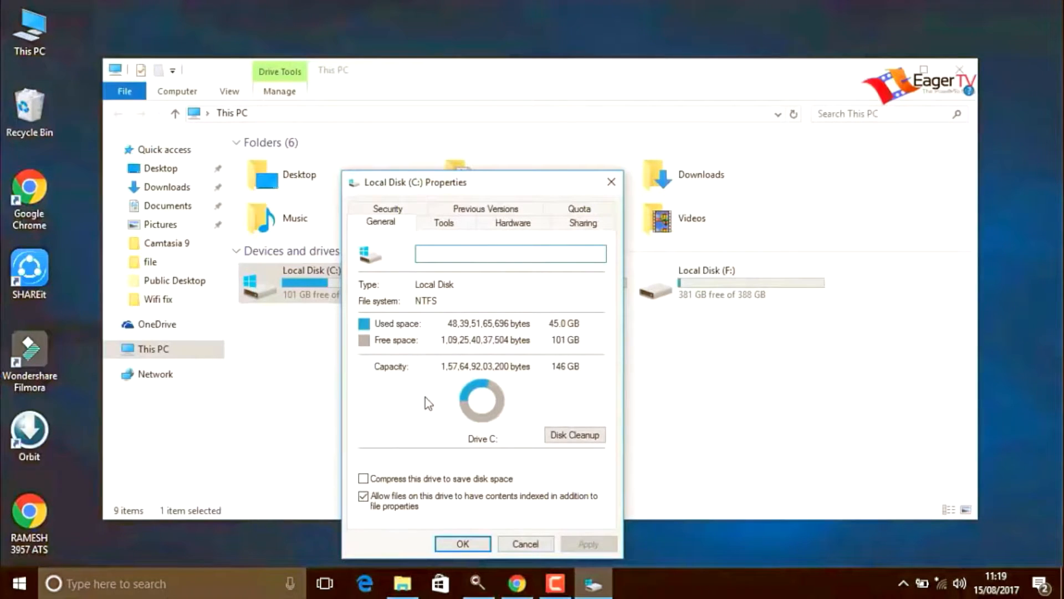
mouse_move(573, 435)
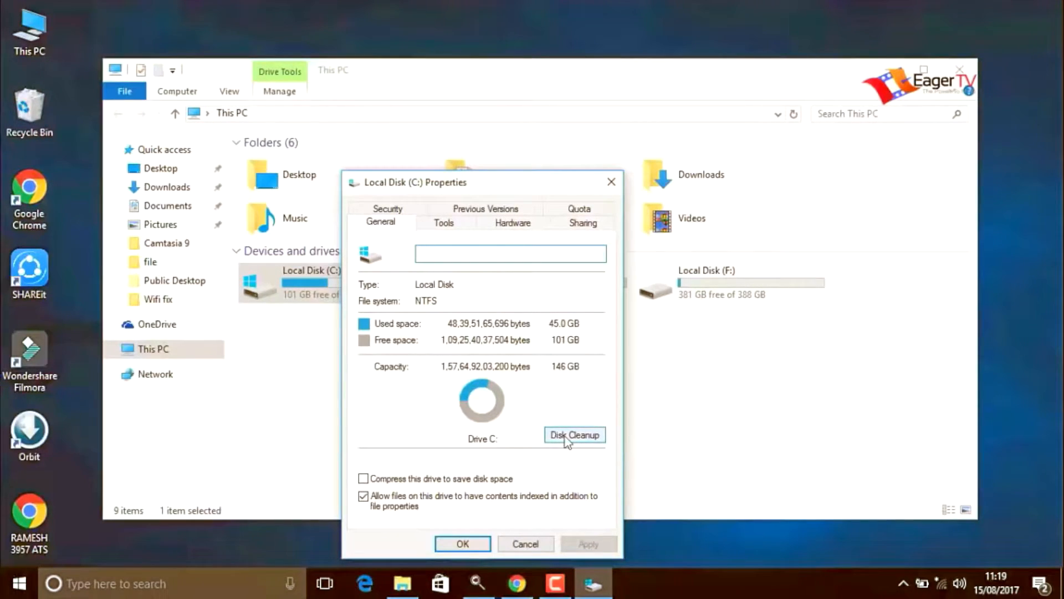
Run Disk Cleanup on C:, permanently delete the checked files, and close Properties.
left_click(574, 435)
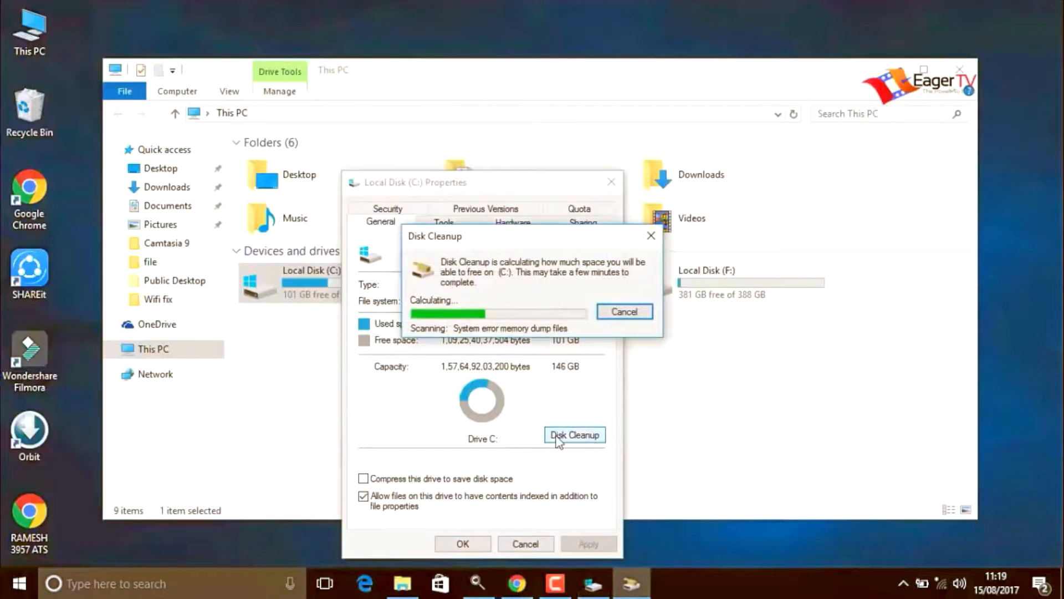
mouse_move(614, 415)
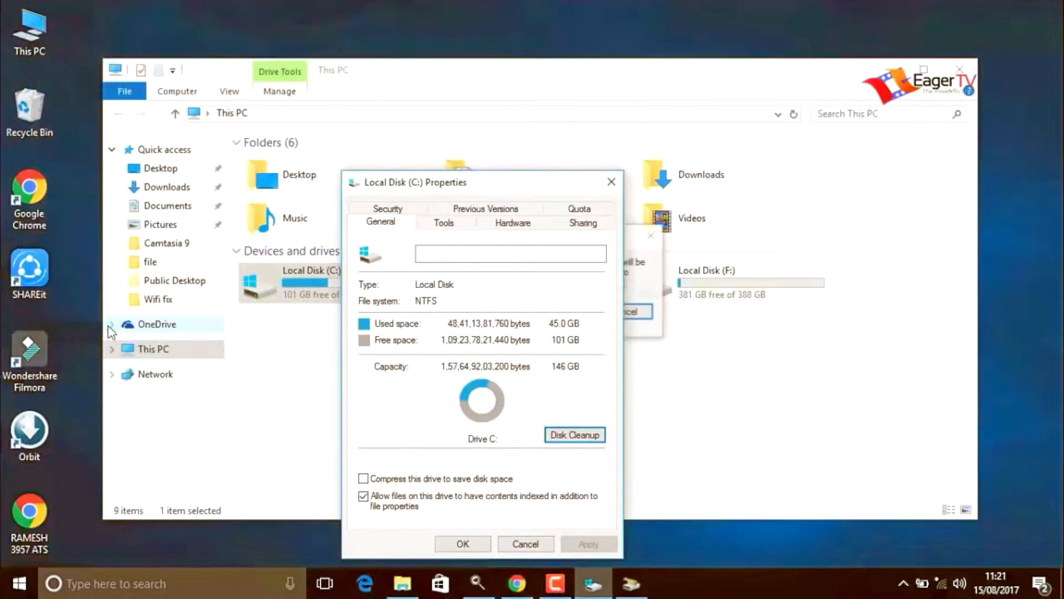
left_click(574, 435)
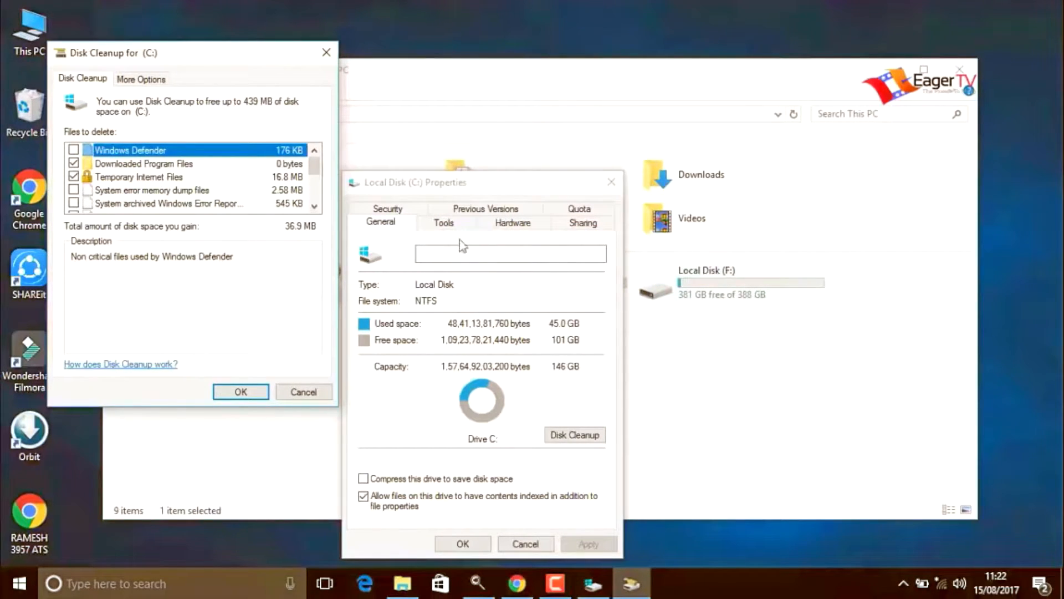
left_click(240, 392)
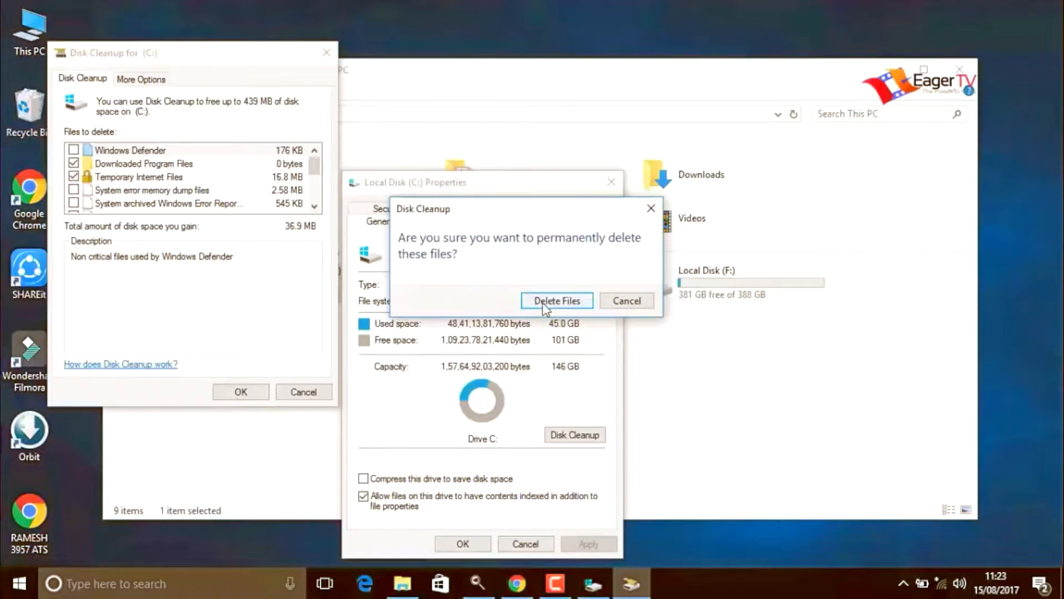
left_click(556, 300)
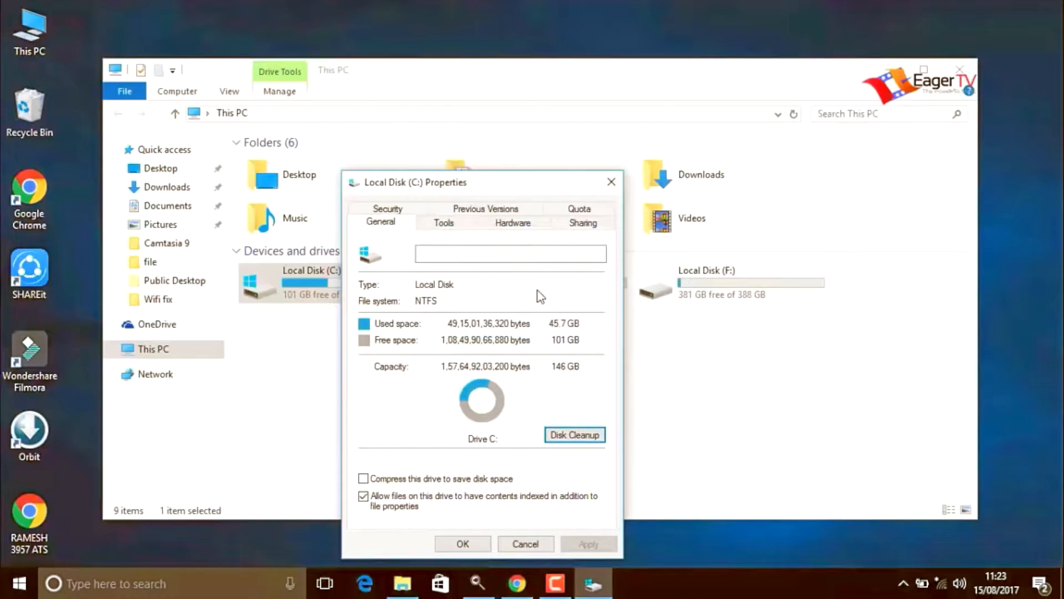
left_click(462, 543)
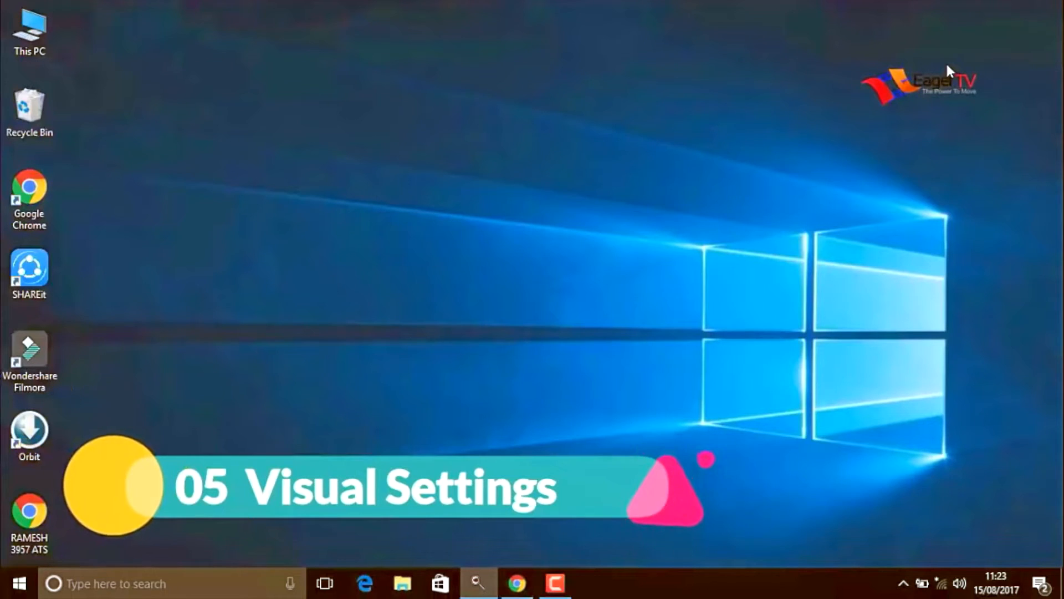
Search 'system' from Start and open the System information page.
left_click(16, 583)
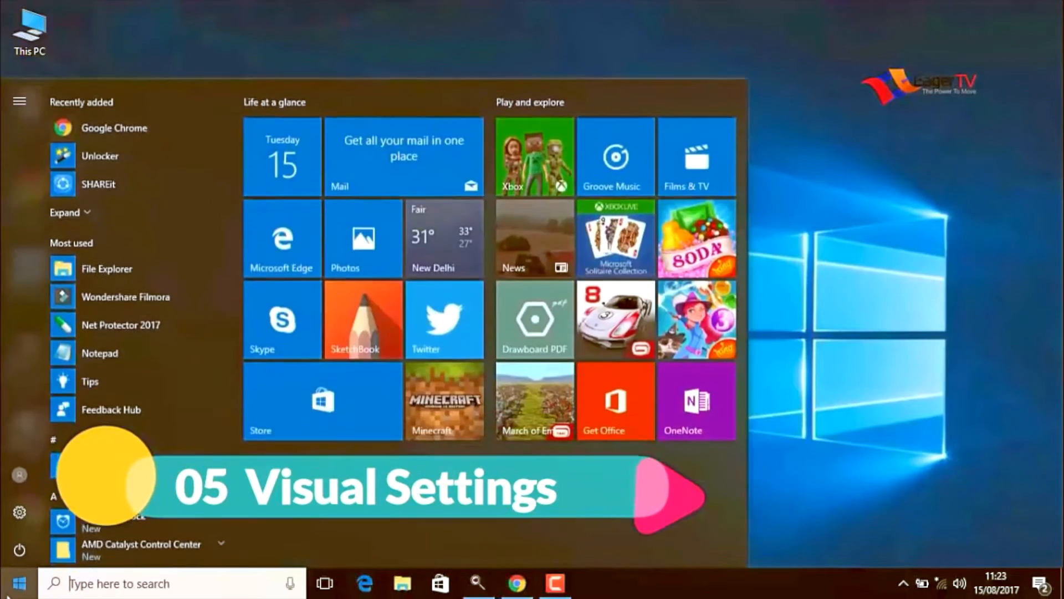
type("s")
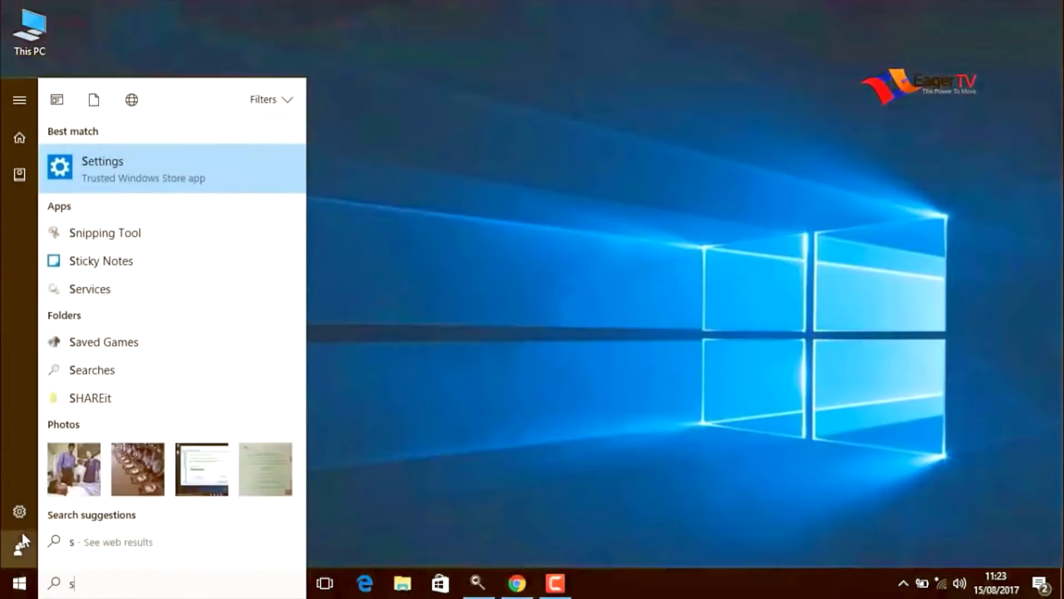
mouse_move(51, 514)
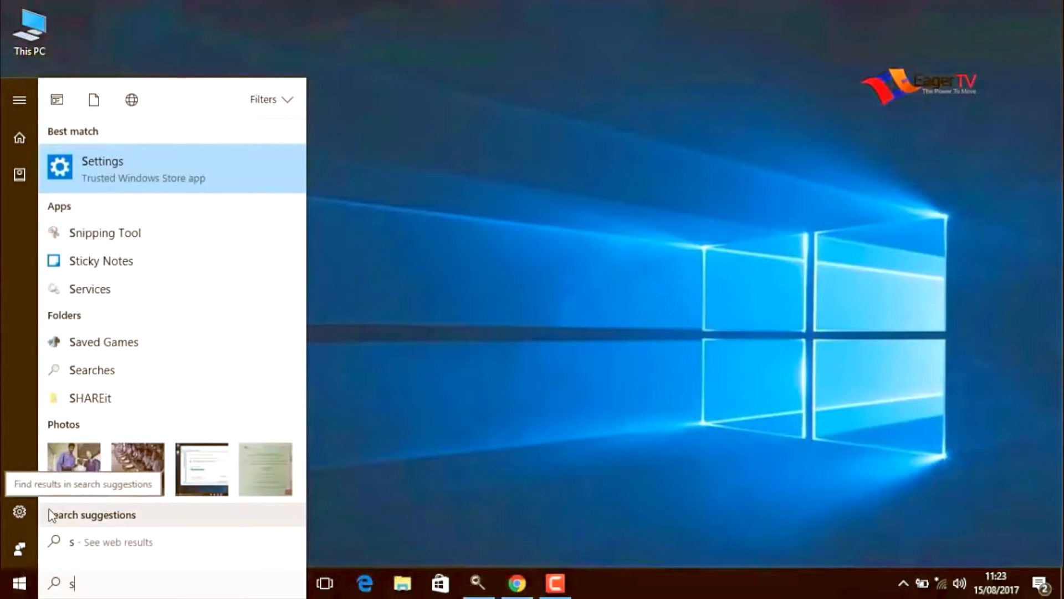
mouse_move(57, 510)
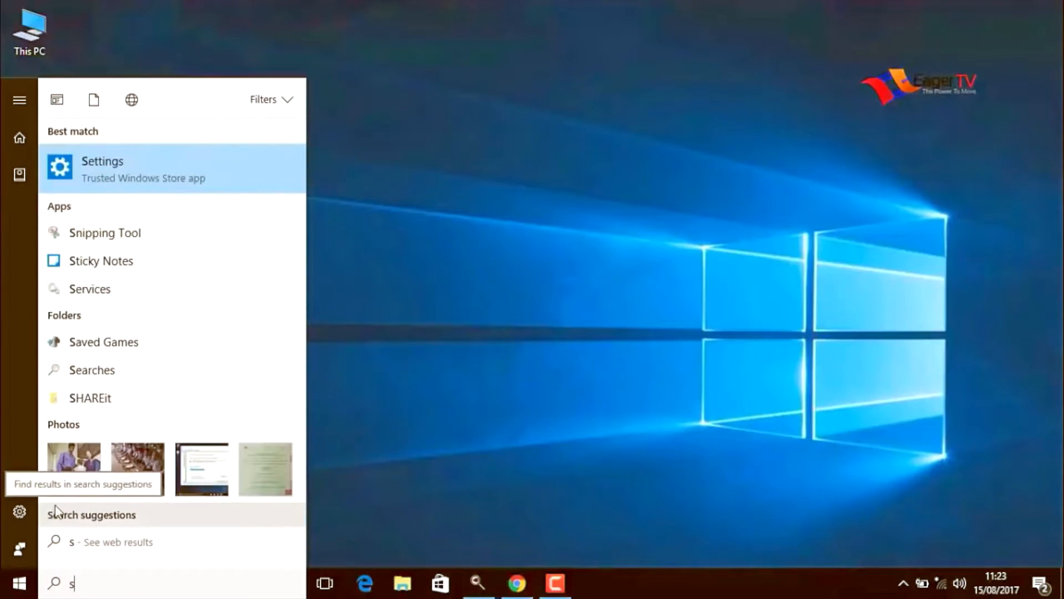
type("yst")
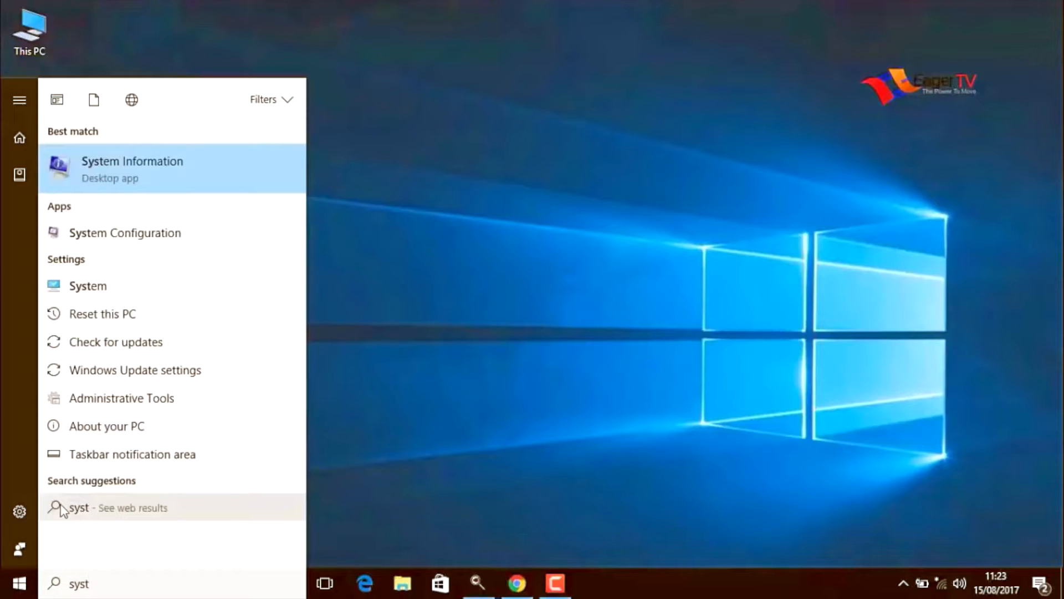
mouse_move(151, 188)
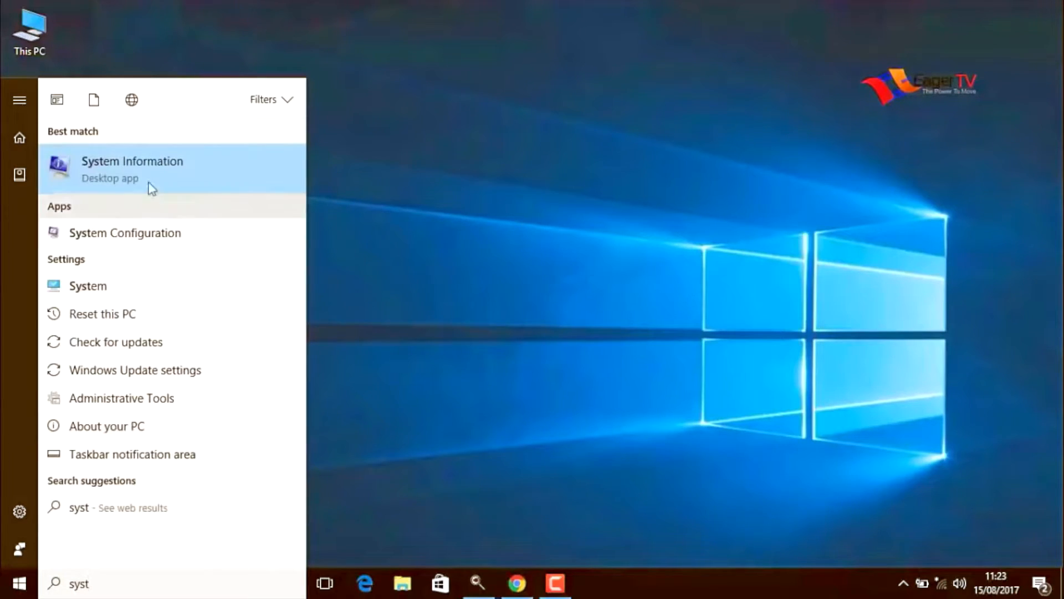
mouse_move(101, 292)
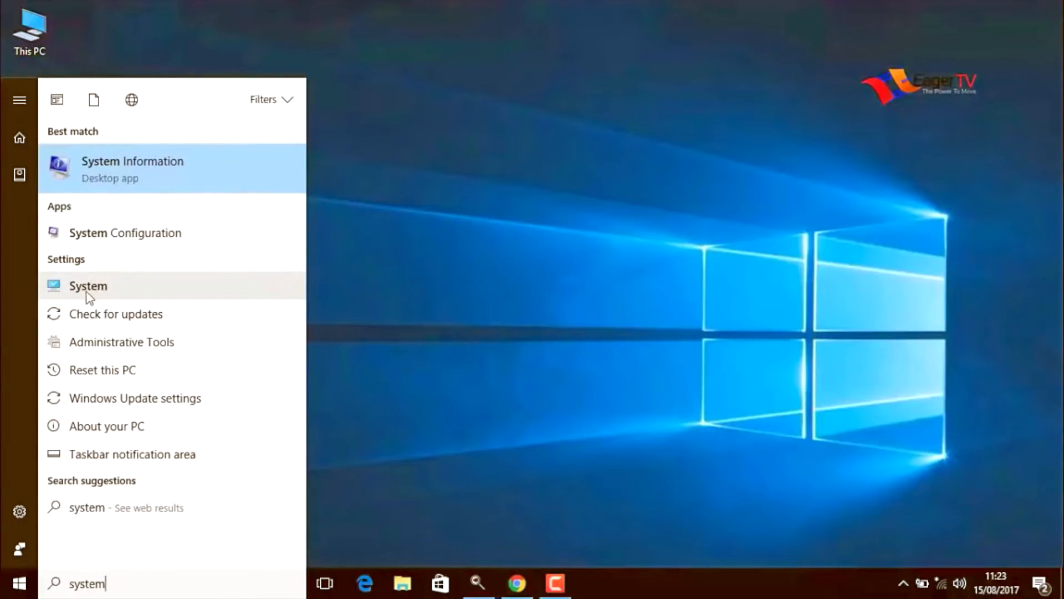
left_click(87, 285)
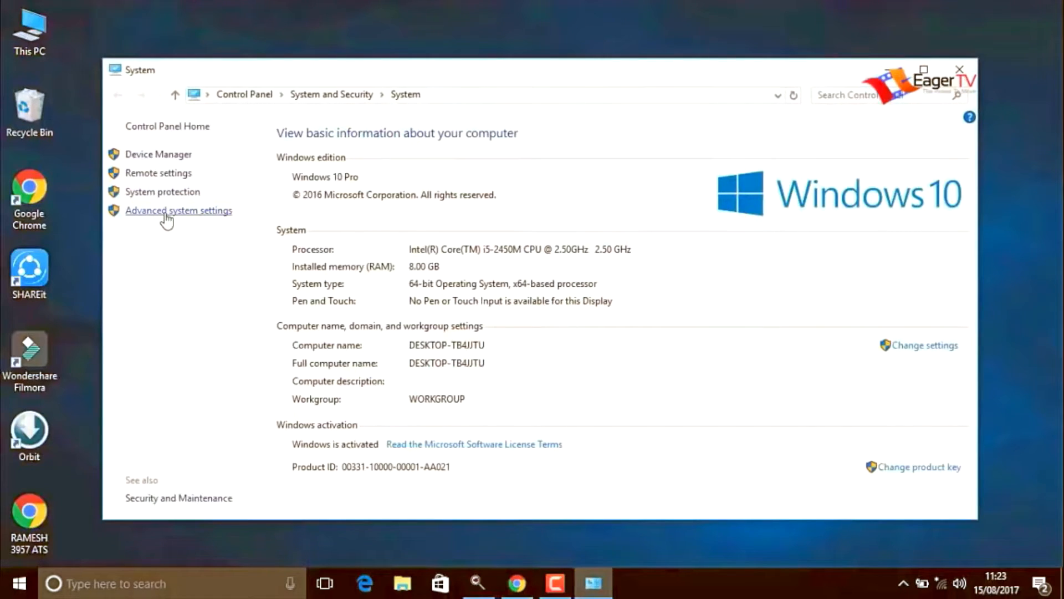
In Advanced system settings, set Performance Options to 'Adjust for best performance'.
left_click(178, 209)
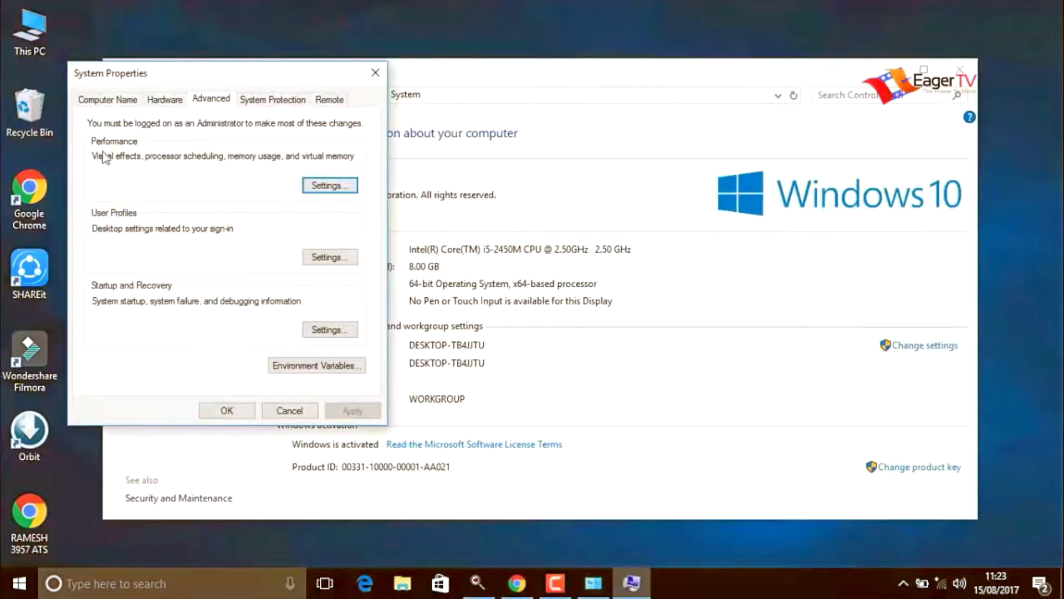
mouse_move(195, 168)
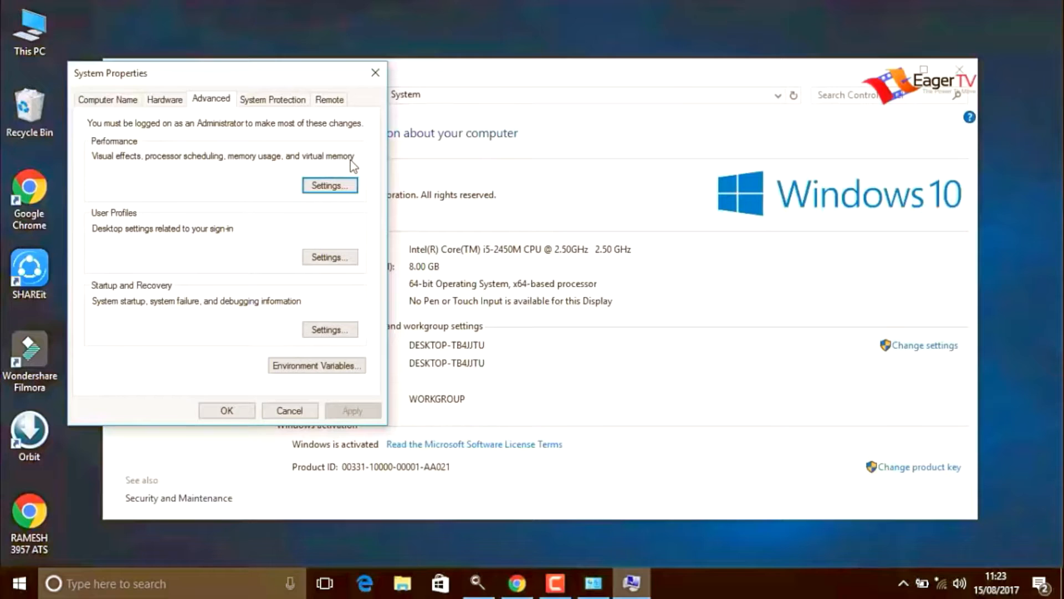
mouse_move(285, 233)
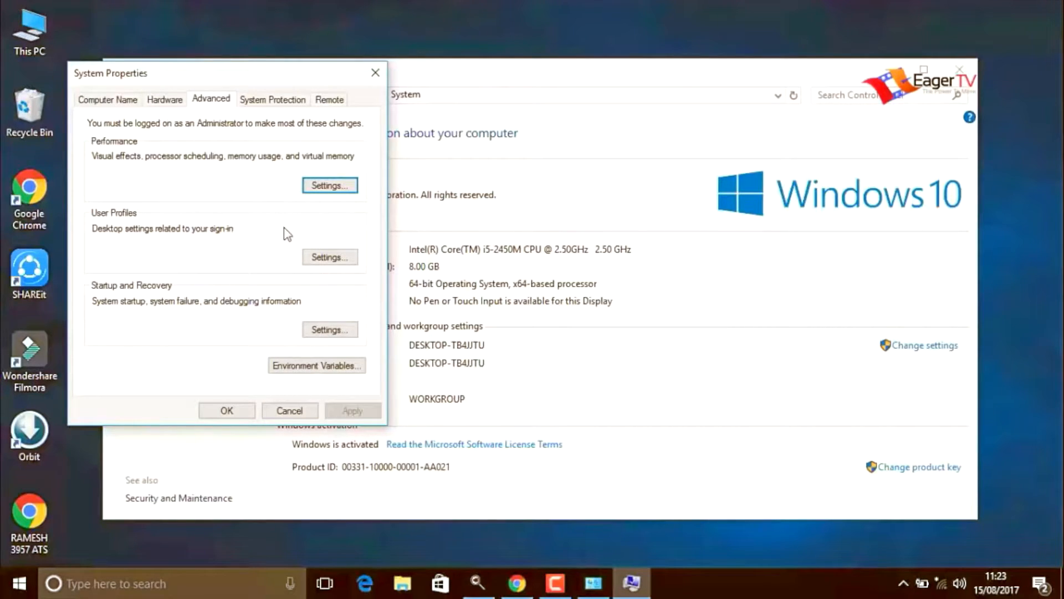
left_click(330, 185)
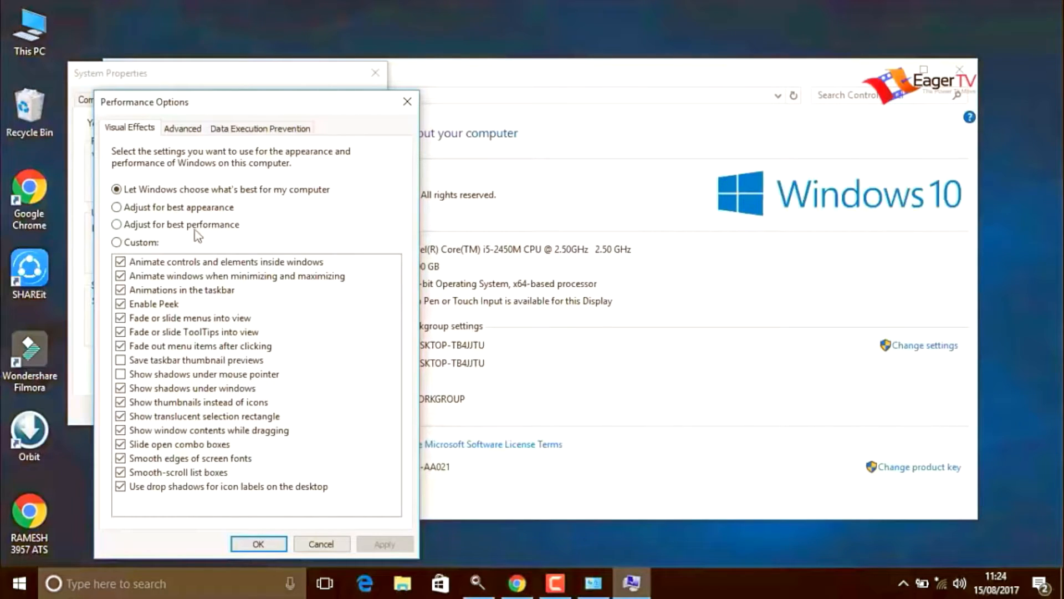
left_click(117, 224)
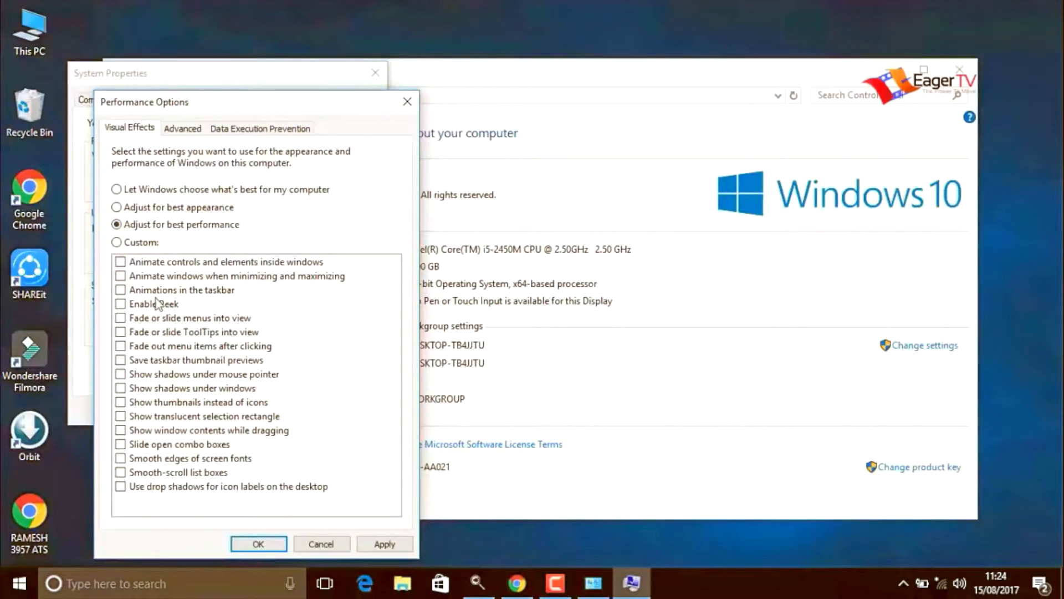
mouse_move(151, 401)
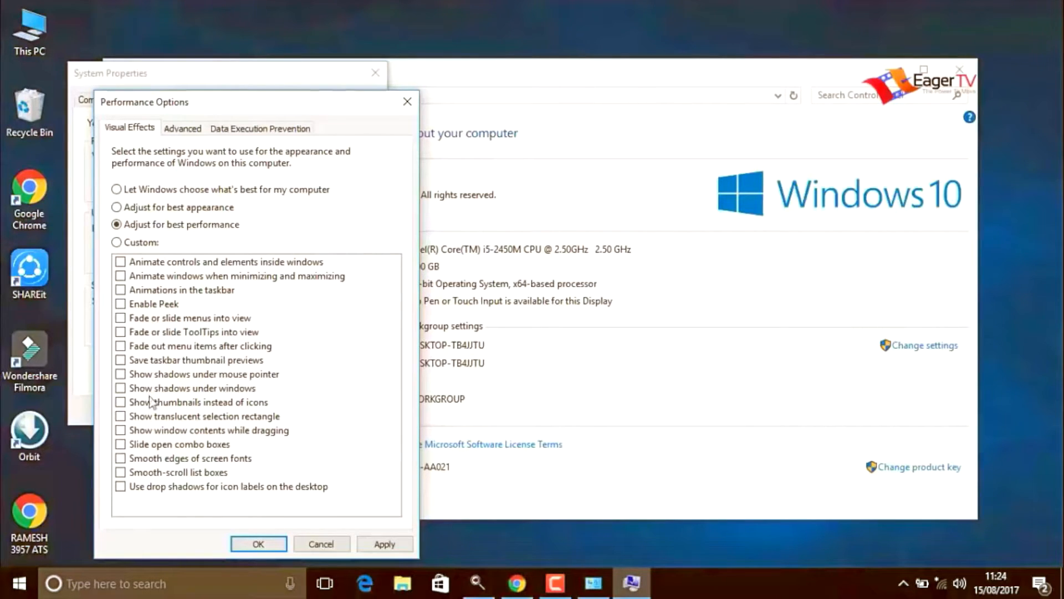
mouse_move(156, 503)
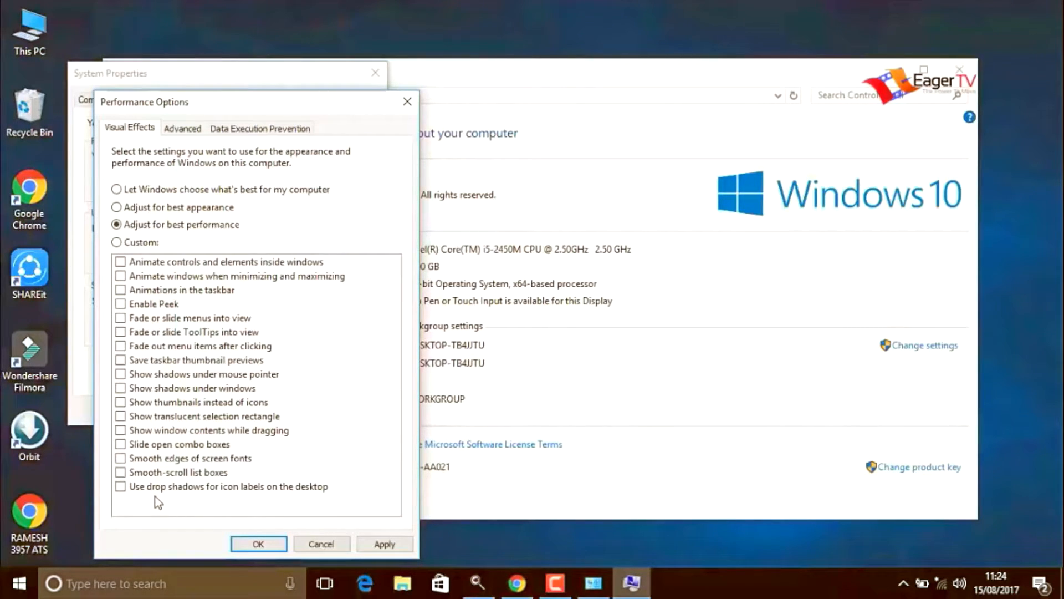
mouse_move(149, 423)
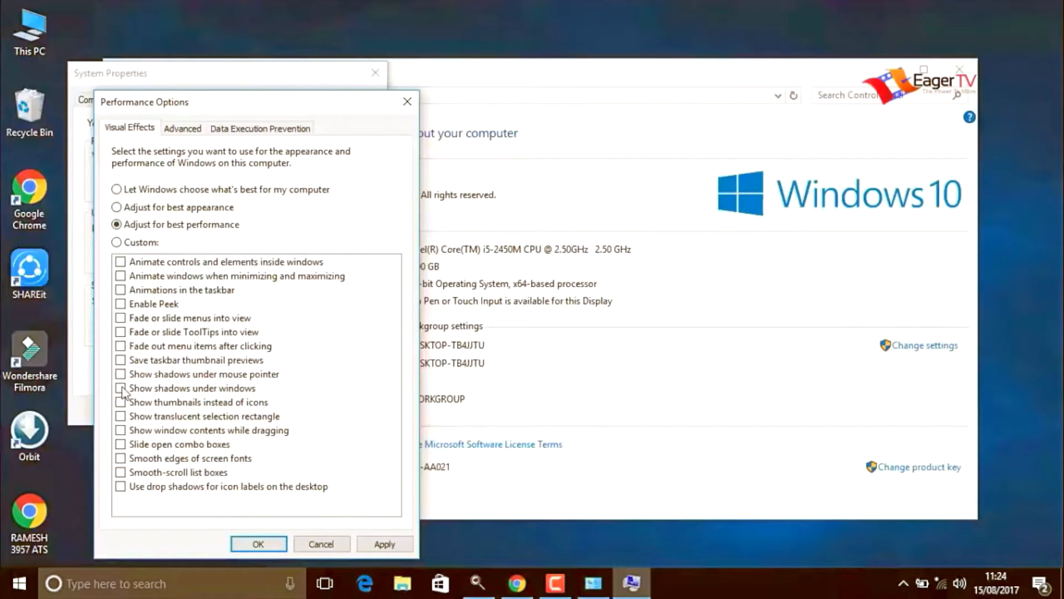
Re-enable shadows under mouse pointer, apply with OK, and close the System window.
left_click(121, 374)
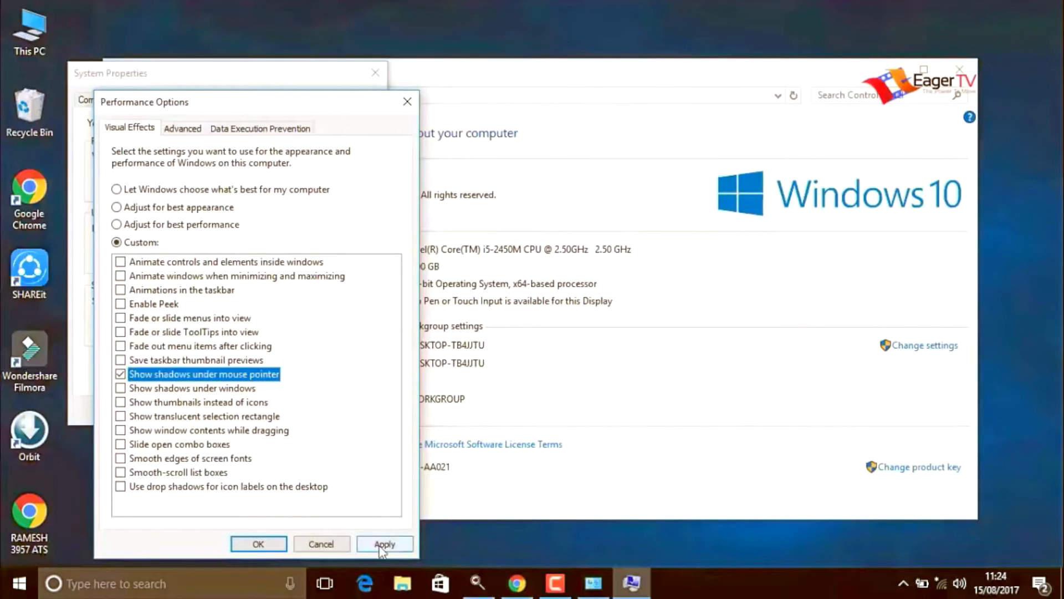
left_click(384, 544)
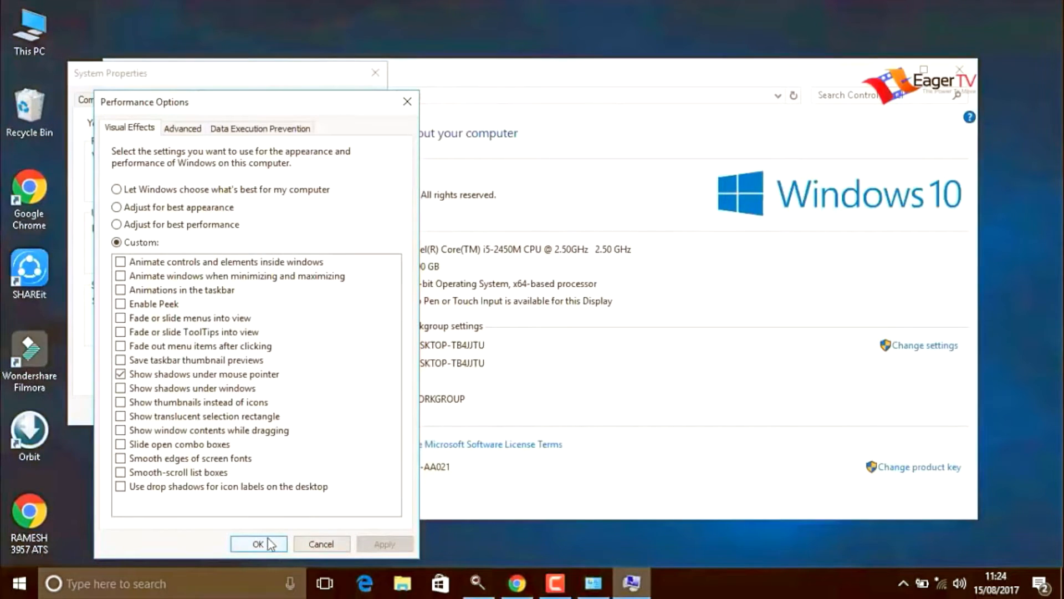
left_click(258, 544)
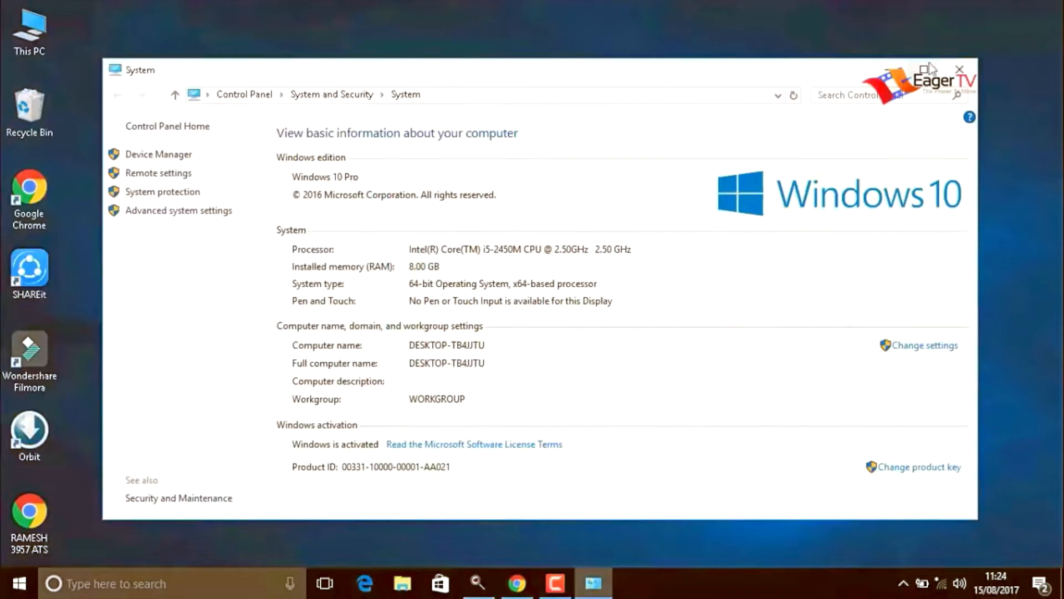
left_click(959, 70)
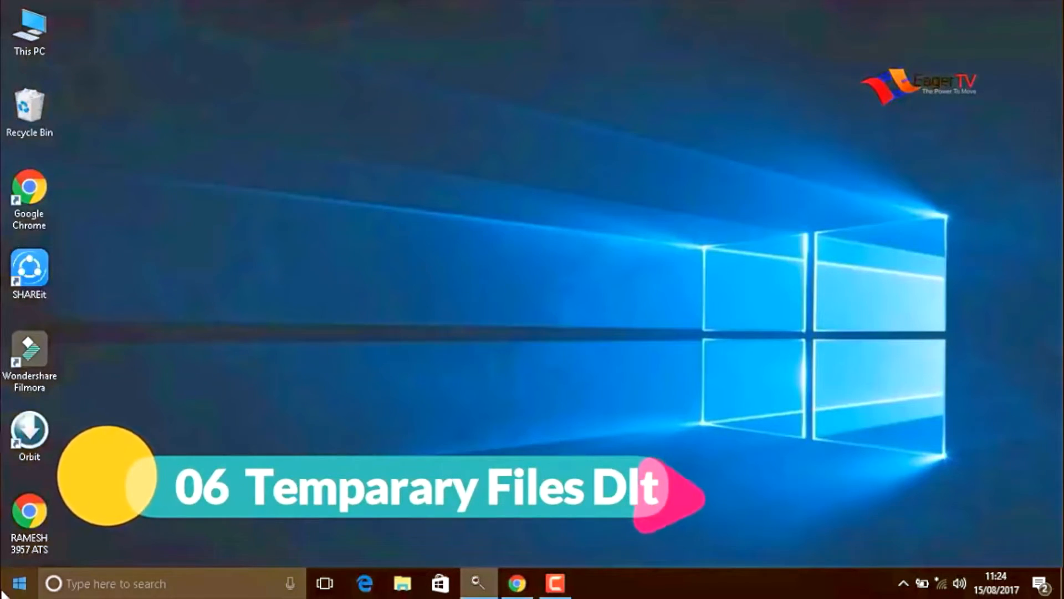
Launch Run from Start and open the %temp% folder.
left_click(17, 583)
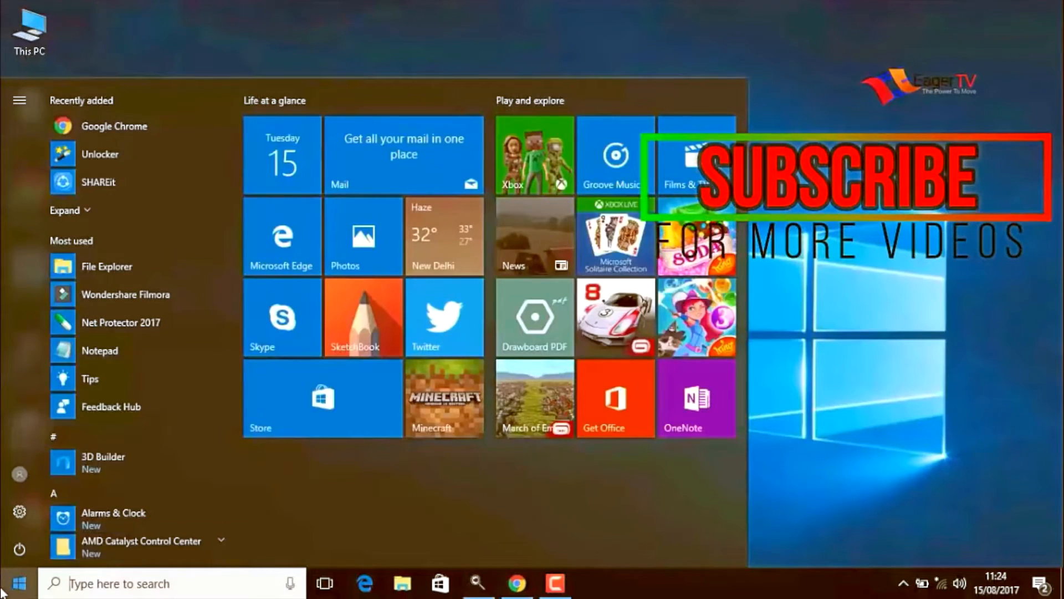
type("run")
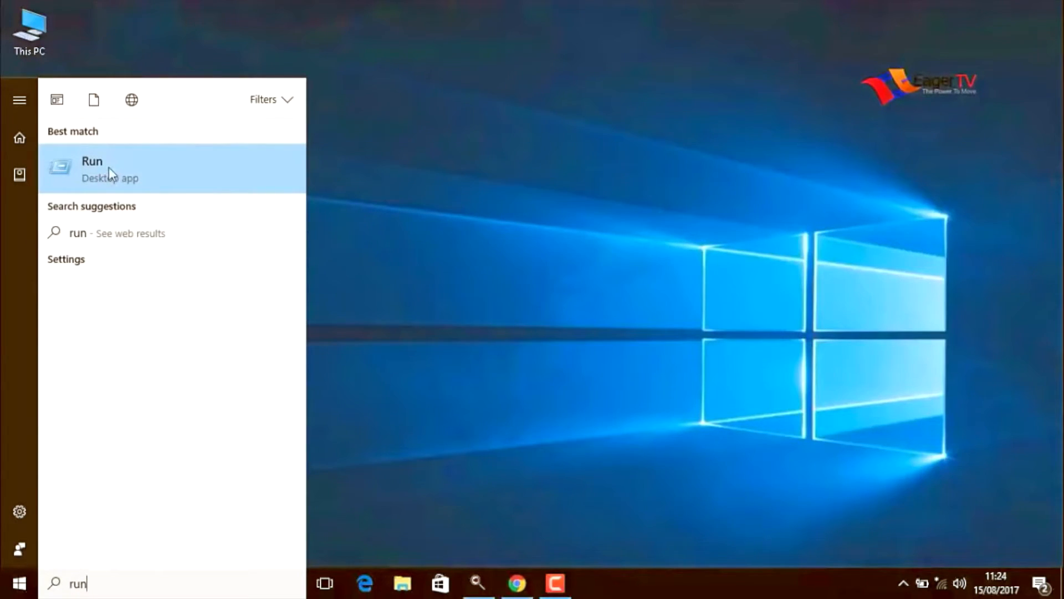
left_click(91, 168)
type("%temp%")
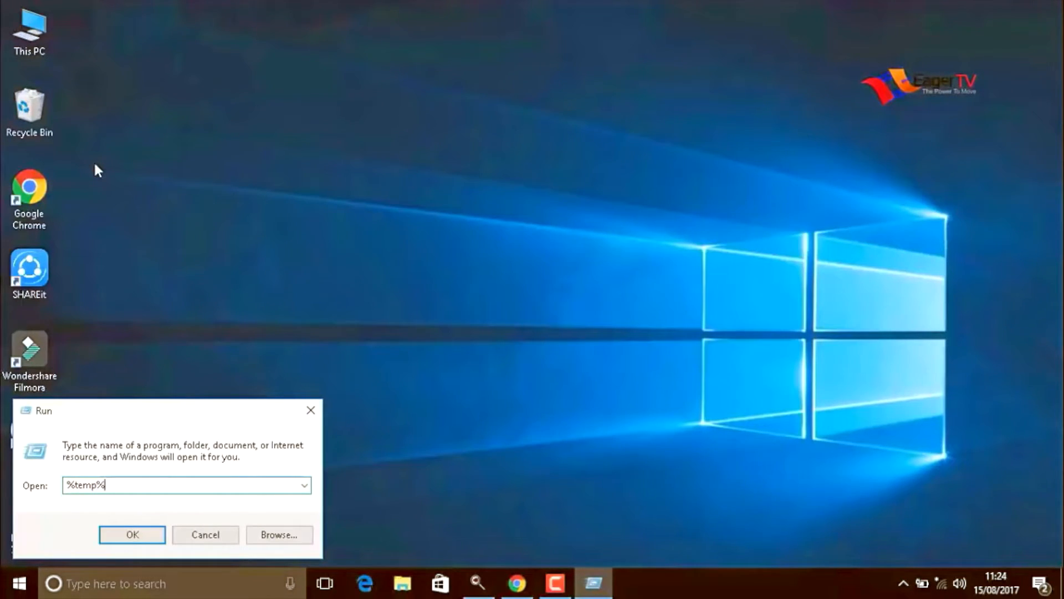
mouse_move(91, 541)
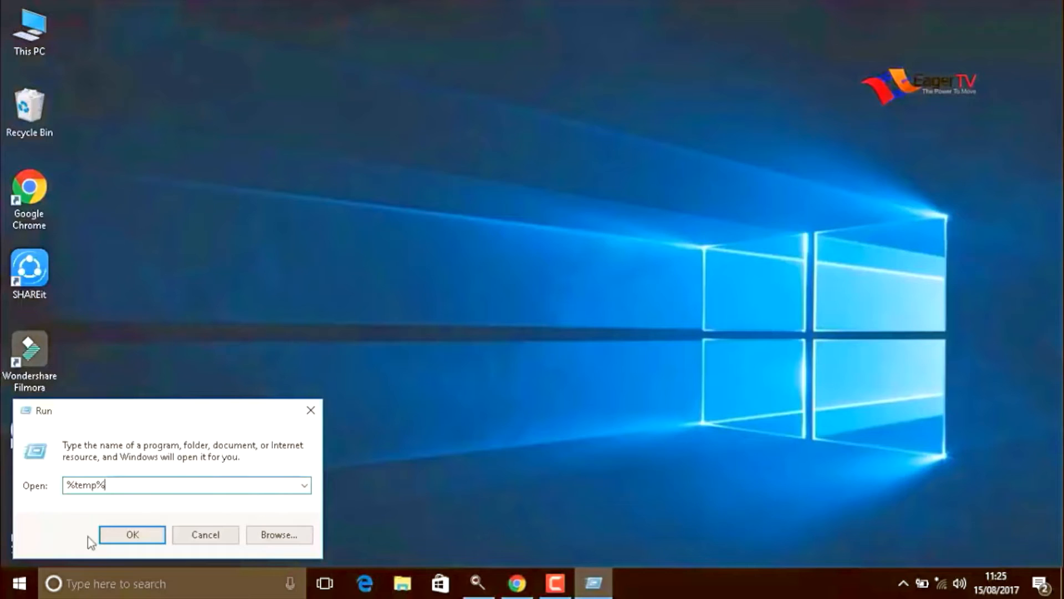
left_click(132, 534)
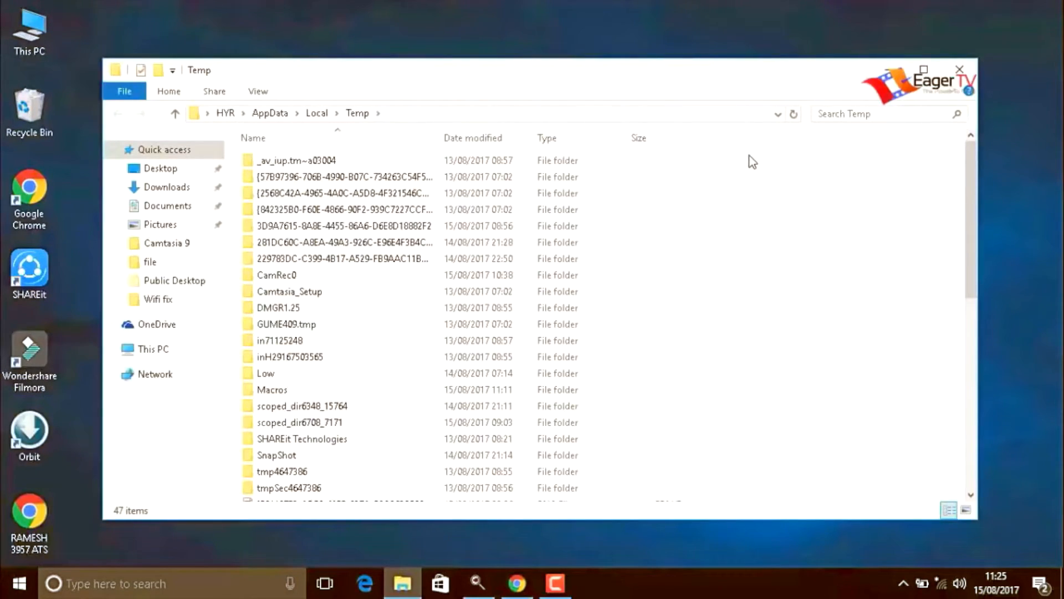
Delete all Temp folder items, skipping the in-use CamRec0, then close the window.
key("ctrl+a")
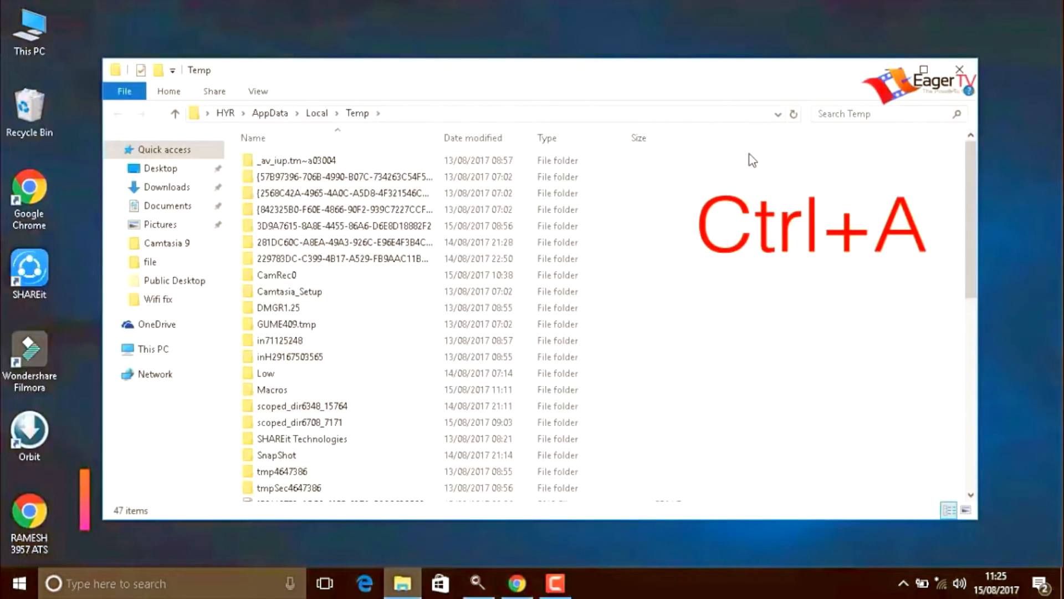
key("ctrl+a")
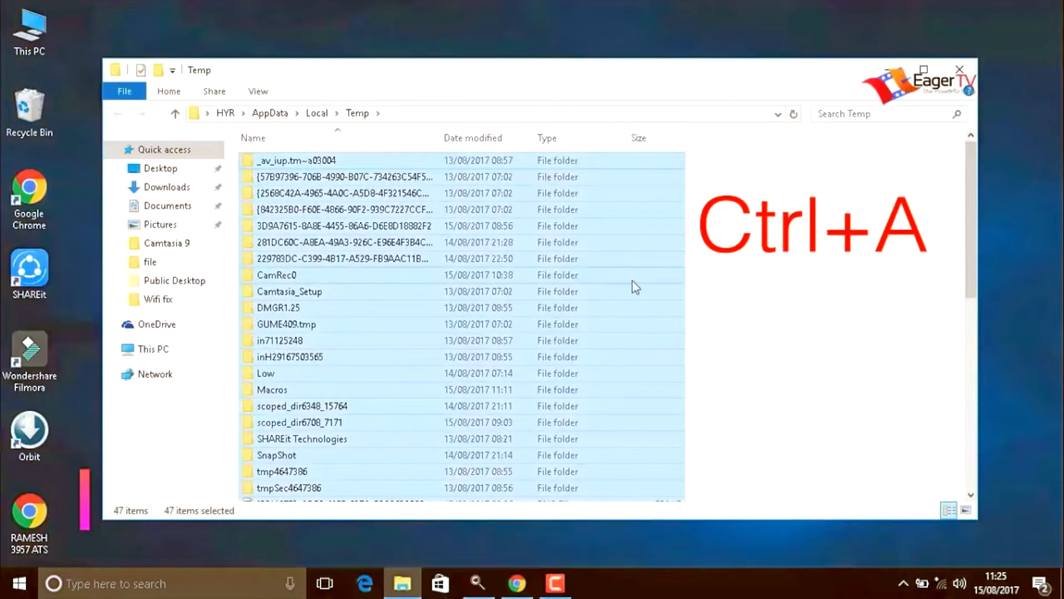
right_click(634, 286)
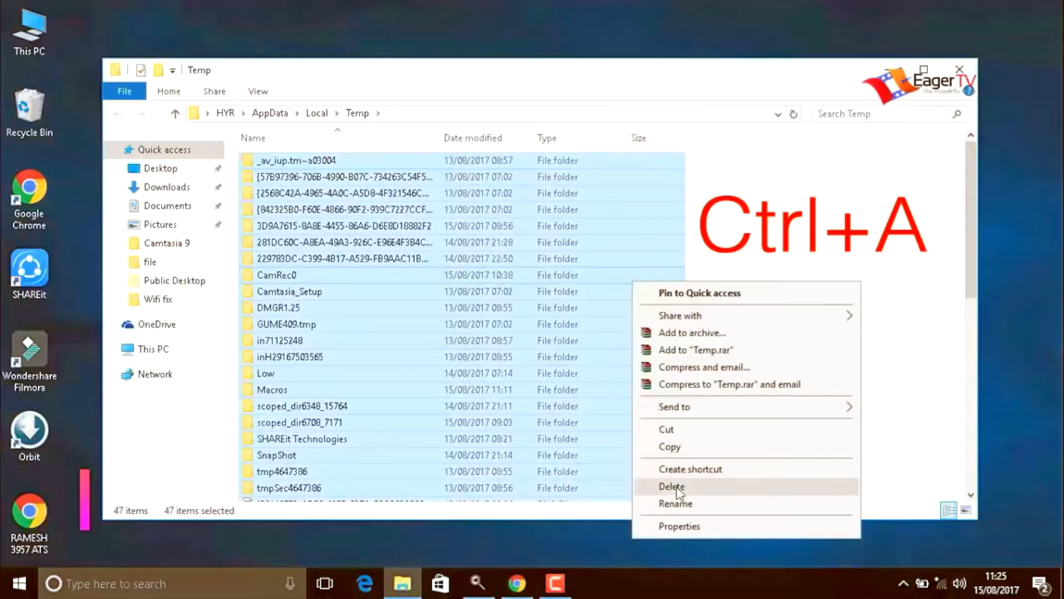
left_click(671, 486)
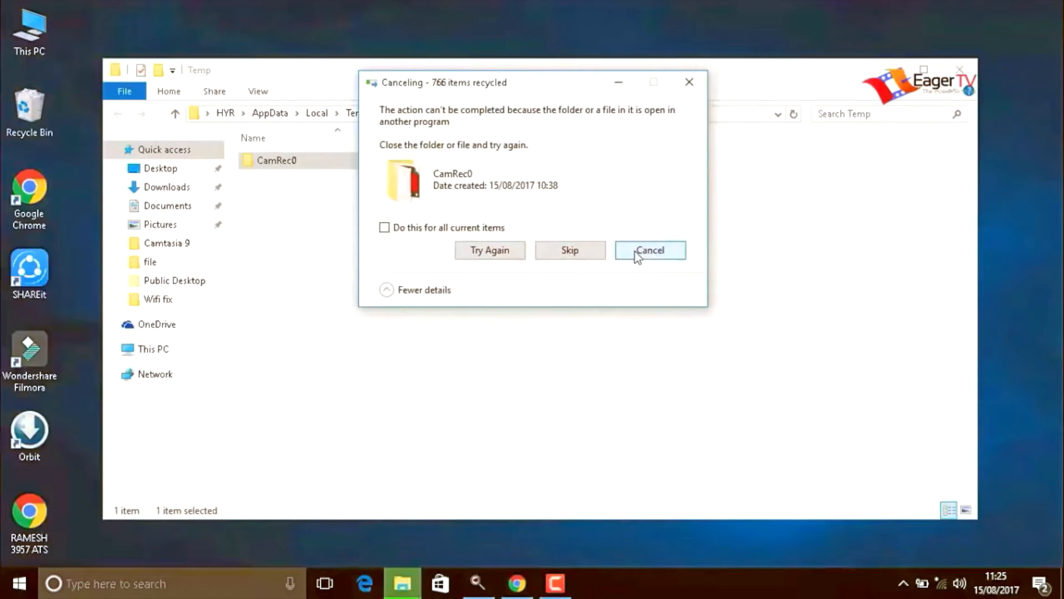
left_click(649, 250)
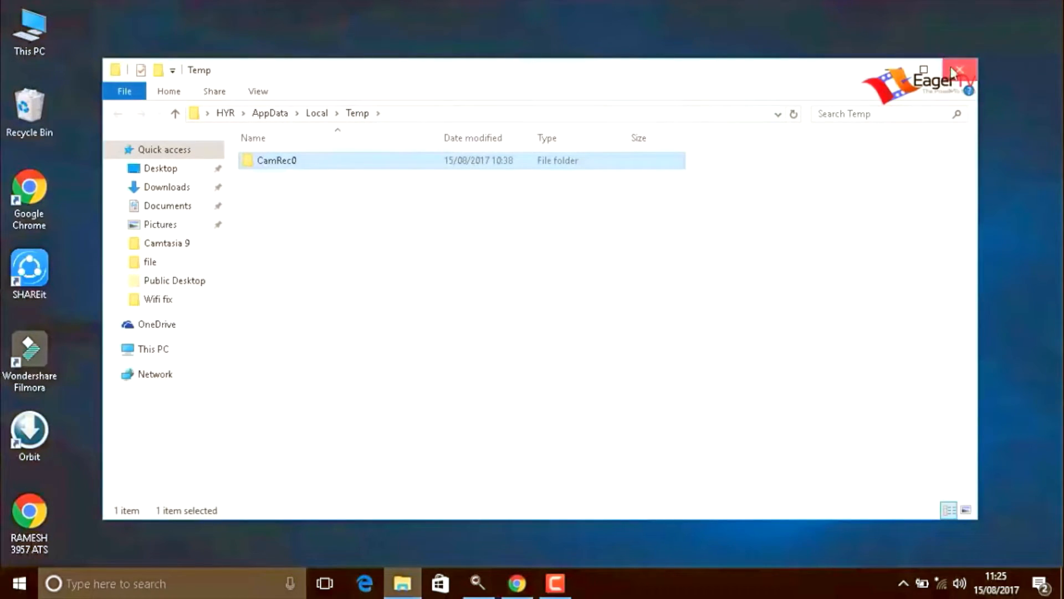
left_click(957, 70)
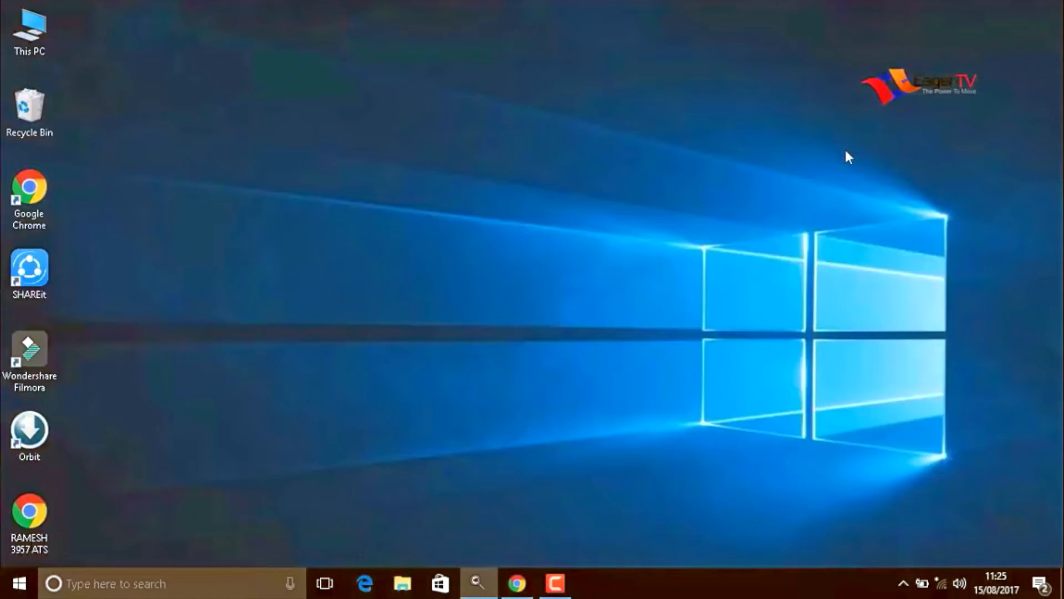
mouse_move(421, 350)
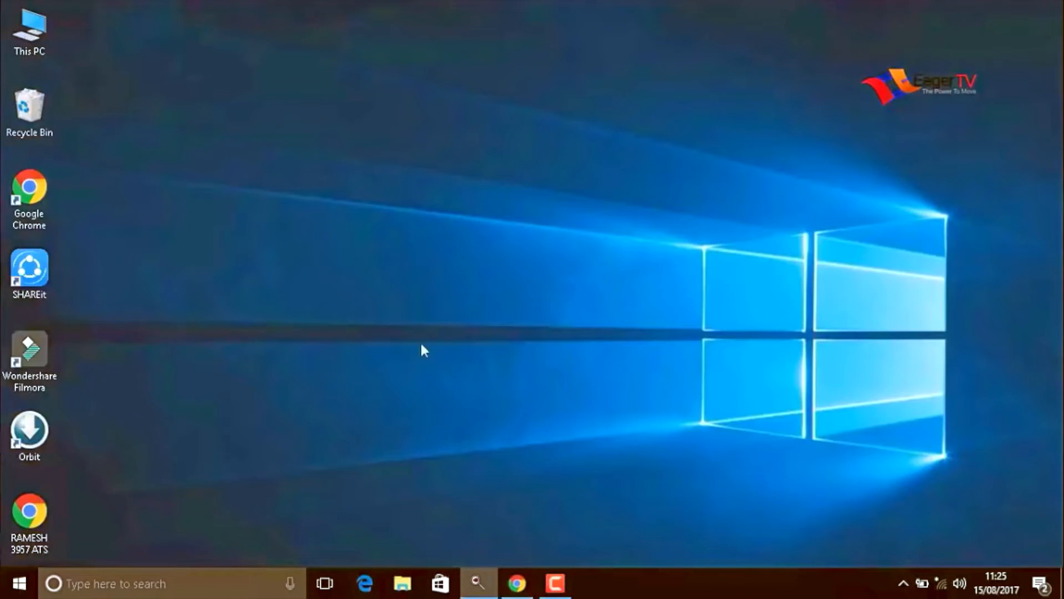
Open C:\Windows\Temp through Run with 'temp', granting the permission prompt.
left_click(13, 583)
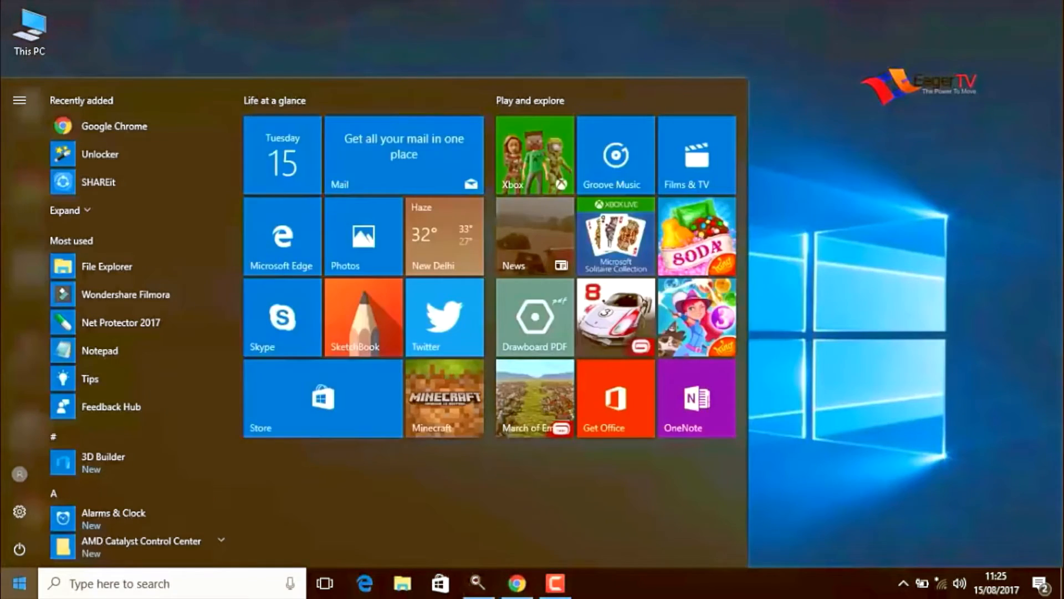
type("run")
type("t")
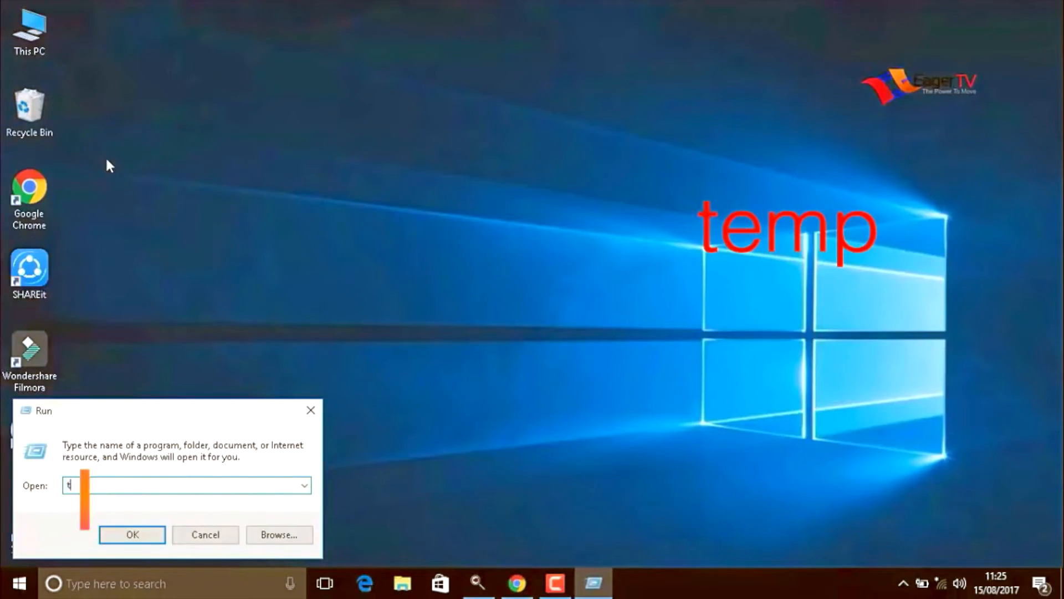
type("emp")
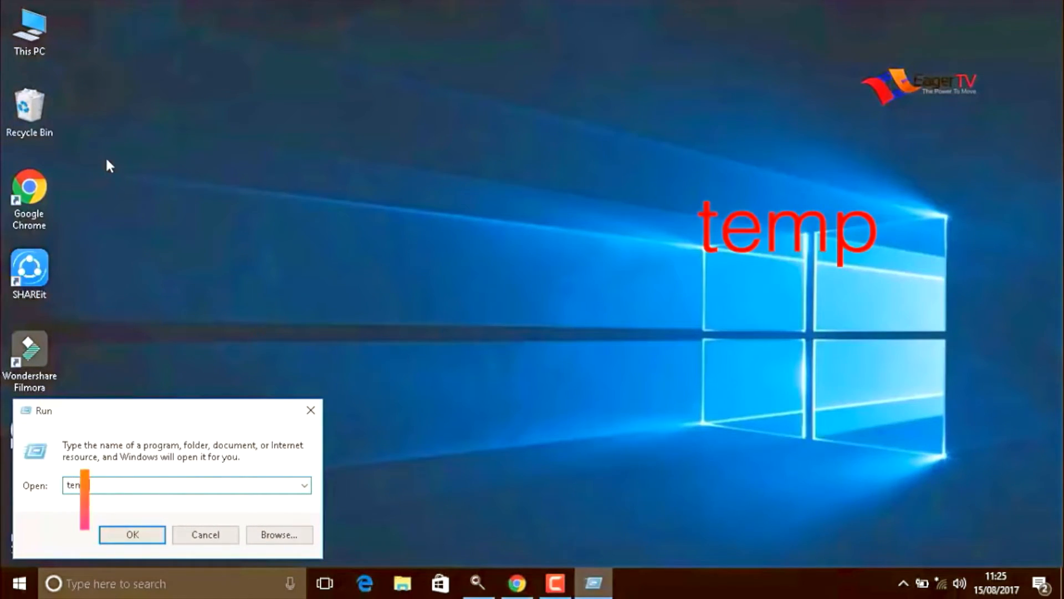
left_click(132, 534)
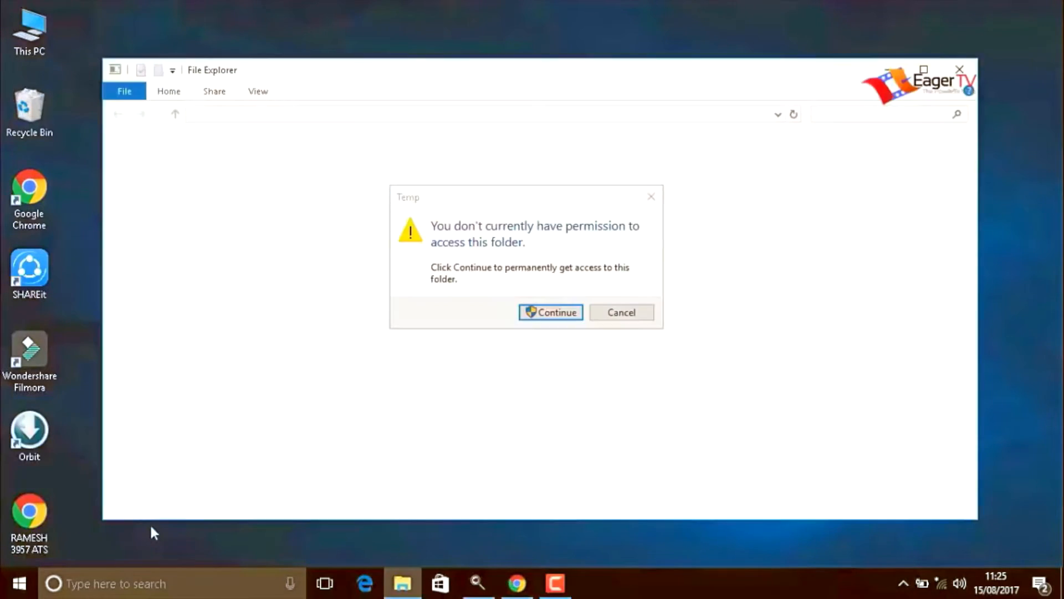
left_click(550, 312)
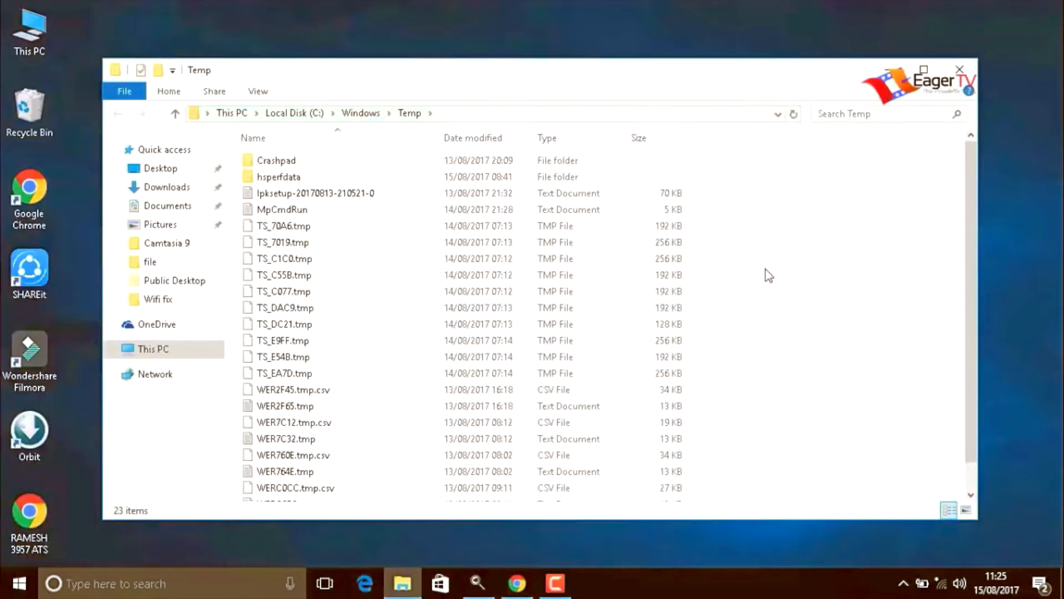
Delete all 23 items in Windows Temp and close the folder window.
key("ctrl+a")
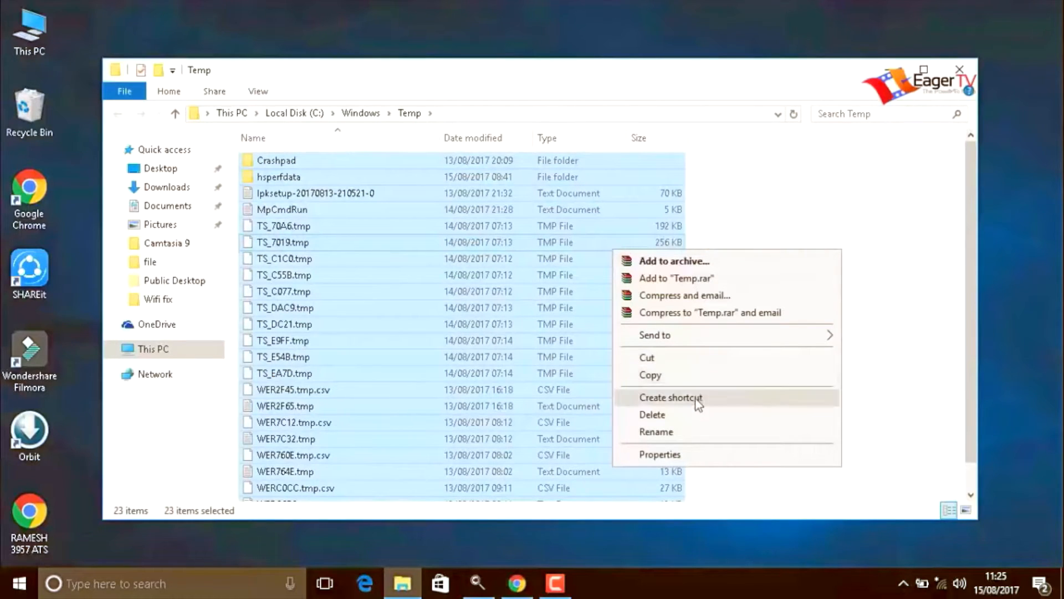
left_click(652, 414)
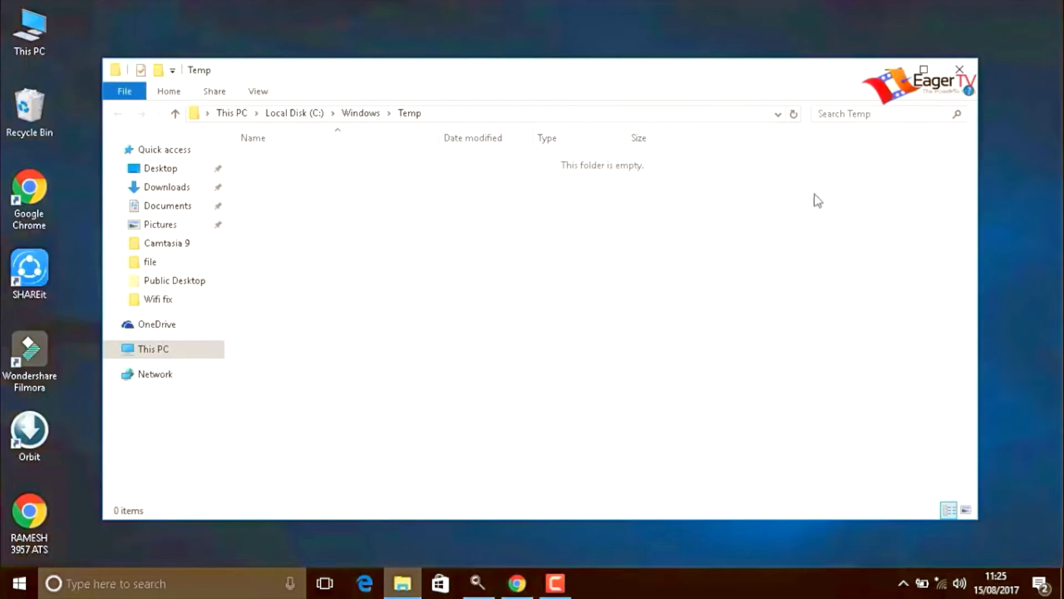
left_click(959, 70)
type("r")
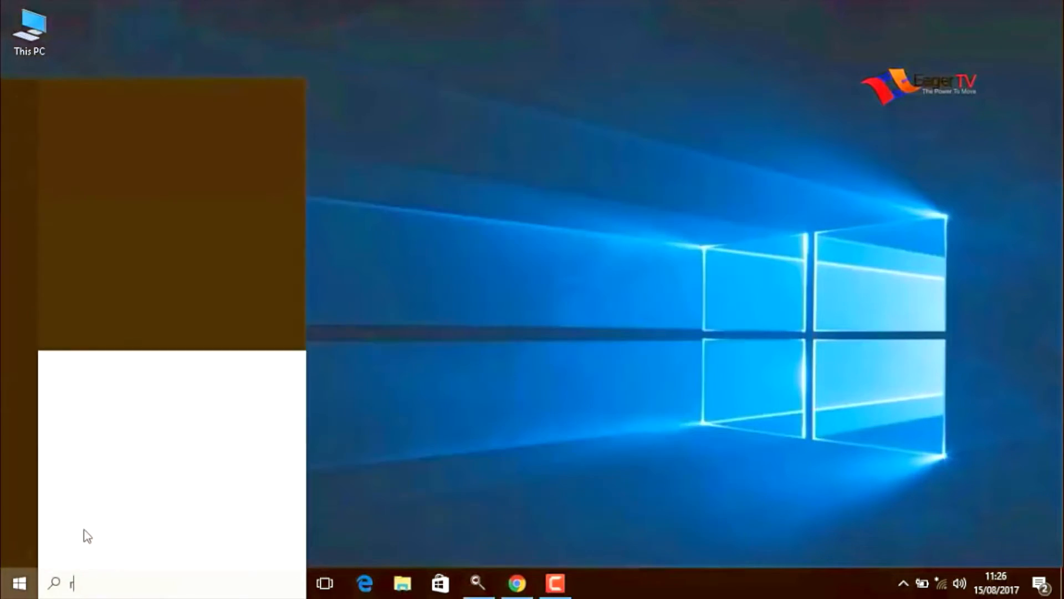
Open C:\Windows\Prefetch through Run and delete all 246 prefetch items.
type("un")
type("prefetch")
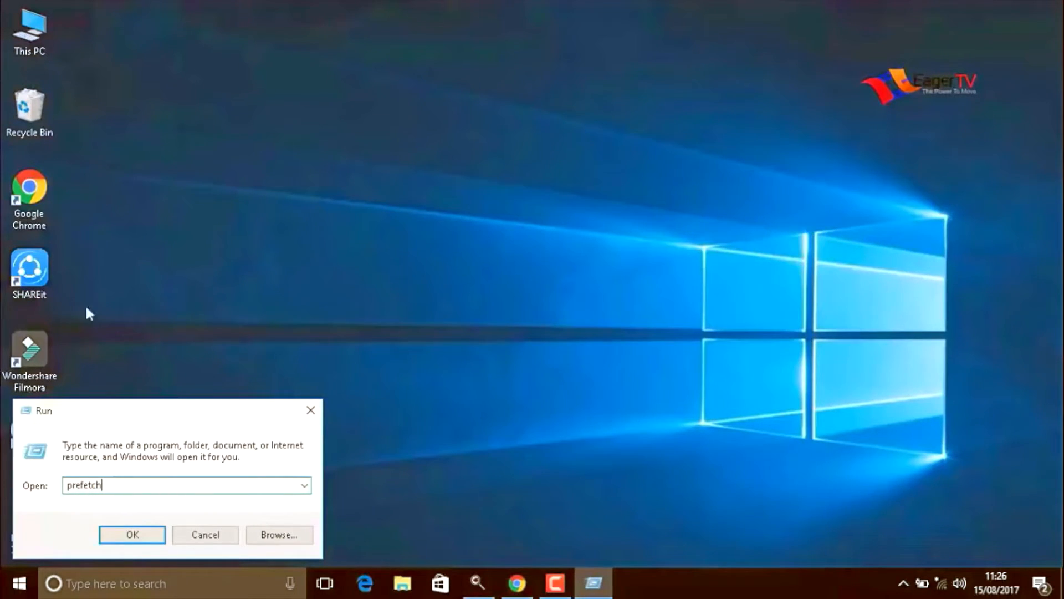
left_click(132, 535)
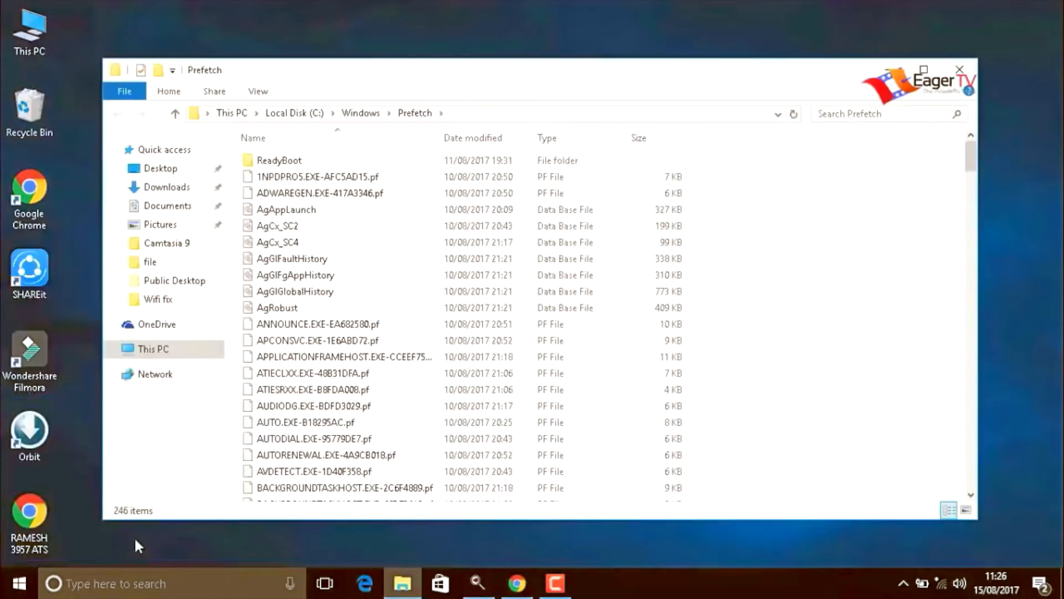
key("ctrl+a")
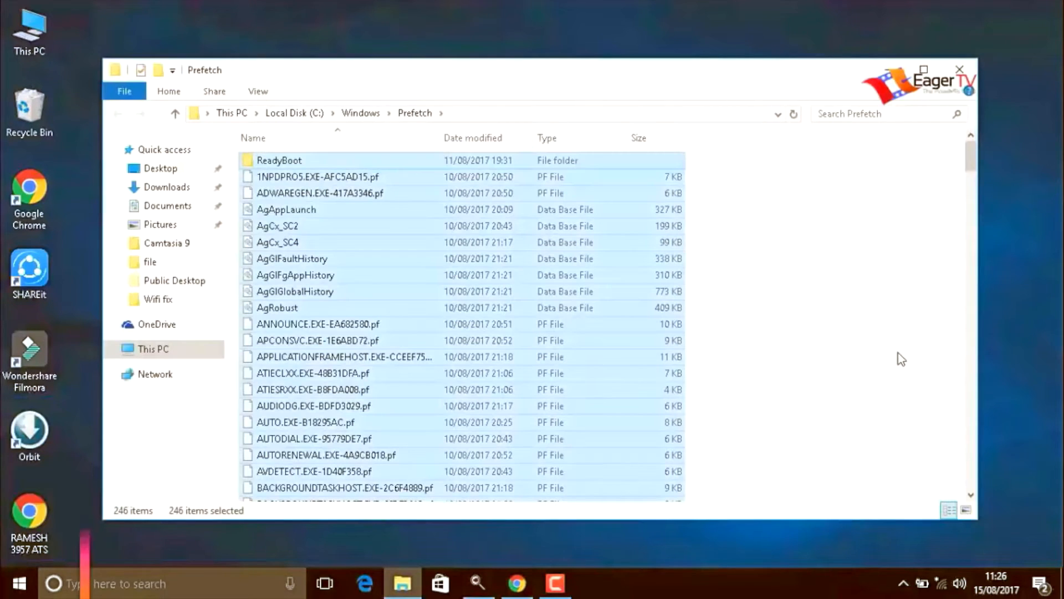
right_click(638, 329)
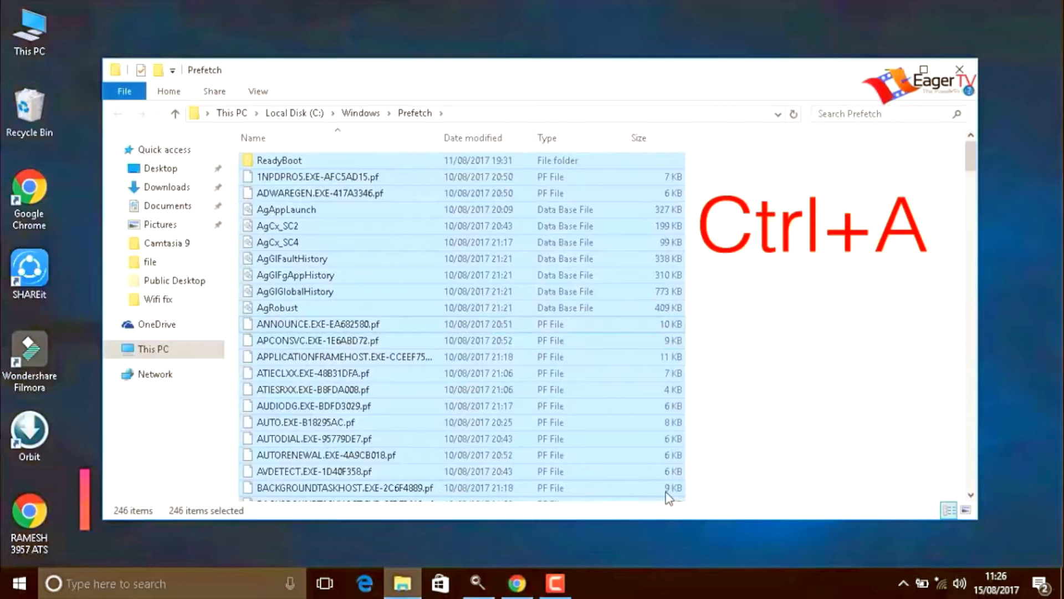
key("Delete")
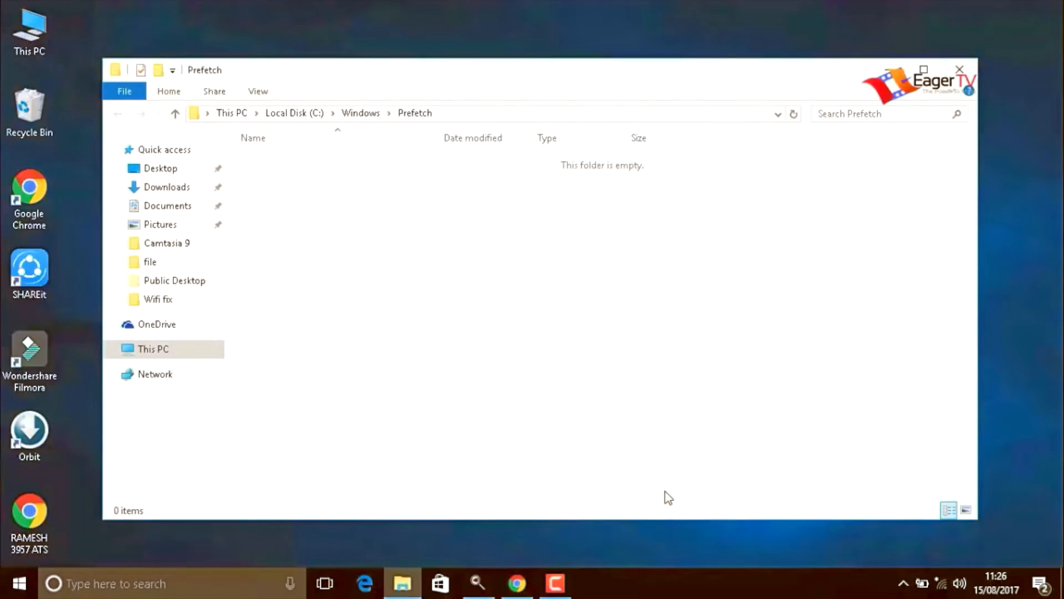
mouse_move(826, 245)
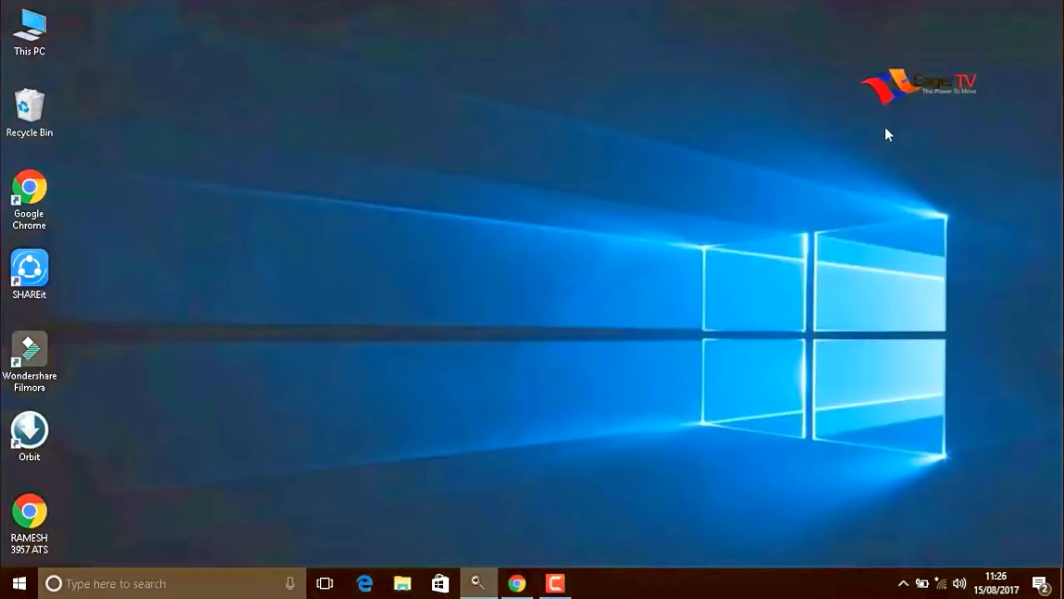
Launch Run from the Start search and enter msconfig.
left_click(156, 486)
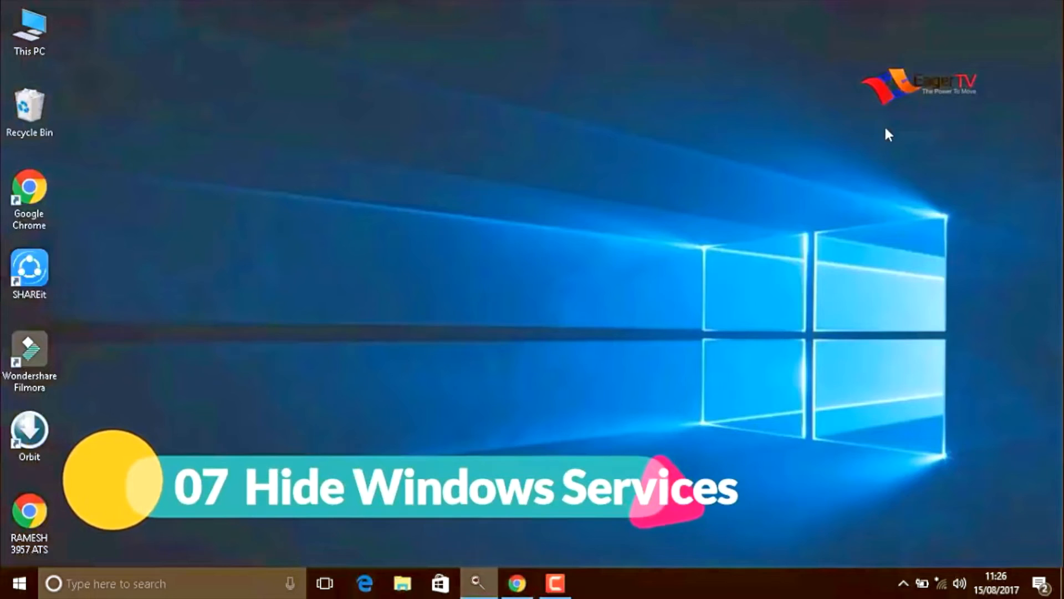
mouse_move(205, 541)
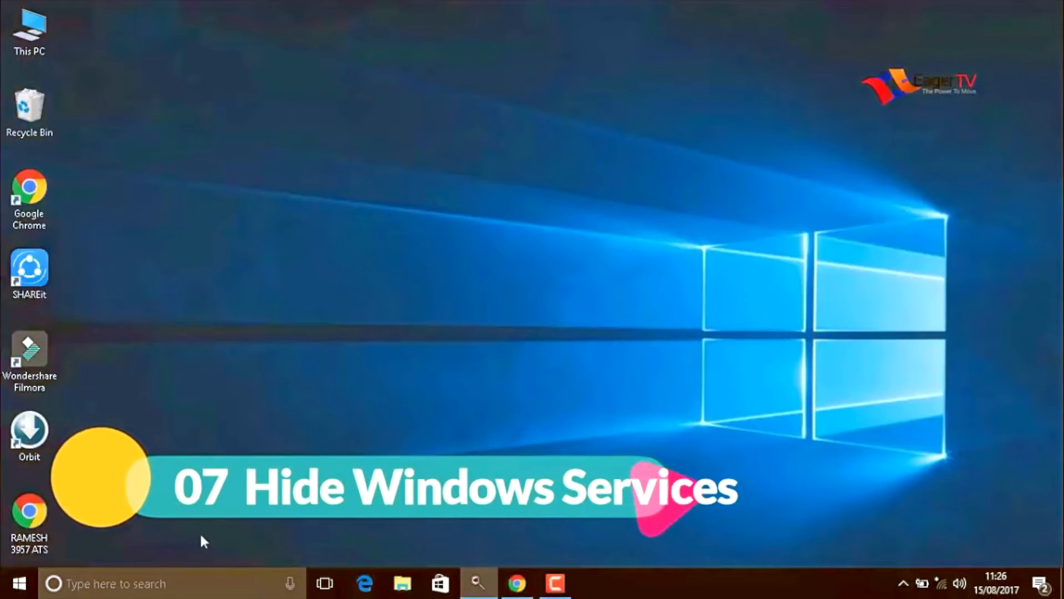
left_click(14, 583)
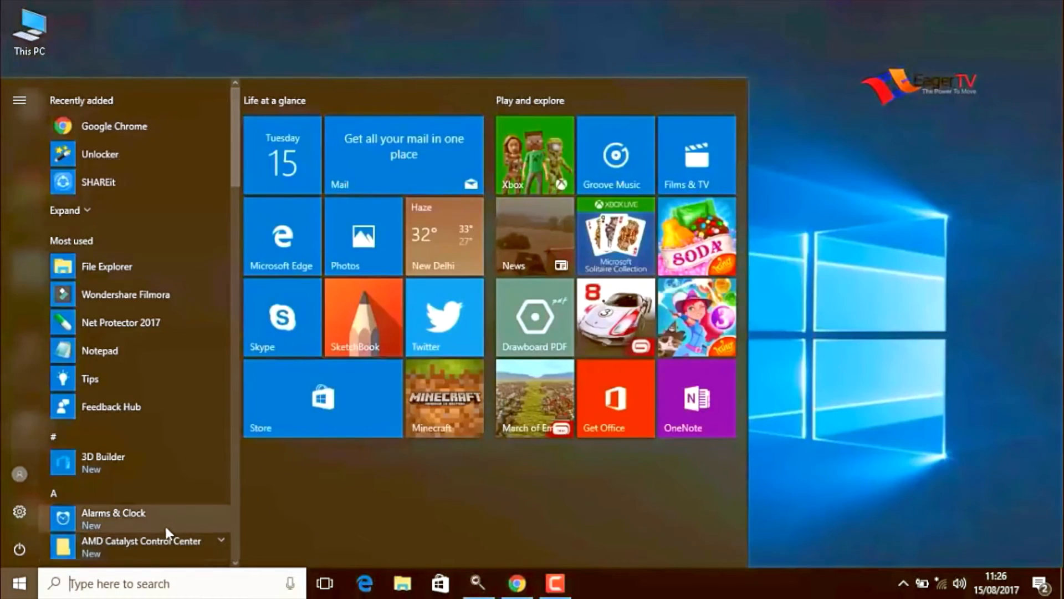
type("run")
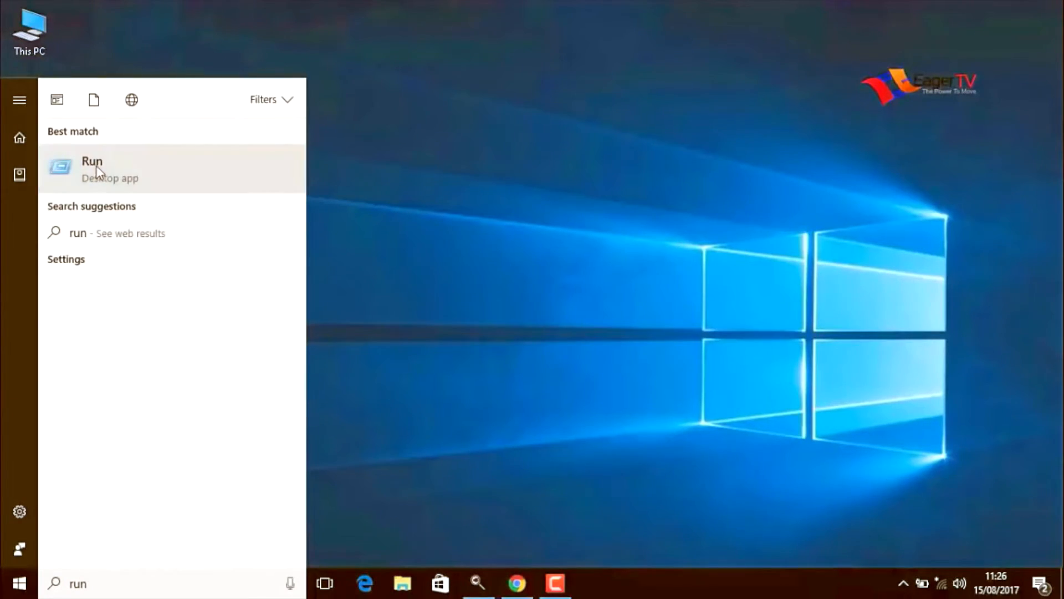
left_click(91, 168)
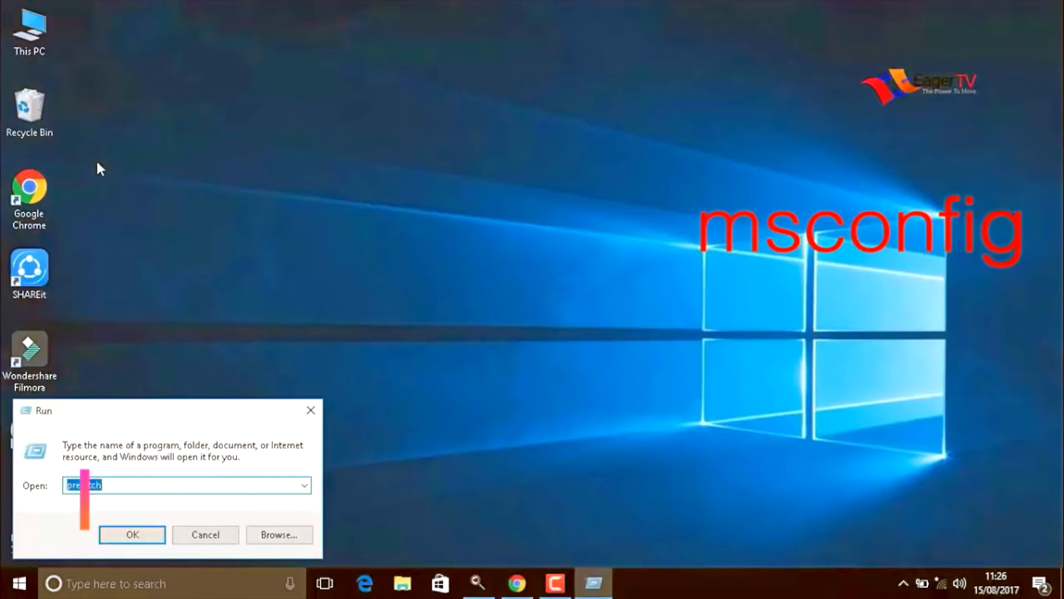
type("msconfig")
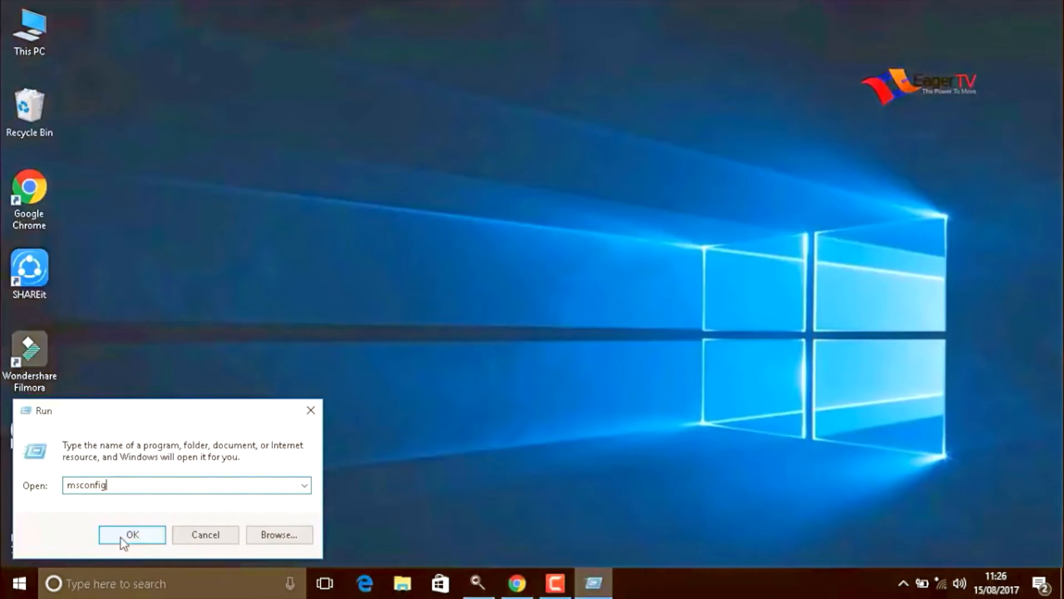
Launch System Configuration, tick 'Hide all Microsoft services' on Services, and confirm with OK.
left_click(132, 534)
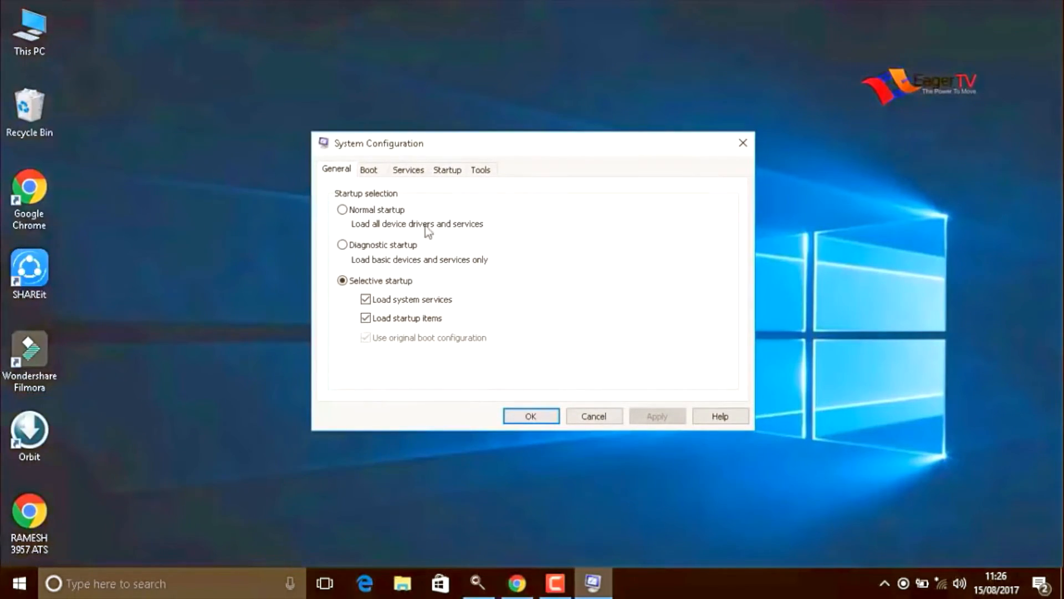
left_click(407, 169)
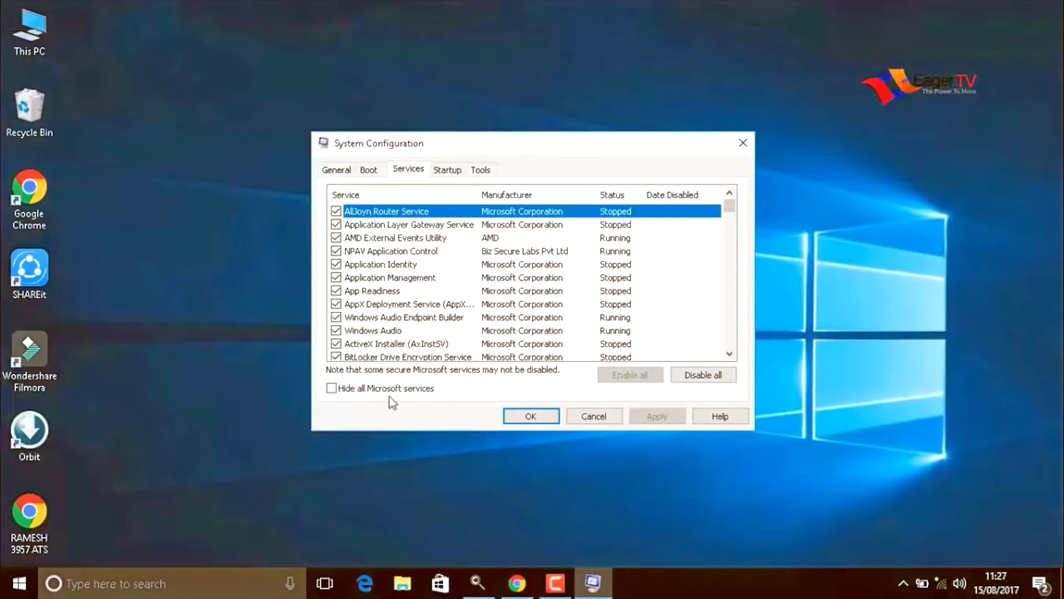
left_click(331, 388)
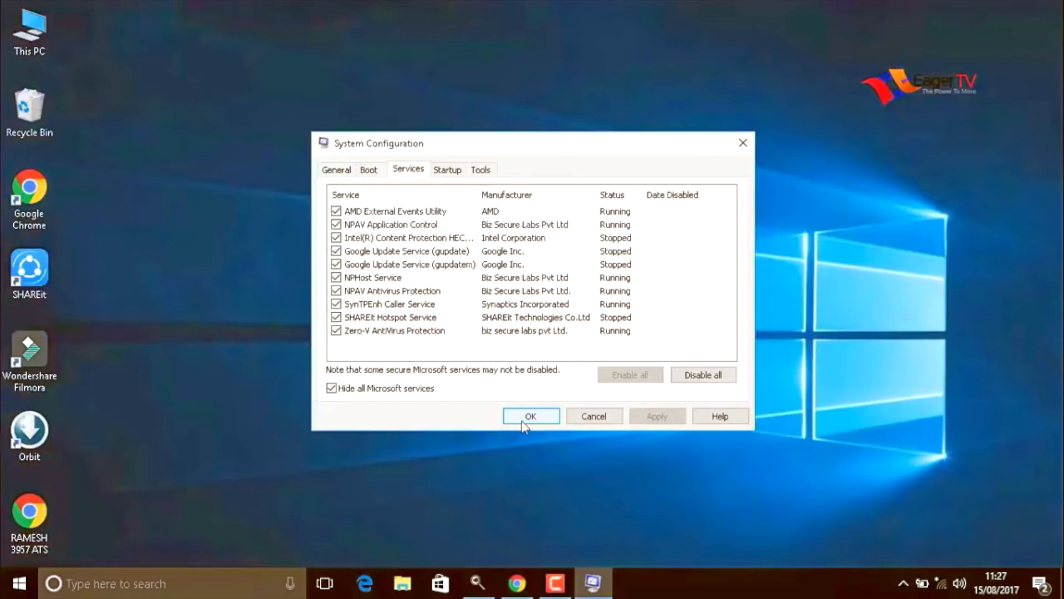
left_click(530, 415)
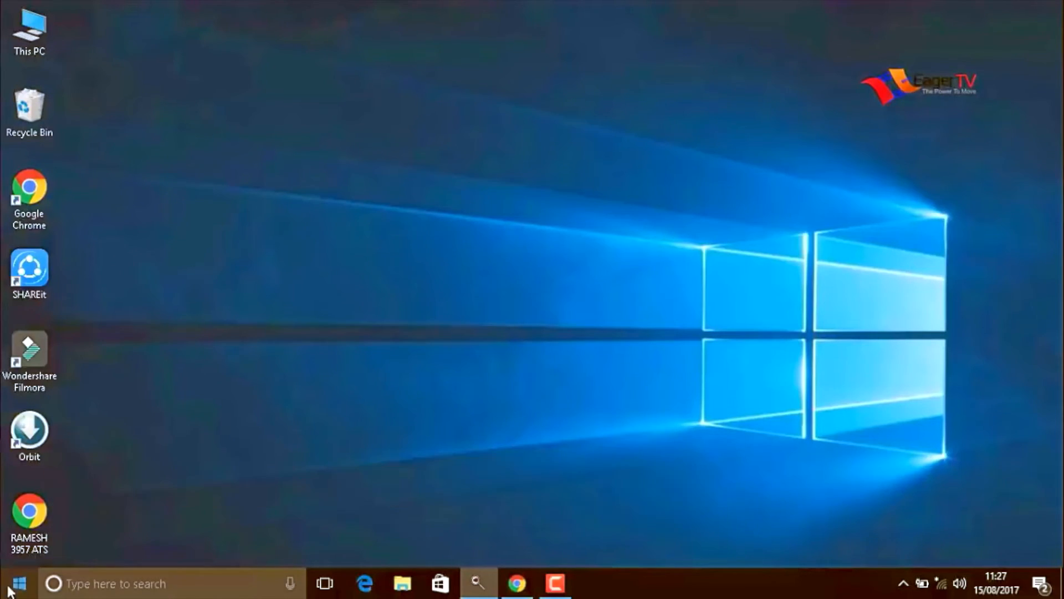
Launch Registry Editor by running regedit from the Run box.
left_click(14, 583)
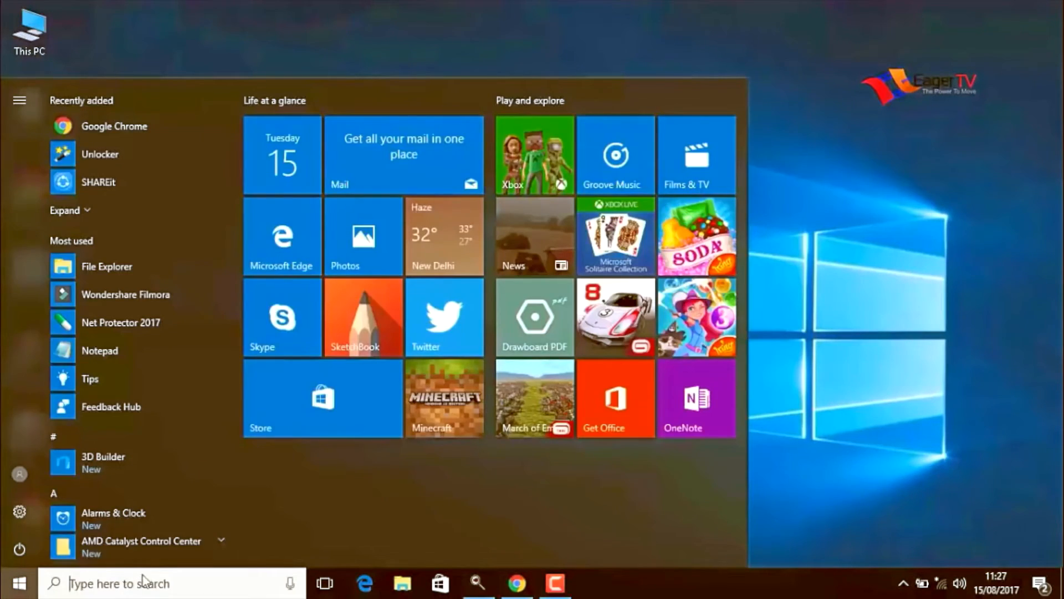
type("run")
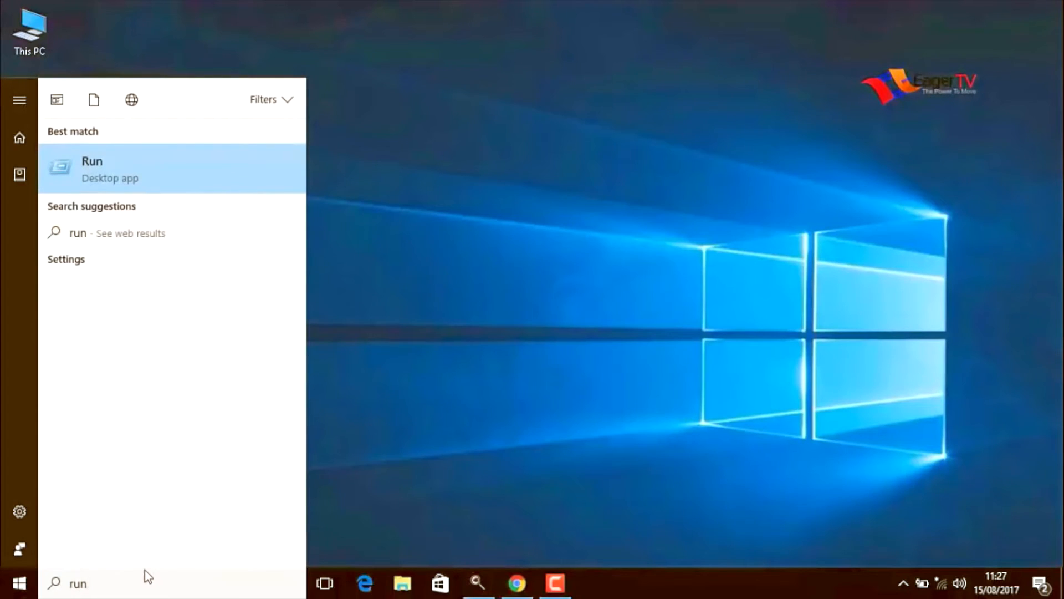
mouse_move(102, 185)
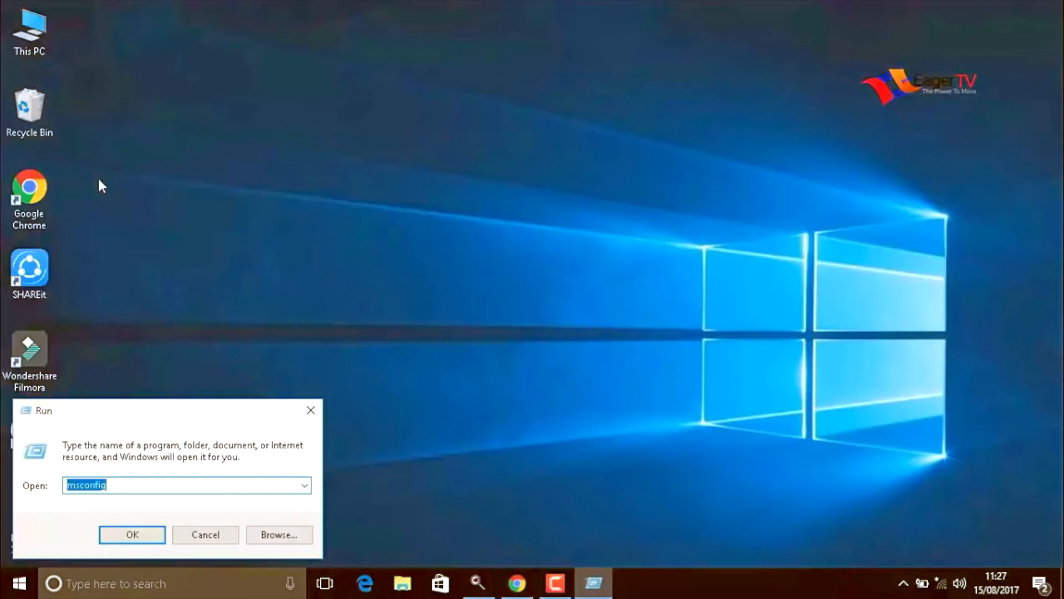
type("regedit")
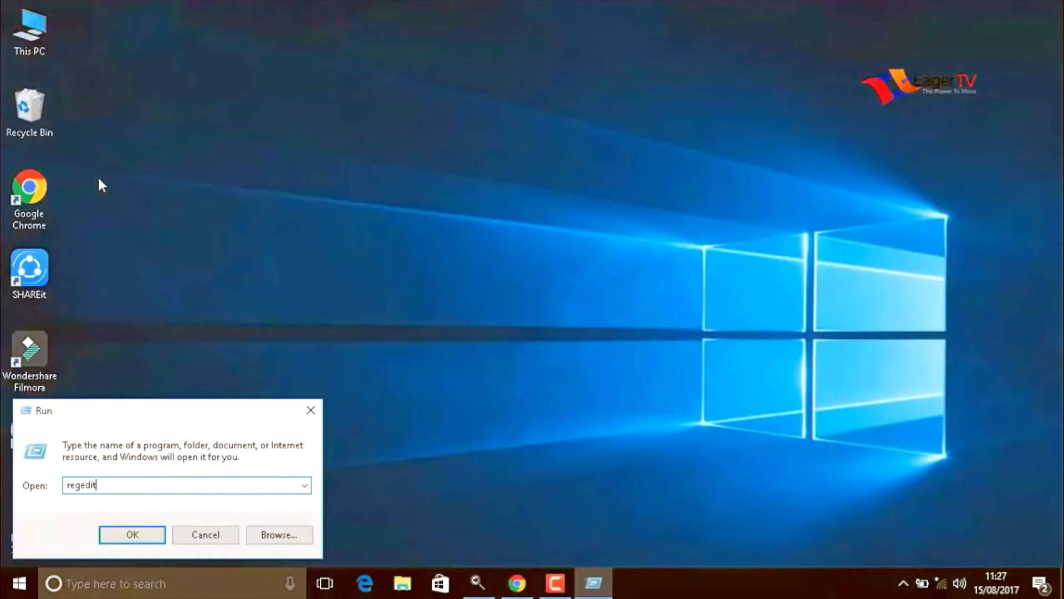
mouse_move(106, 519)
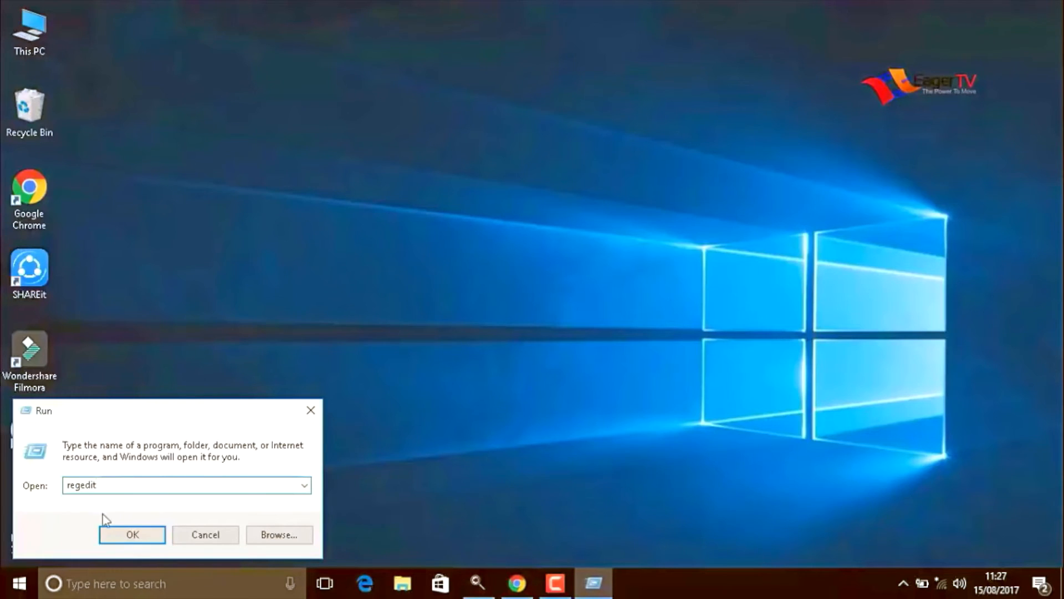
mouse_move(96, 545)
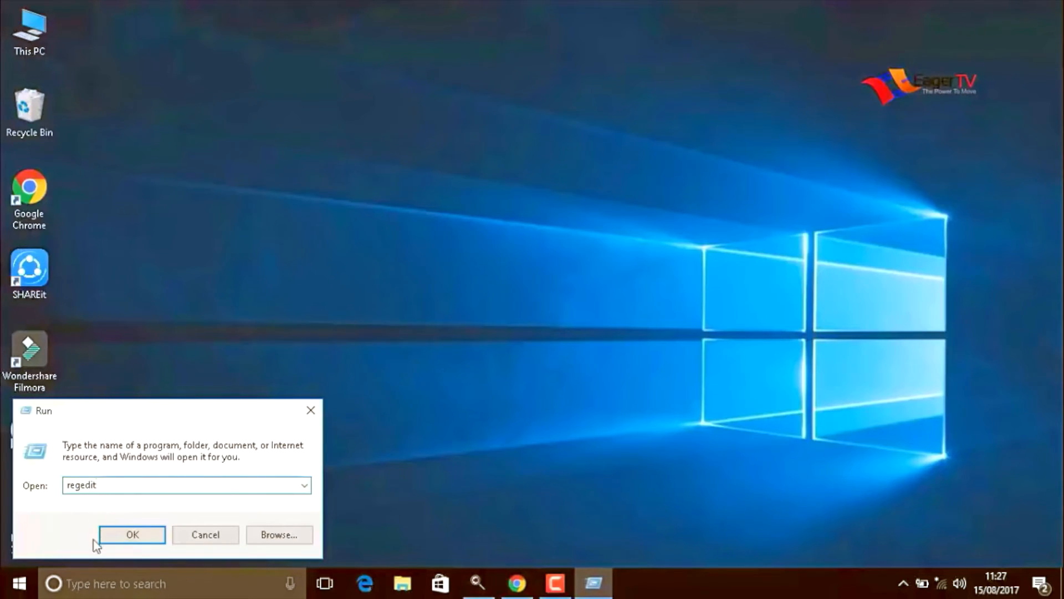
left_click(132, 534)
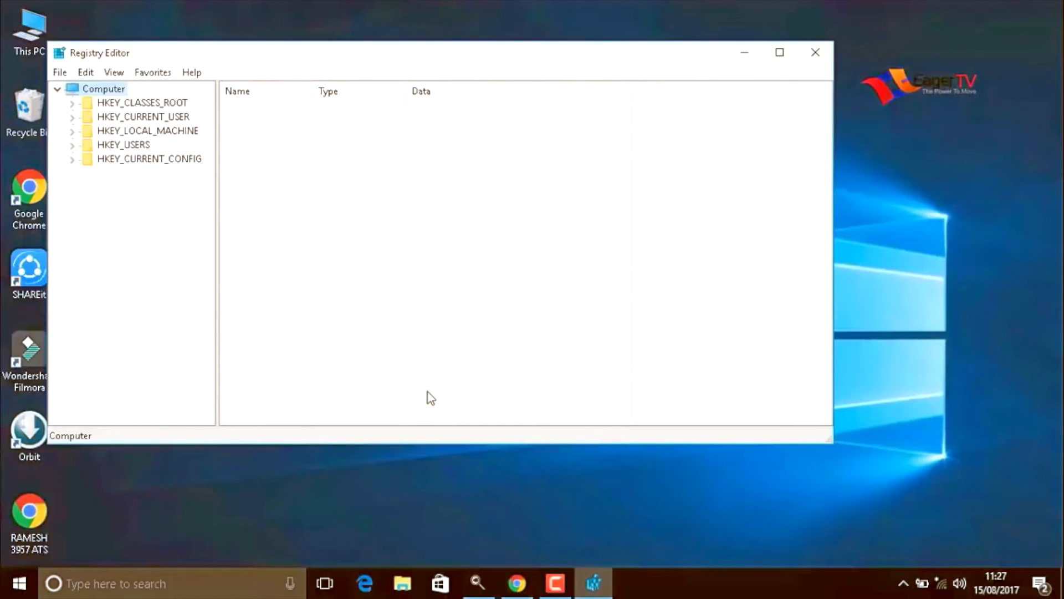
mouse_move(29, 271)
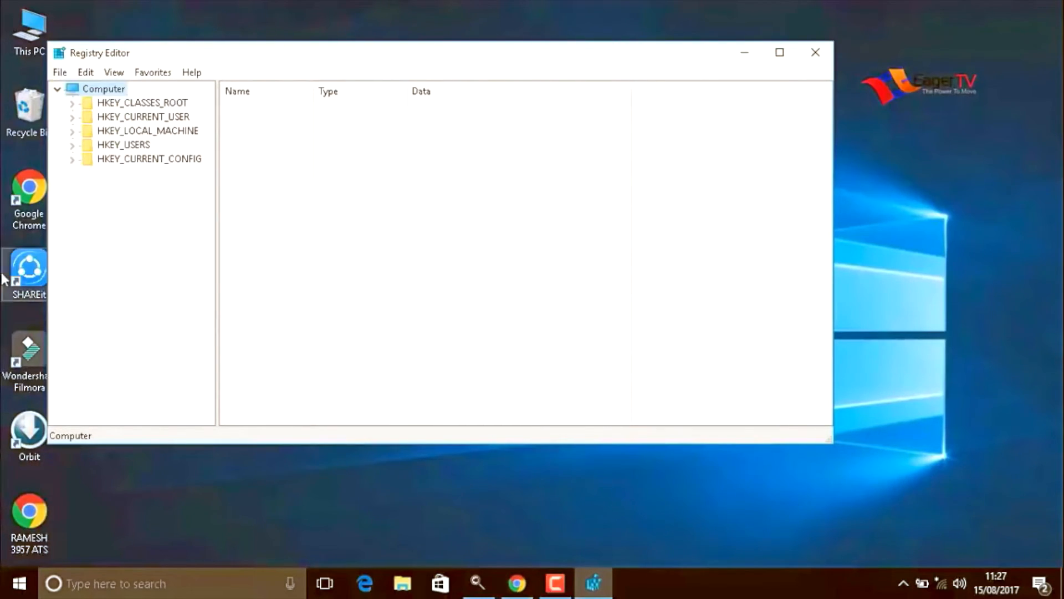
Expand HKEY_CURRENT_USER\Control Panel and select the Mouse key to view its values.
left_click(142, 116)
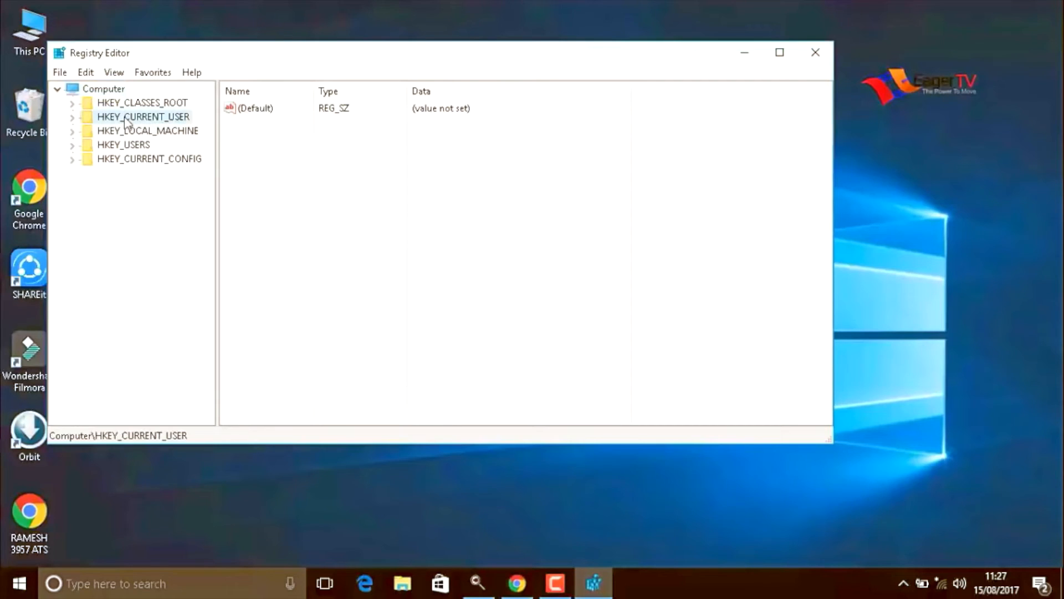
left_click(72, 116)
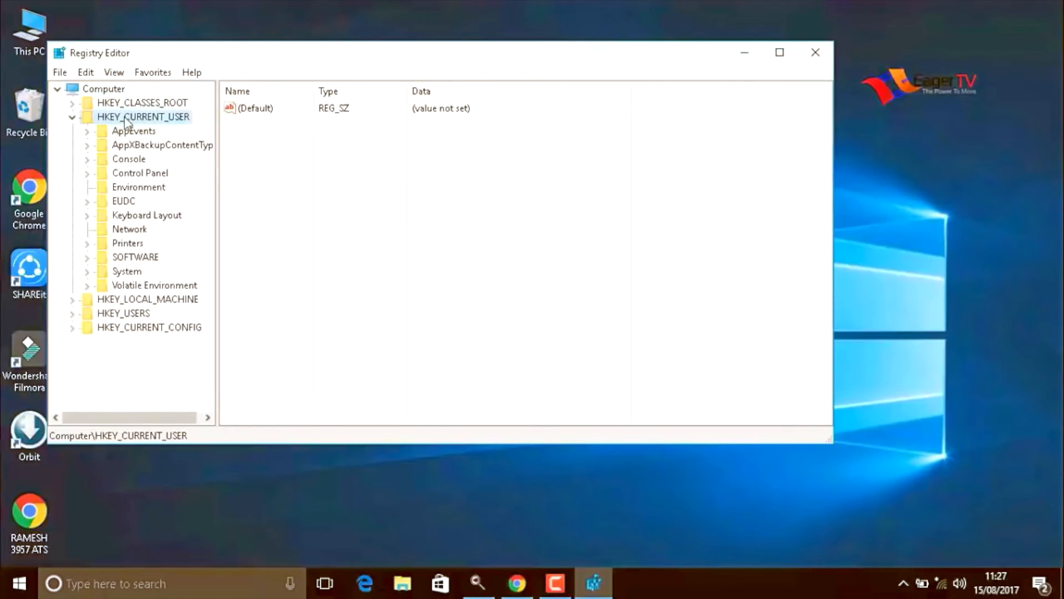
mouse_move(137, 184)
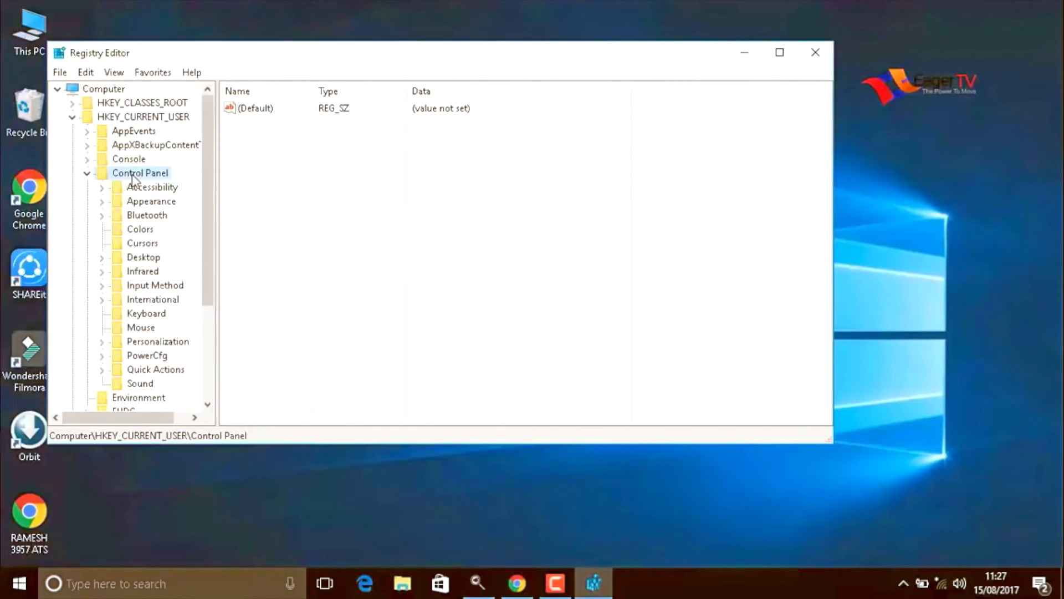
mouse_move(141, 224)
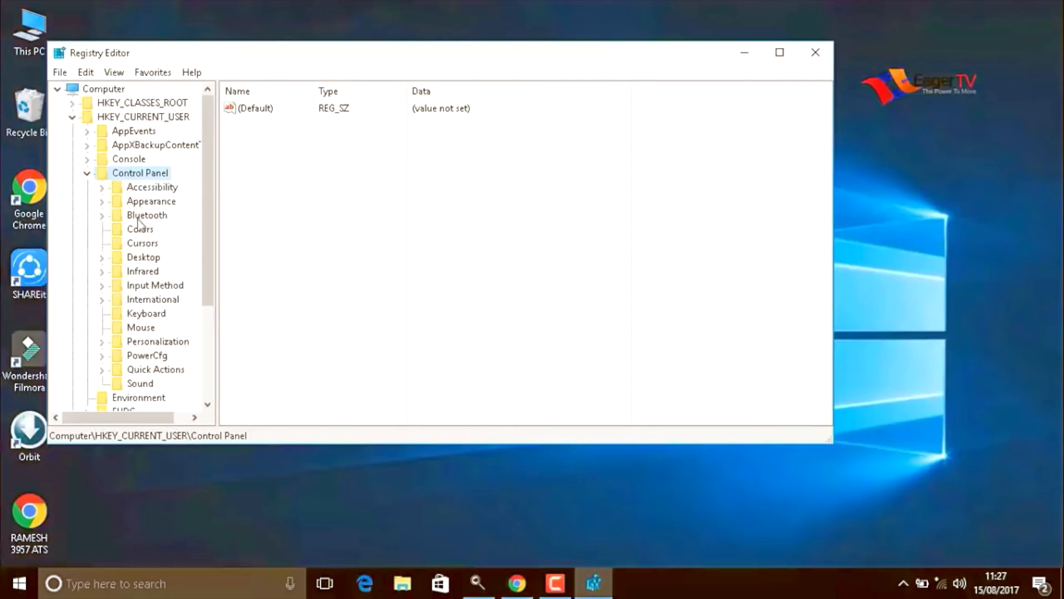
mouse_move(148, 333)
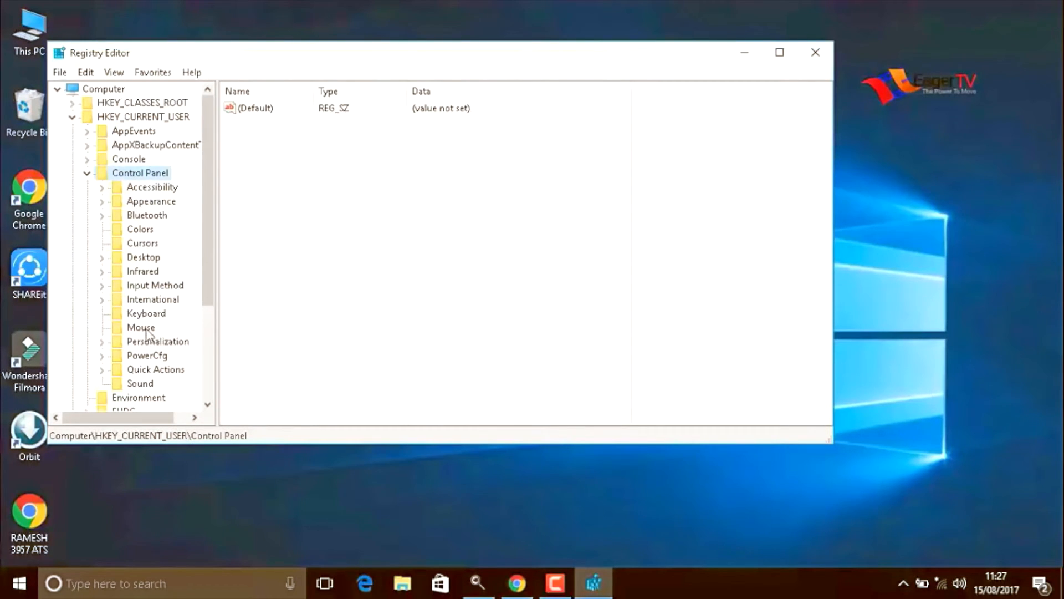
left_click(140, 327)
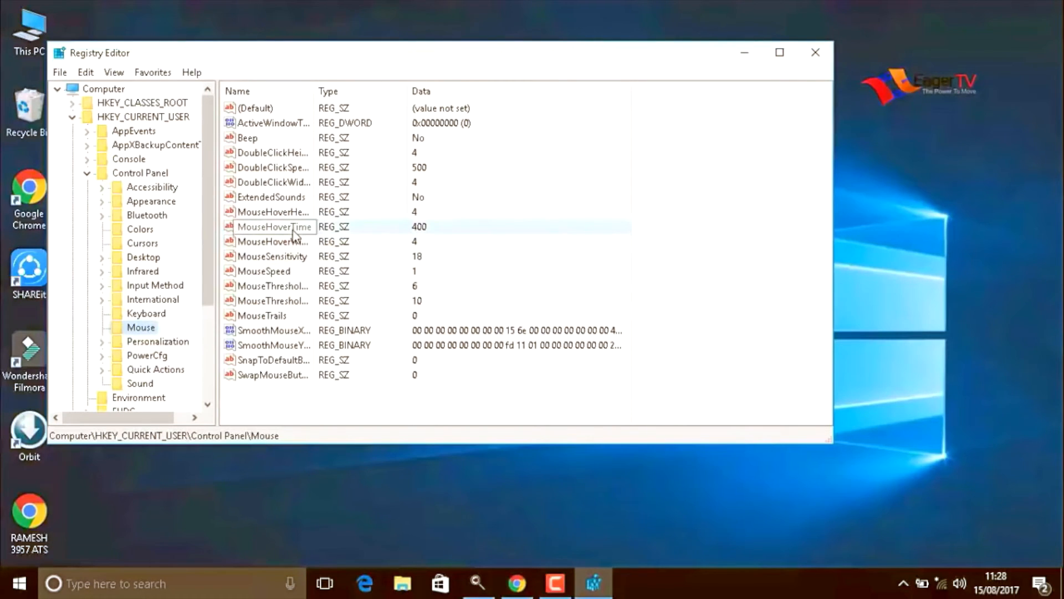
Change the MouseHoverTime value data from 400 to 10.
left_click(274, 227)
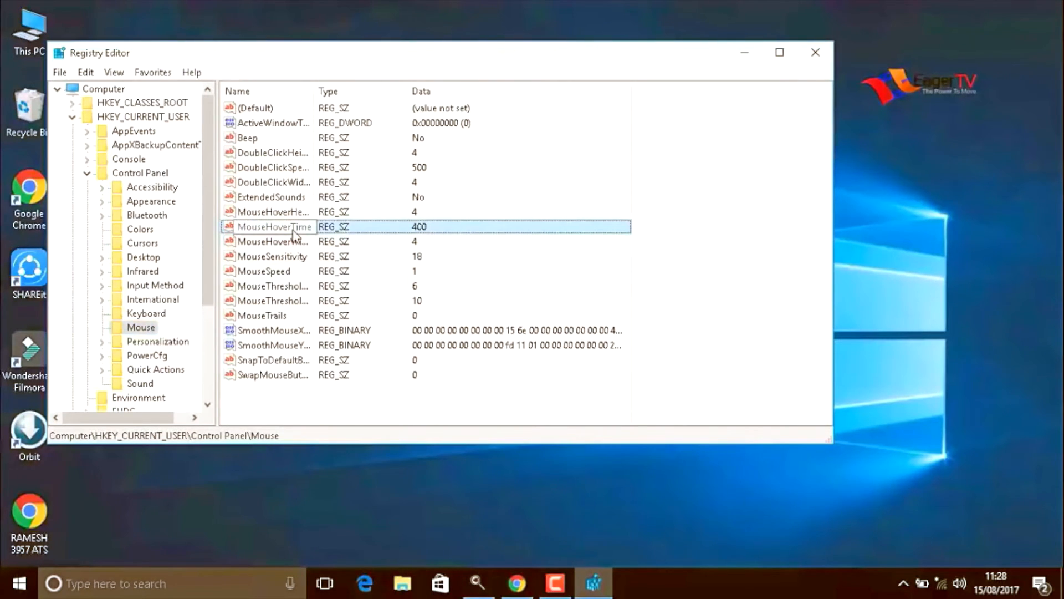
double_click(275, 226)
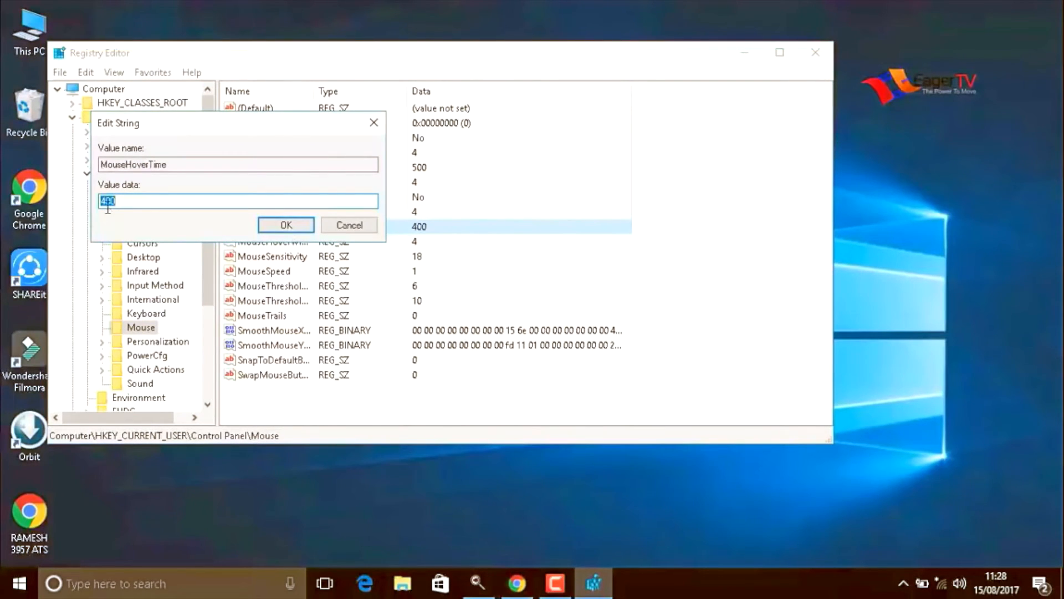
type("1")
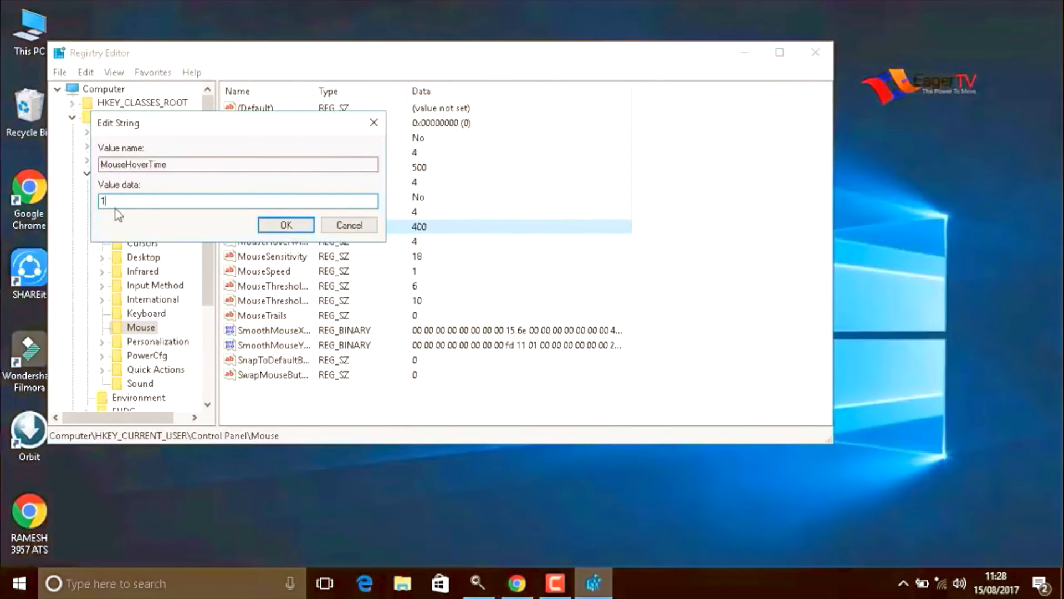
type("0")
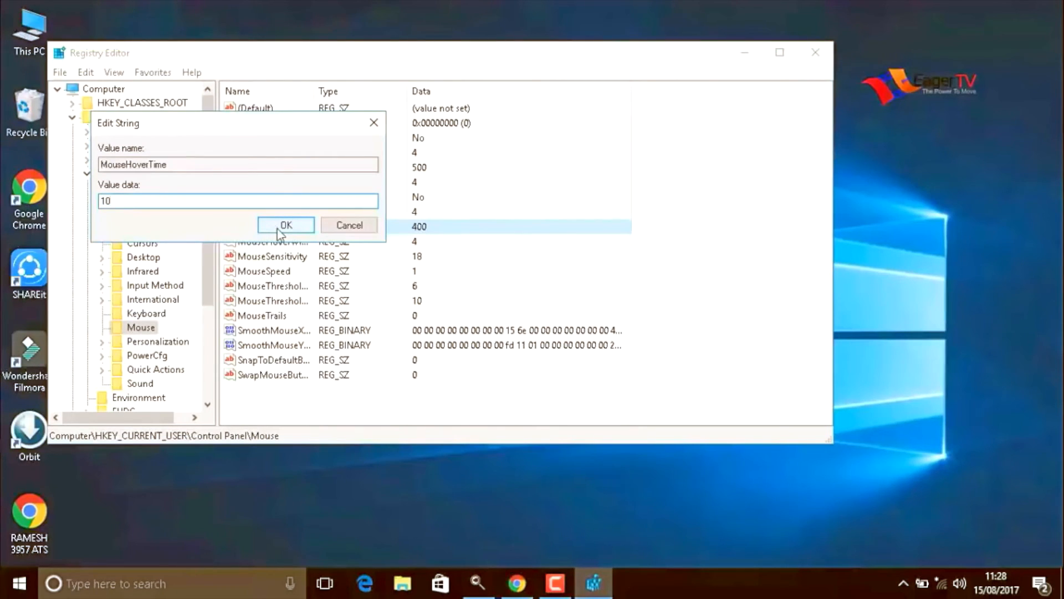
left_click(285, 224)
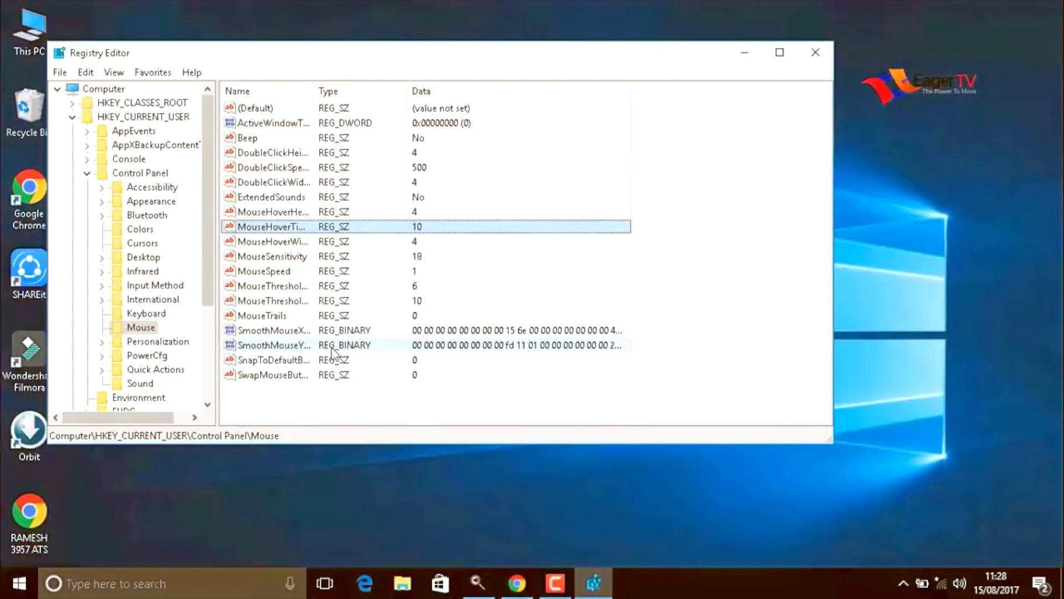
mouse_move(221, 353)
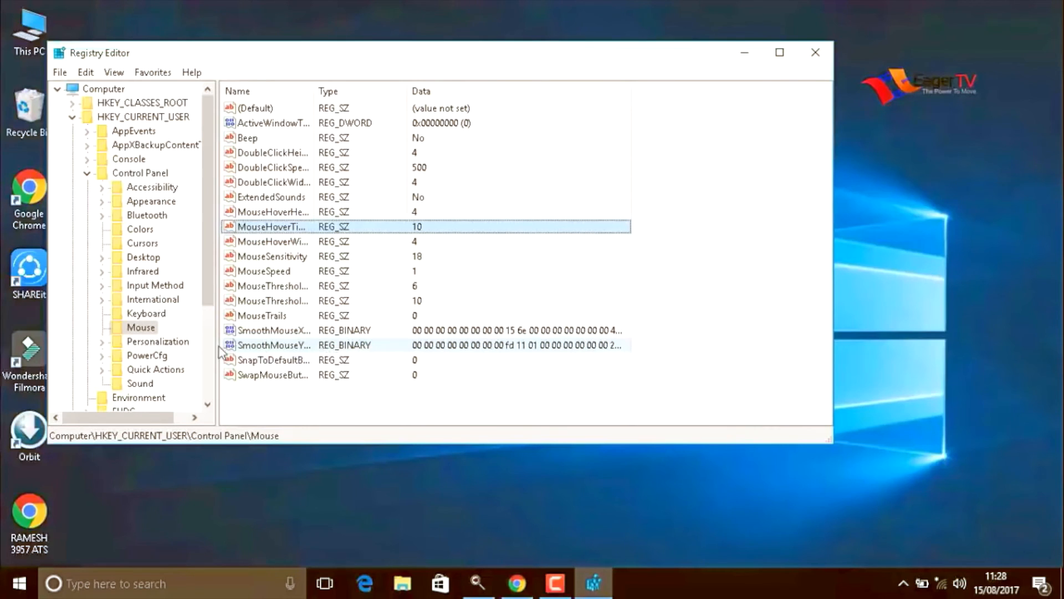
Select Control Panel\Desktop and set MenuShowDelay to 10.
scroll("down", 3)
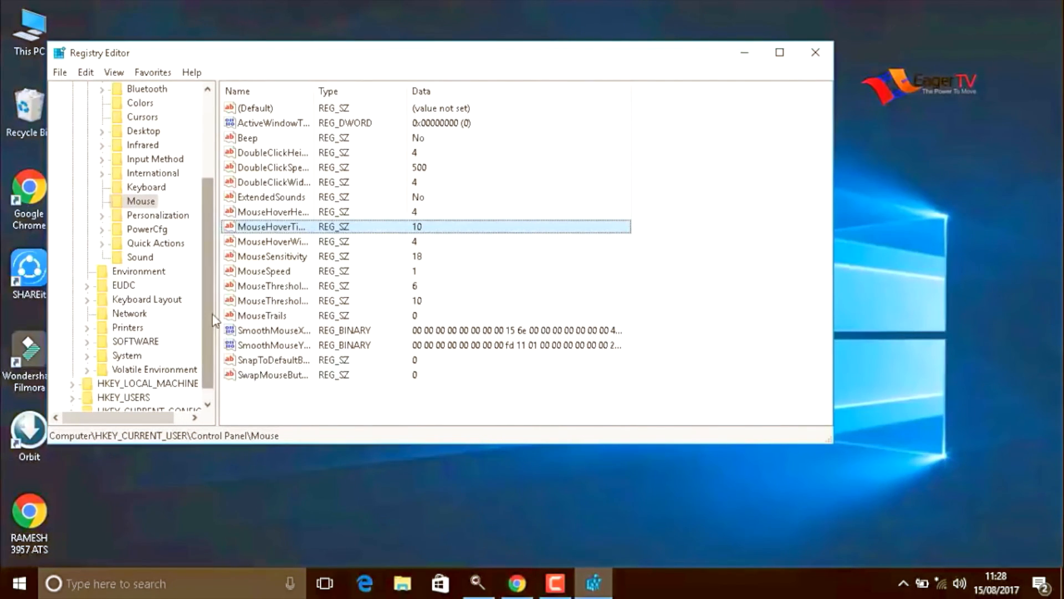
left_click(143, 130)
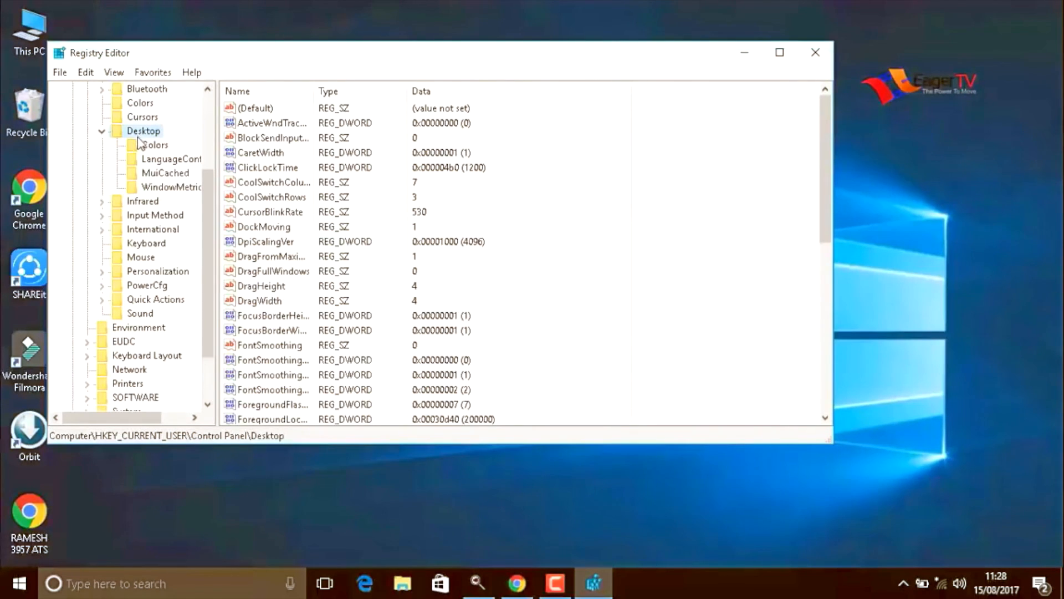
scroll("down", 3)
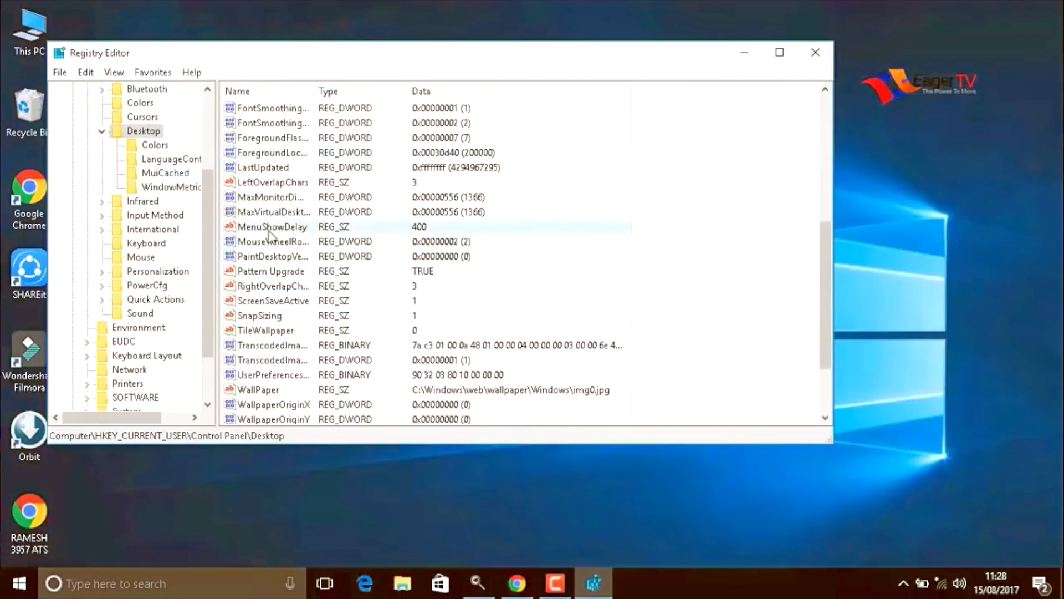
double_click(272, 226)
type("10")
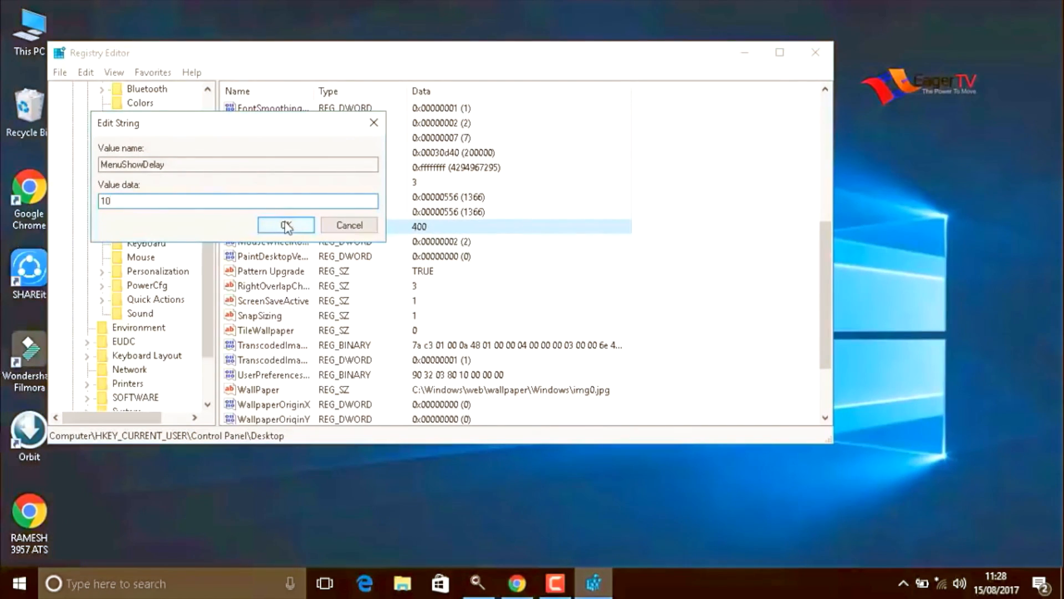
left_click(285, 224)
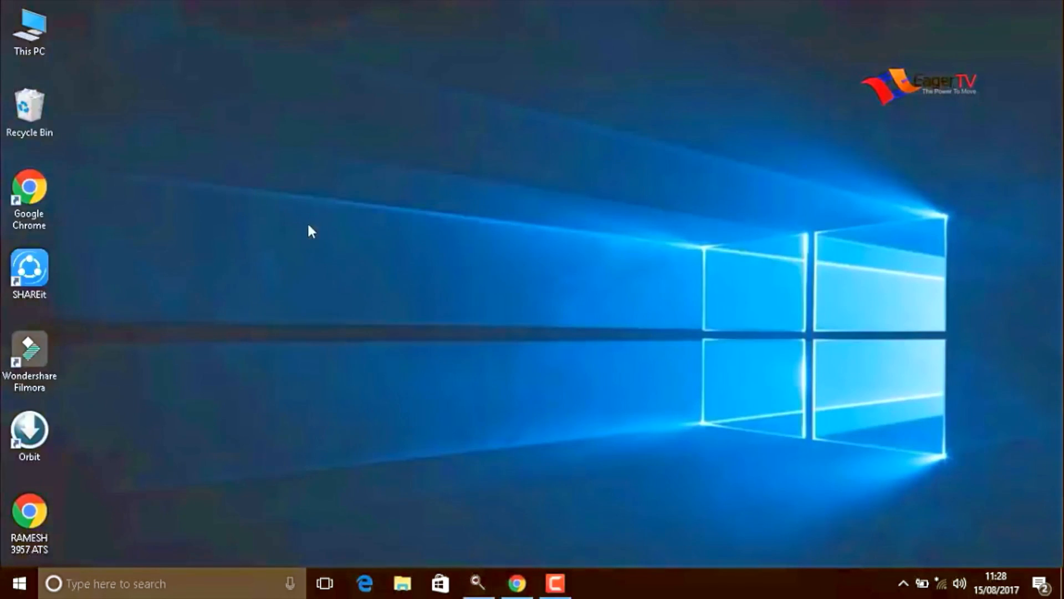
mouse_move(362, 314)
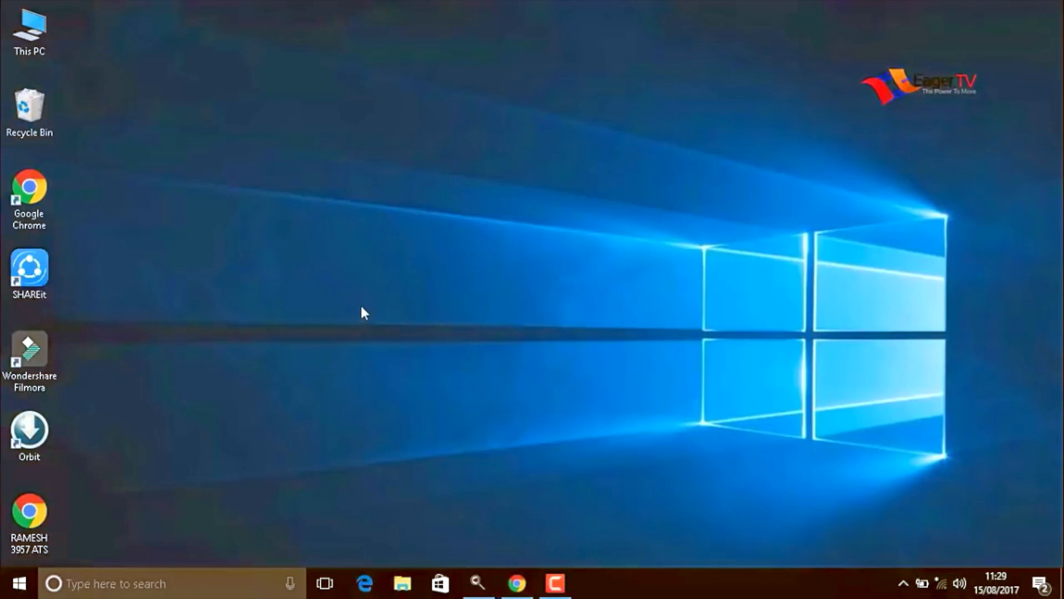
mouse_move(363, 309)
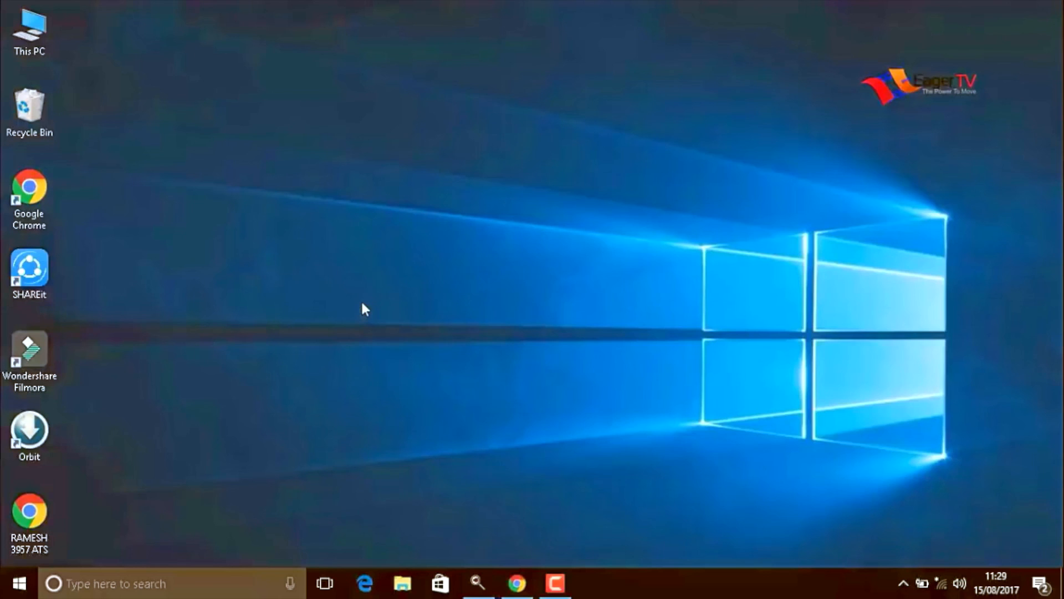
mouse_move(360, 309)
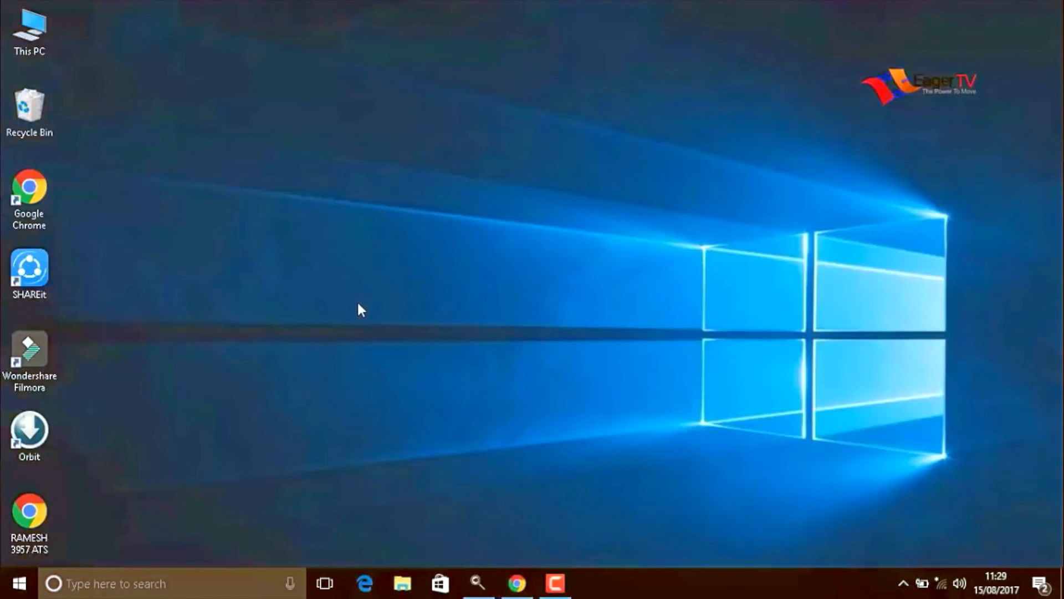